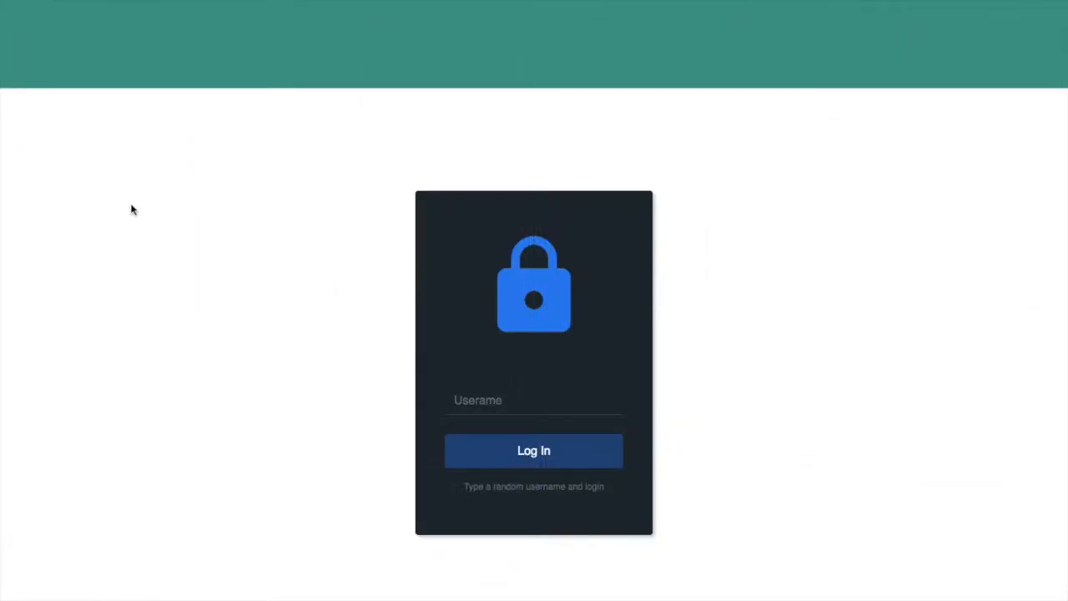
# Log in as testuser1, then log in as testuser2 in a second window.
pyautogui.click(534, 400)
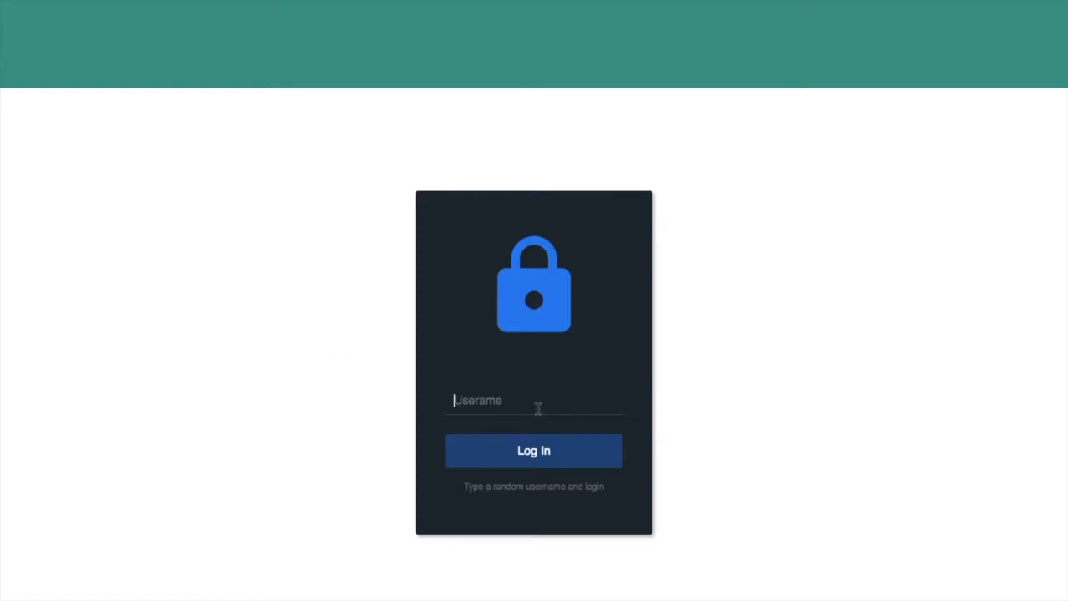
pyautogui.write('testuser1')
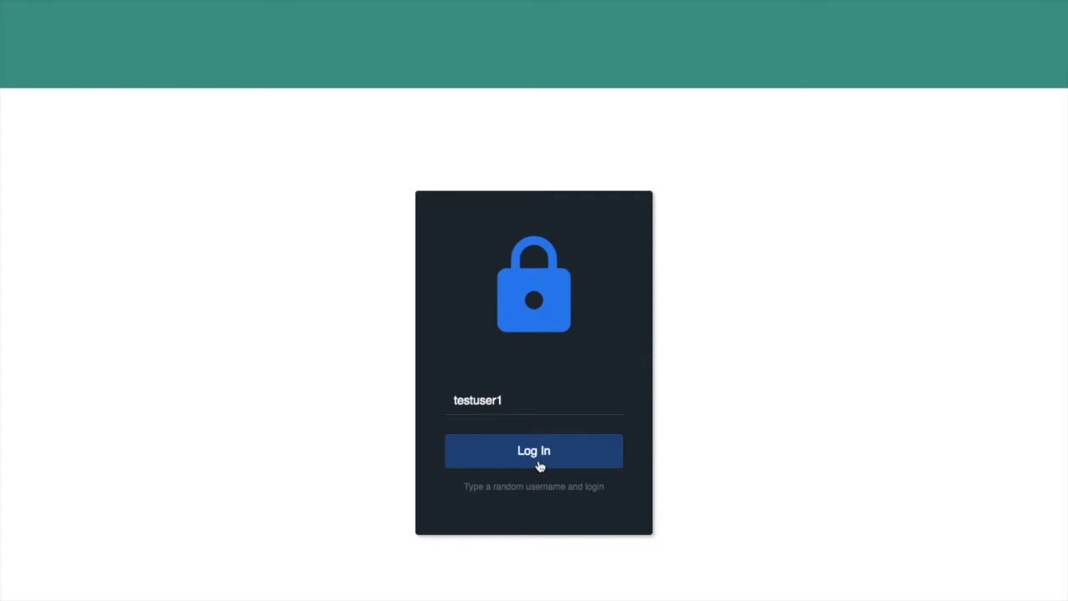
pyautogui.click(534, 450)
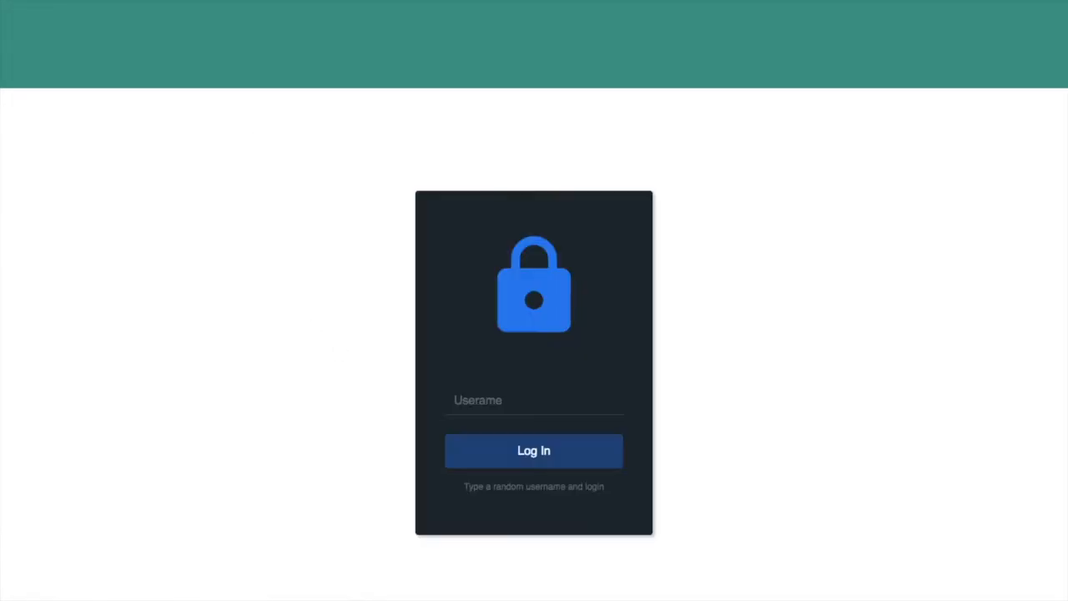
pyautogui.write('te')
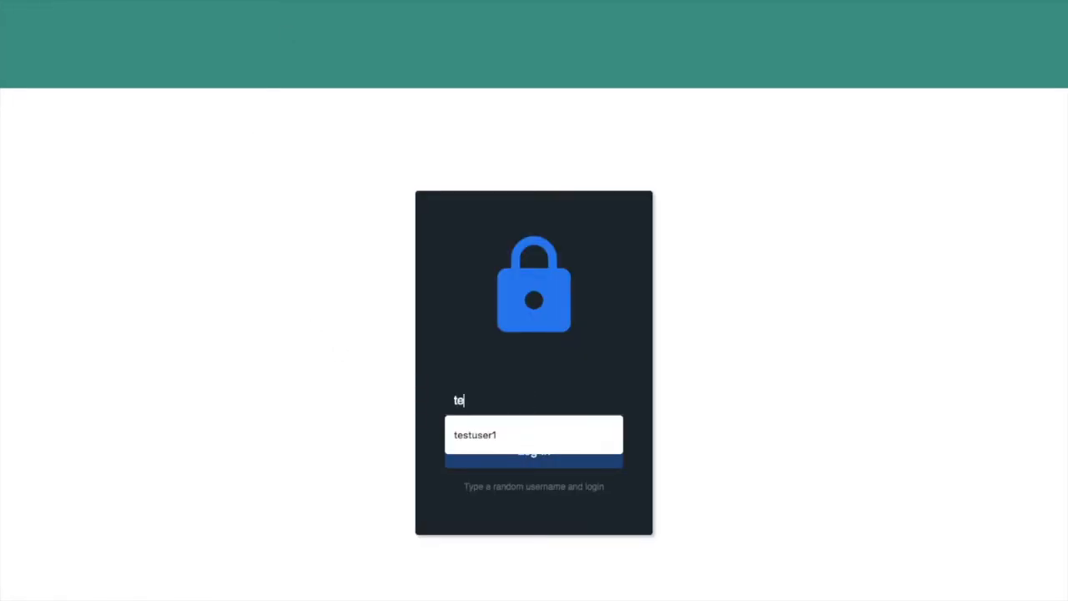
pyautogui.write('testuser2')
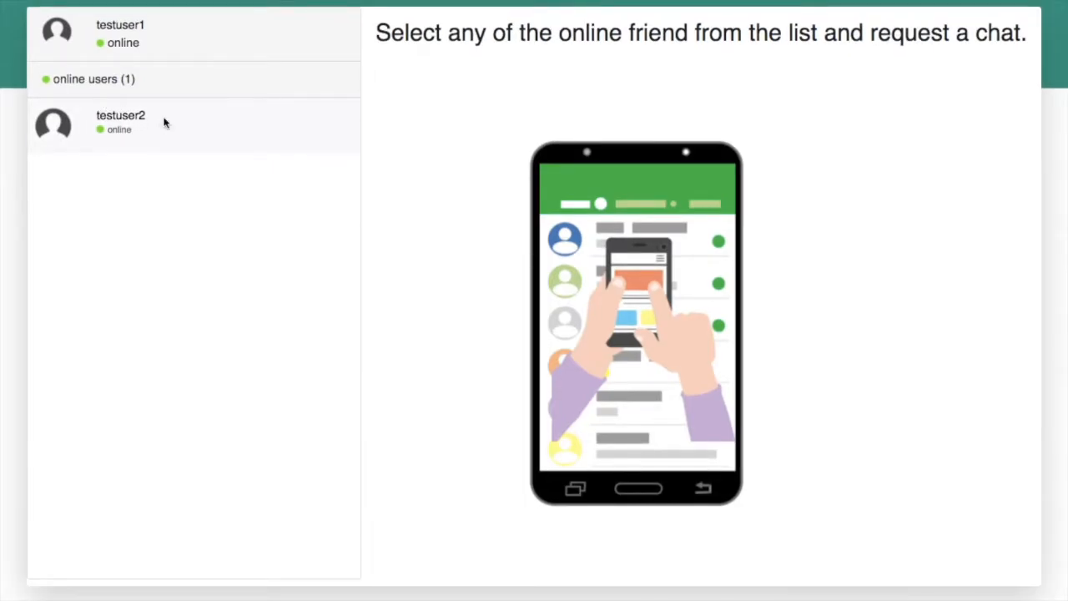
# Request a chat with testuser2, accept it, and send 'hello'.
pyautogui.click(120, 121)
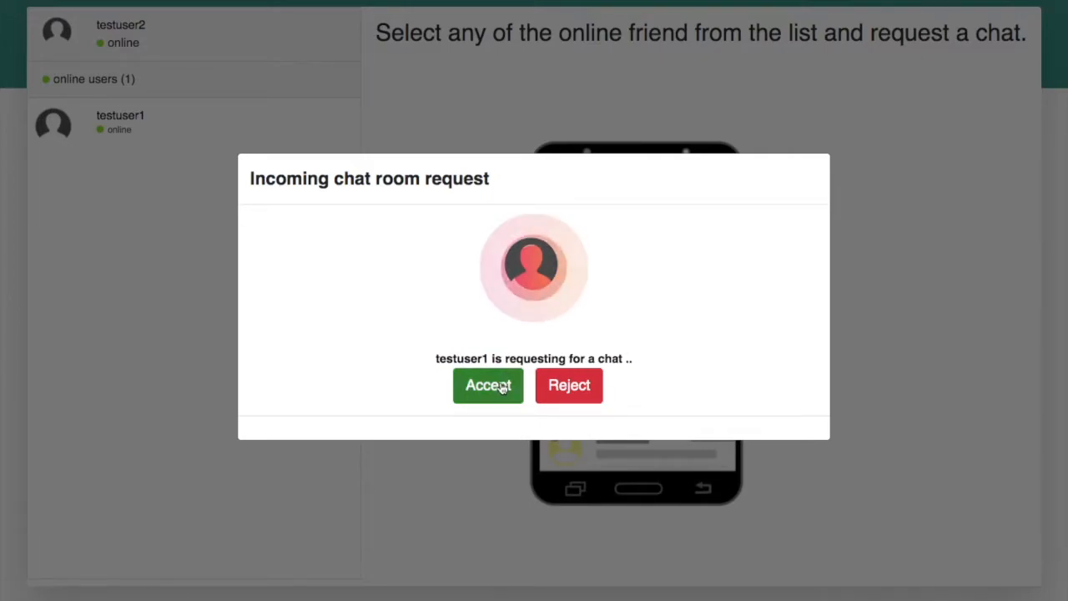
pyautogui.click(488, 385)
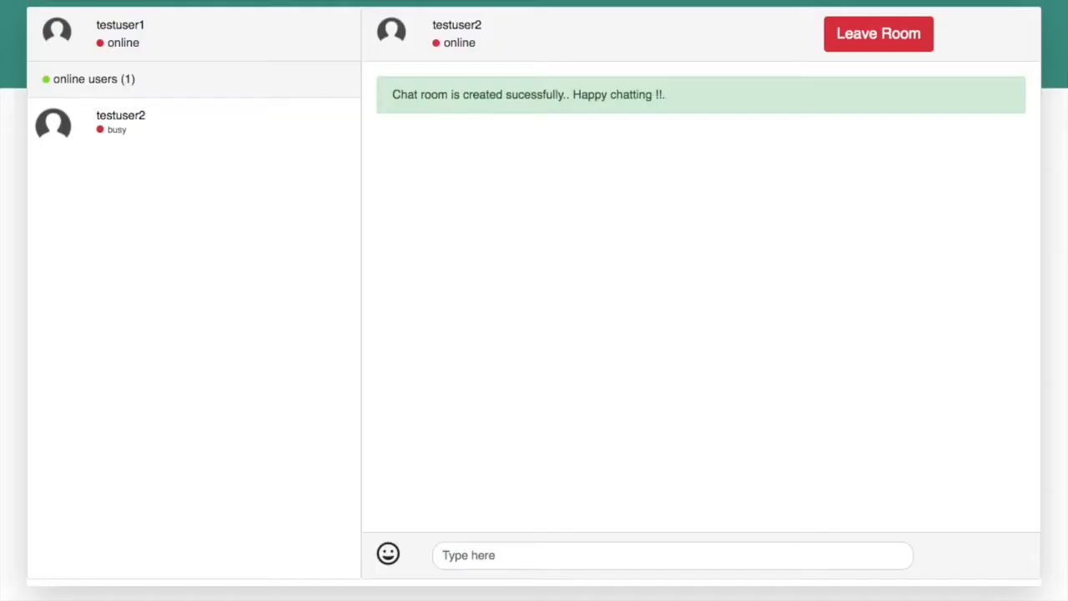
pyautogui.click(672, 555)
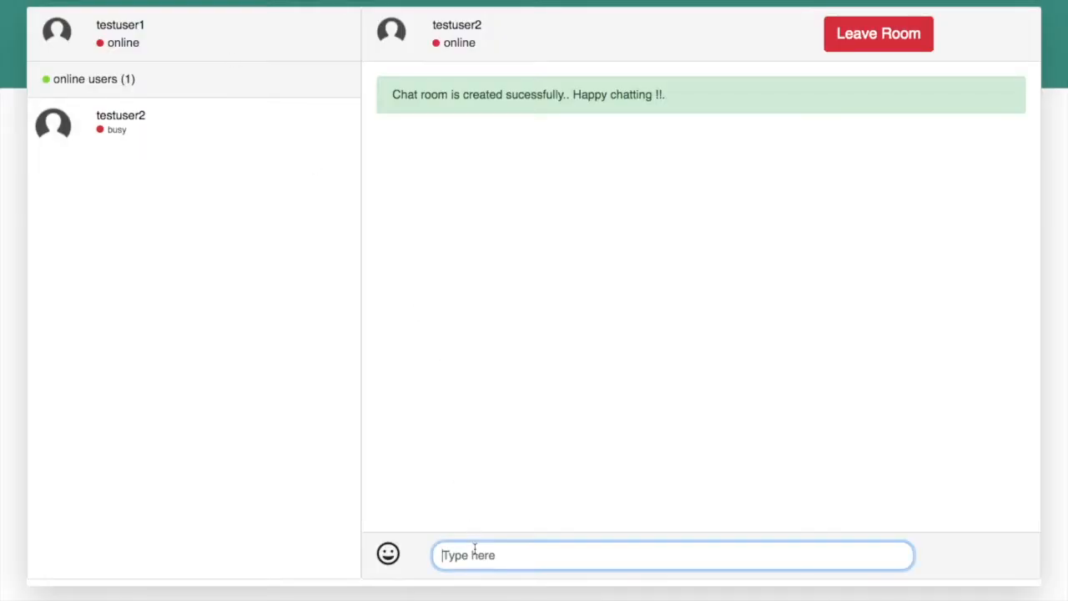
pyautogui.press('enter')
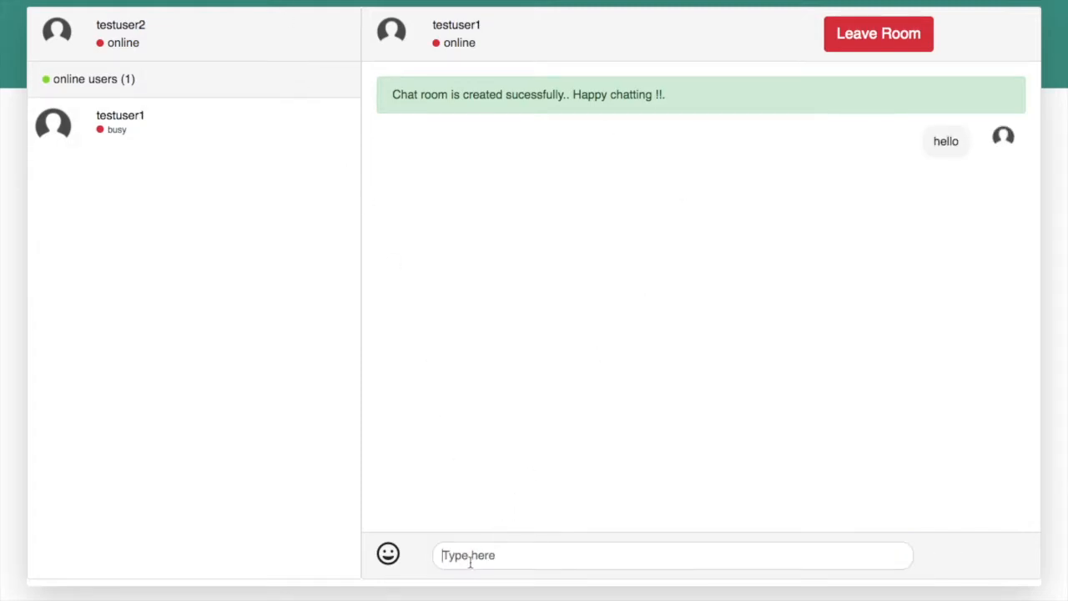
# Exchange 'how are you ?' and 'i am good', then leave the chat room.
pyautogui.write('hd')
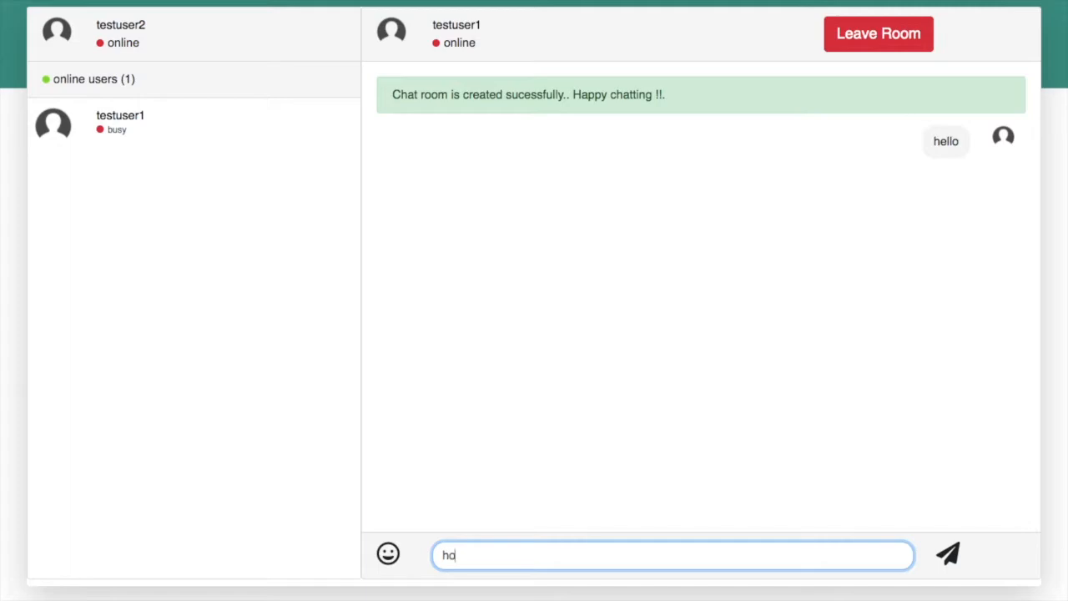
pyautogui.write('how are you')
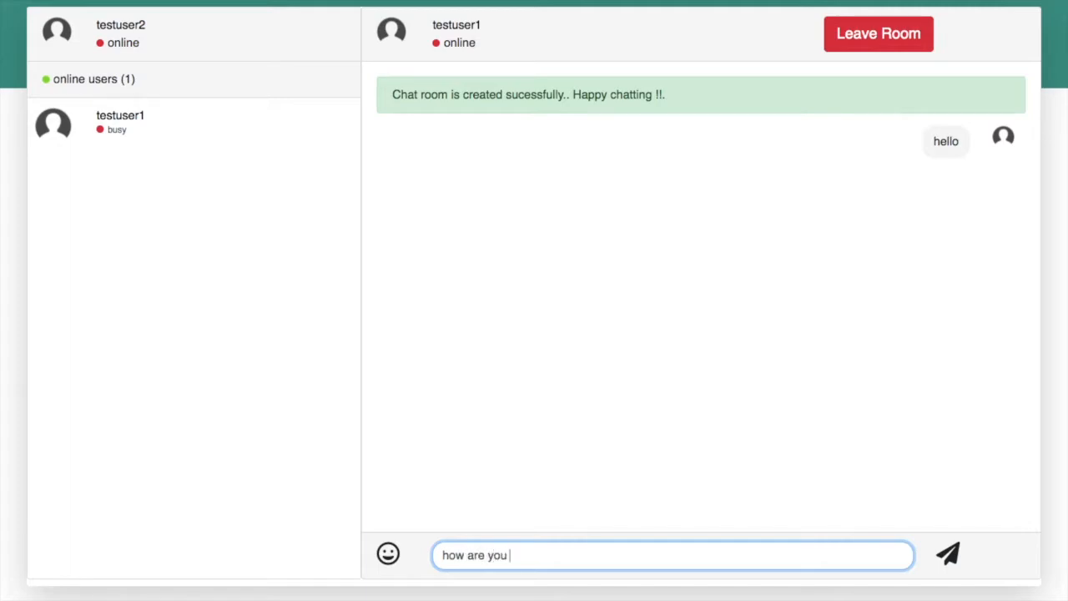
pyautogui.click(947, 554)
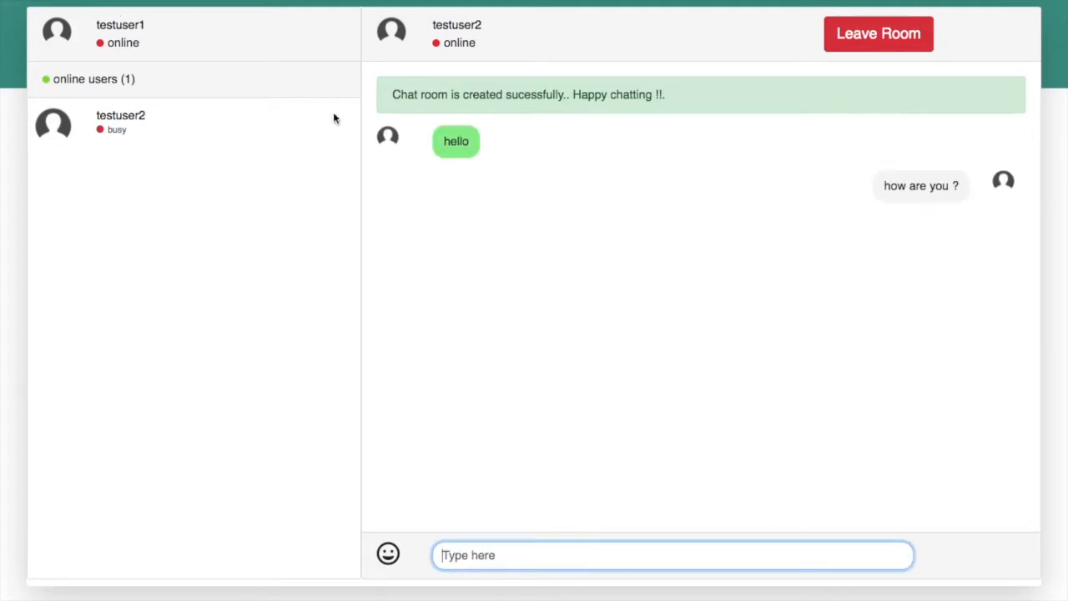
pyautogui.write('i am')
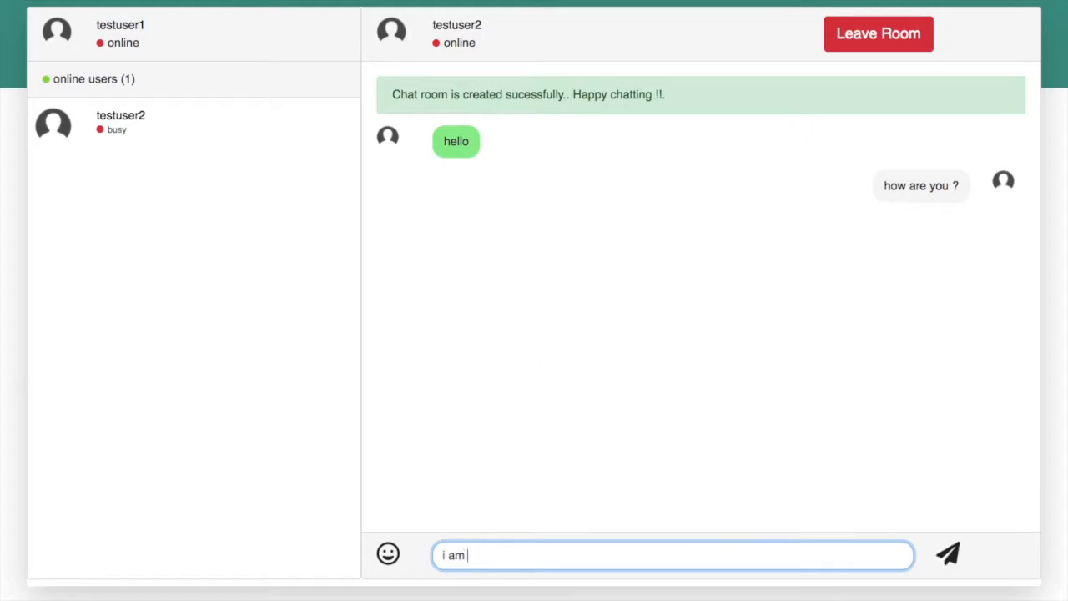
pyautogui.click(948, 553)
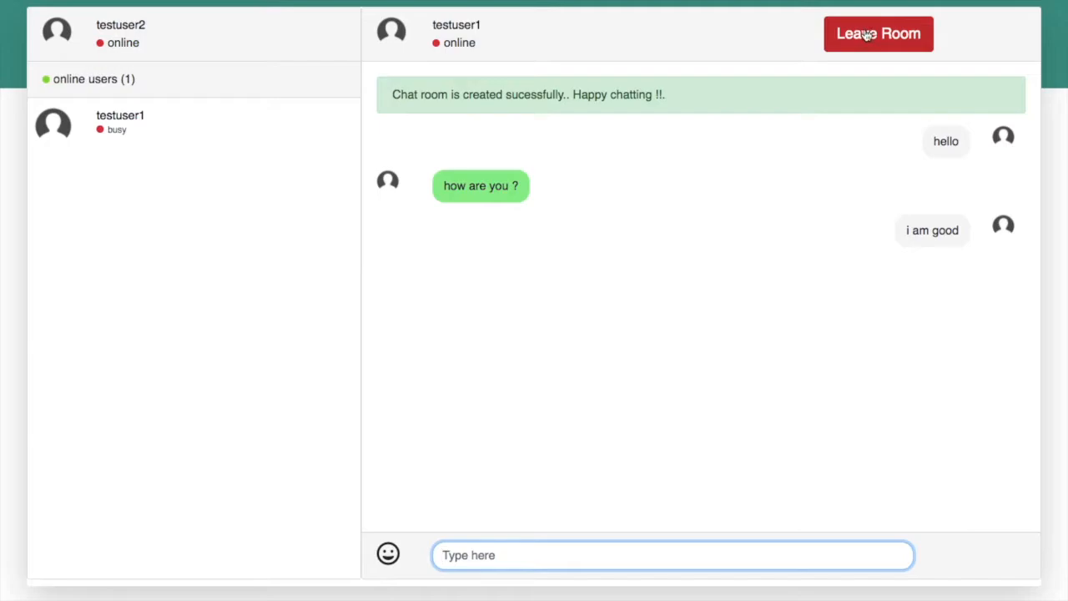
pyautogui.click(878, 33)
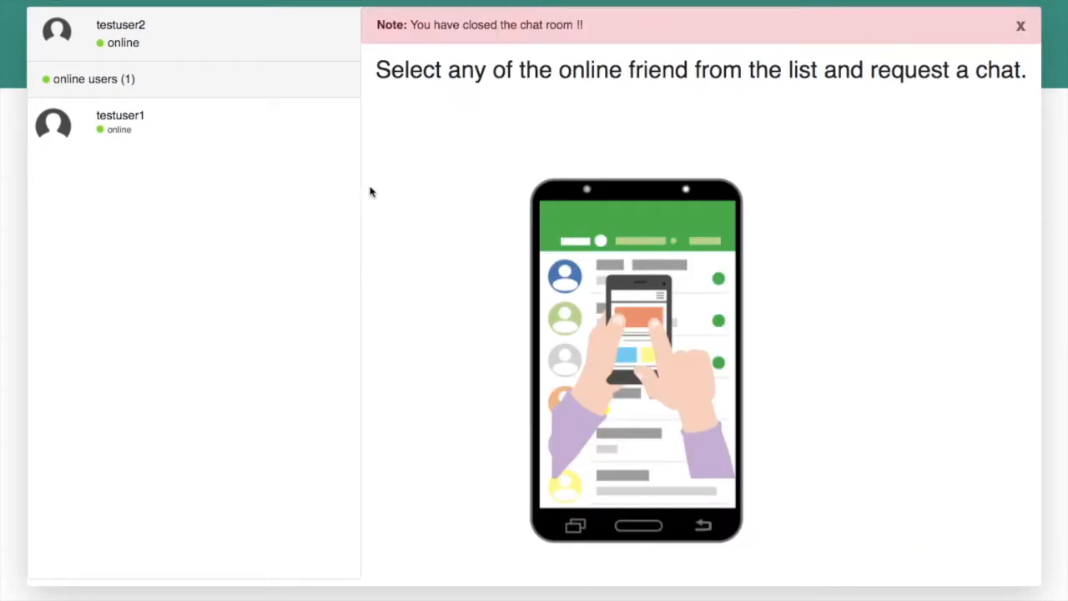
pyautogui.click(1021, 26)
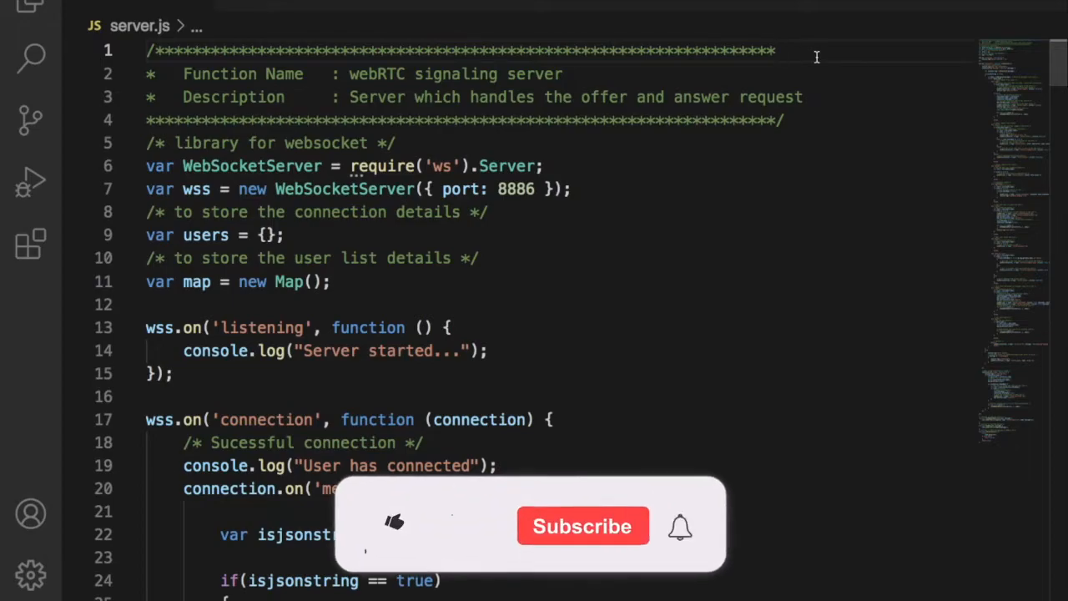
pyautogui.click(393, 523)
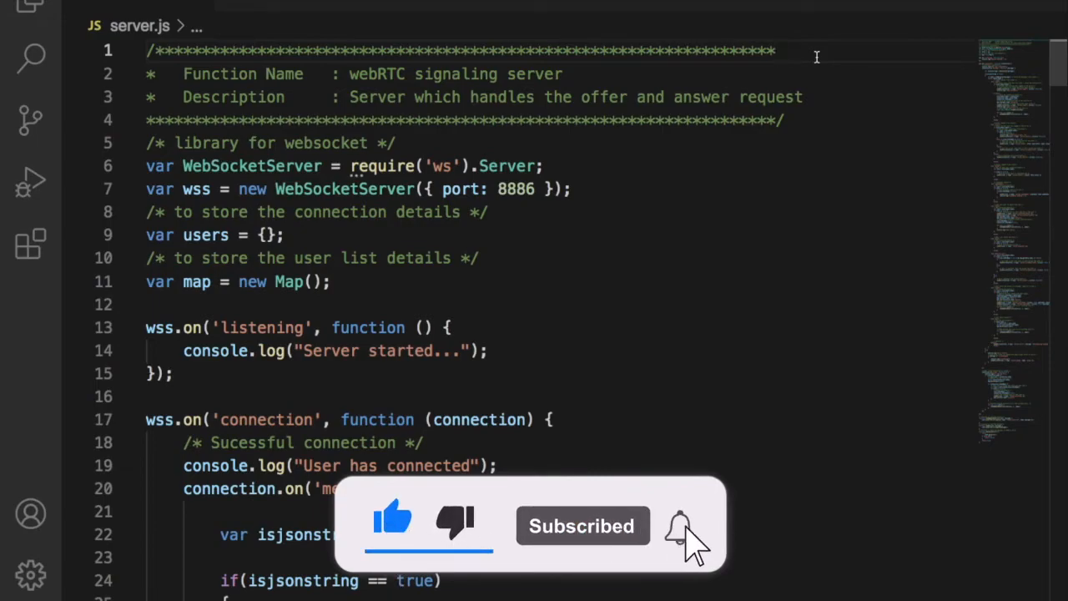
pyautogui.click(680, 526)
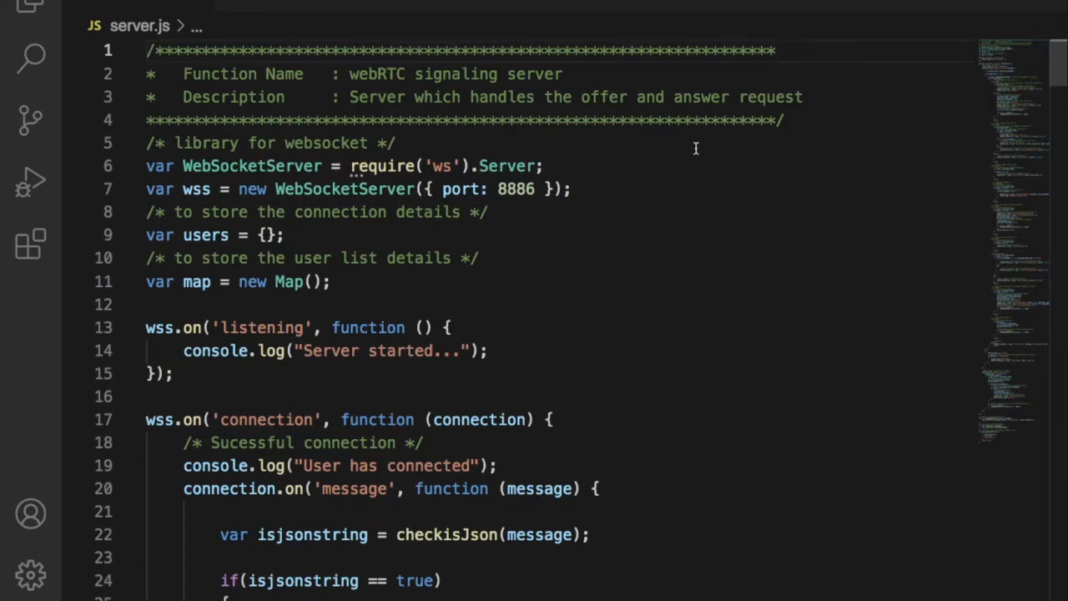
pyautogui.doubleClick(251, 166)
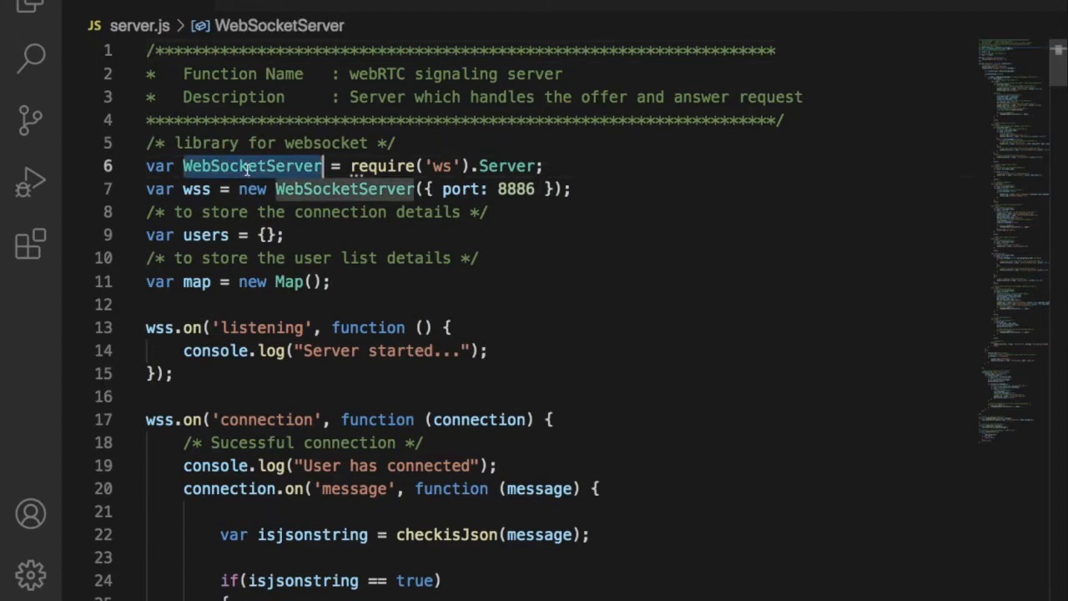
pyautogui.scroll(-3)
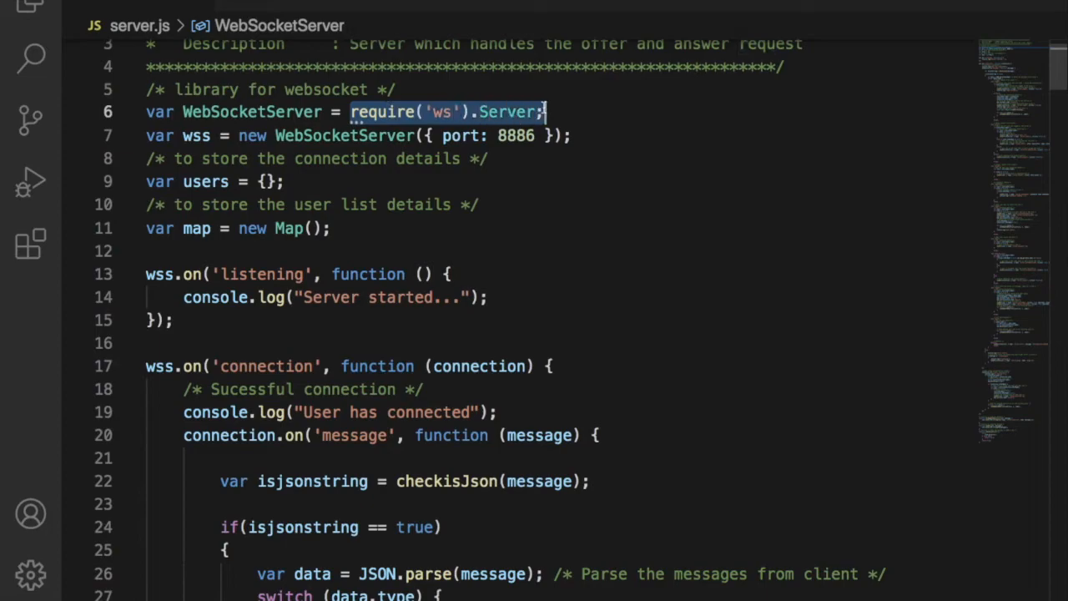
pyautogui.click(547, 112)
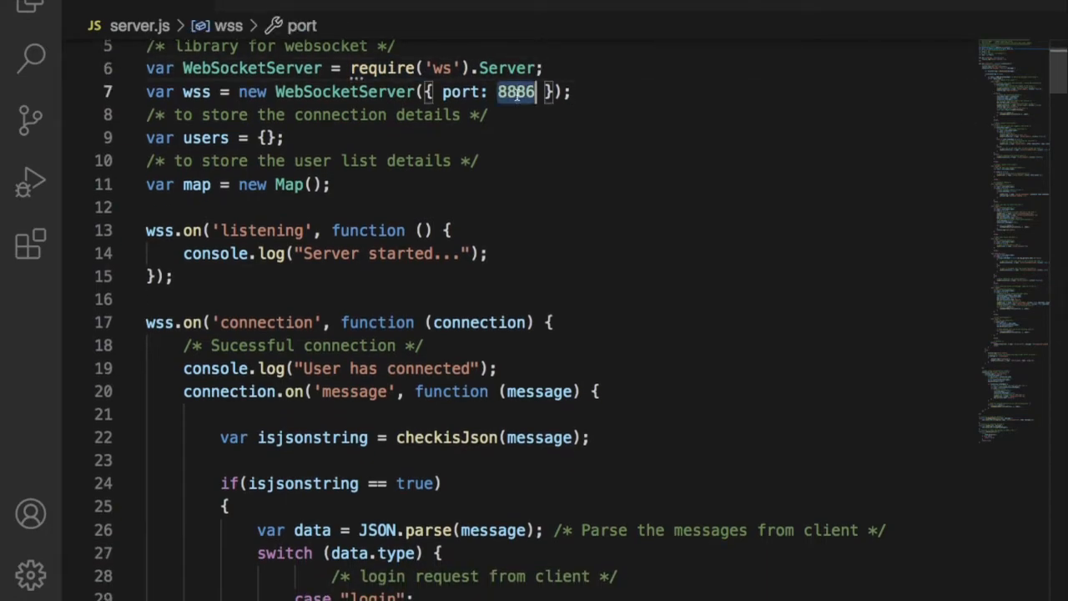
pyautogui.click(566, 123)
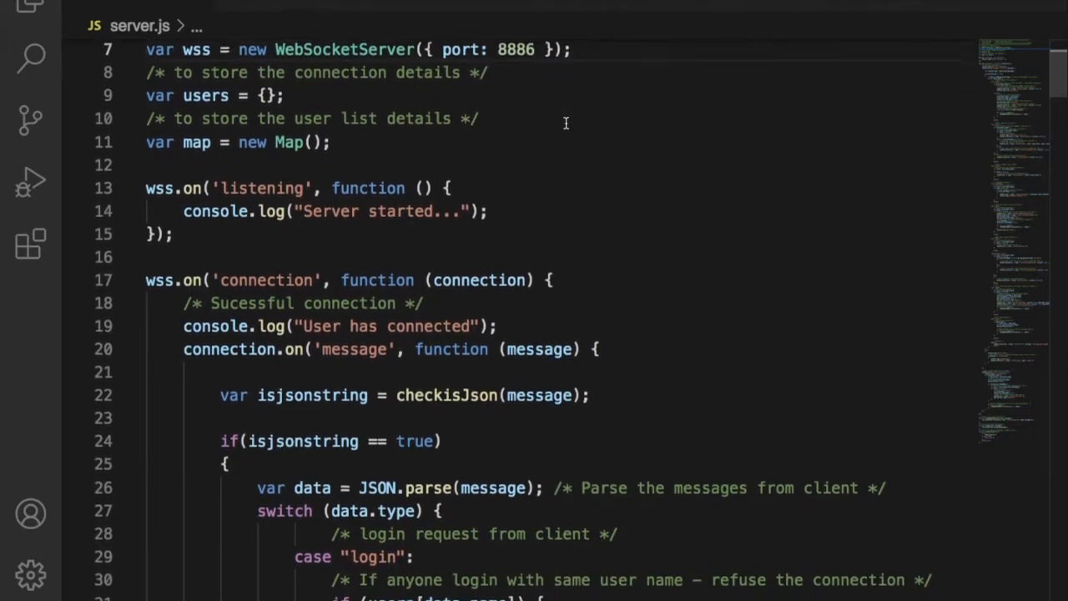
pyautogui.doubleClick(206, 94)
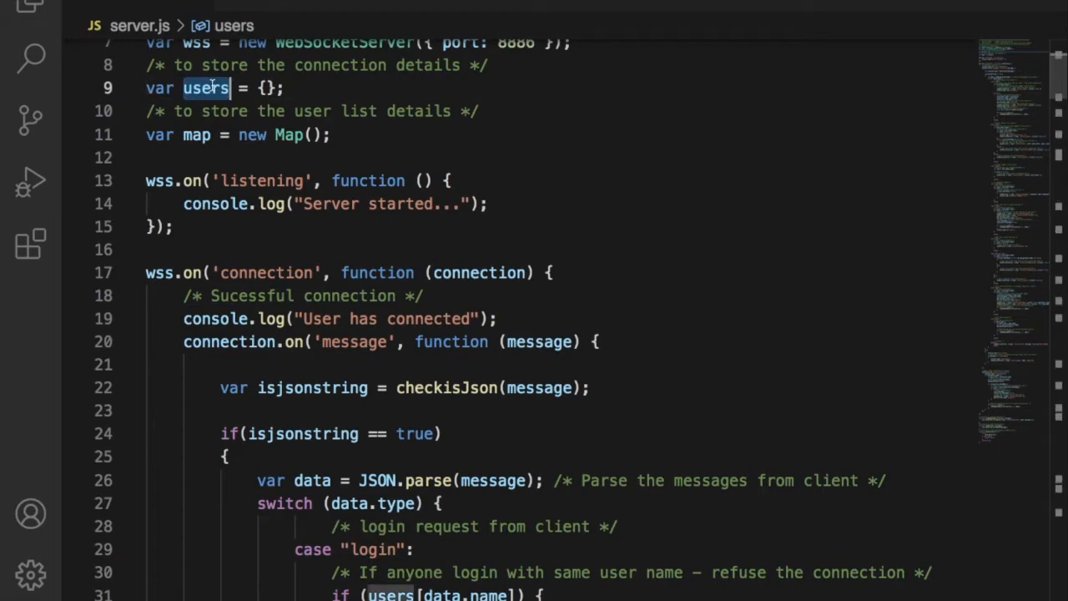
pyautogui.click(434, 135)
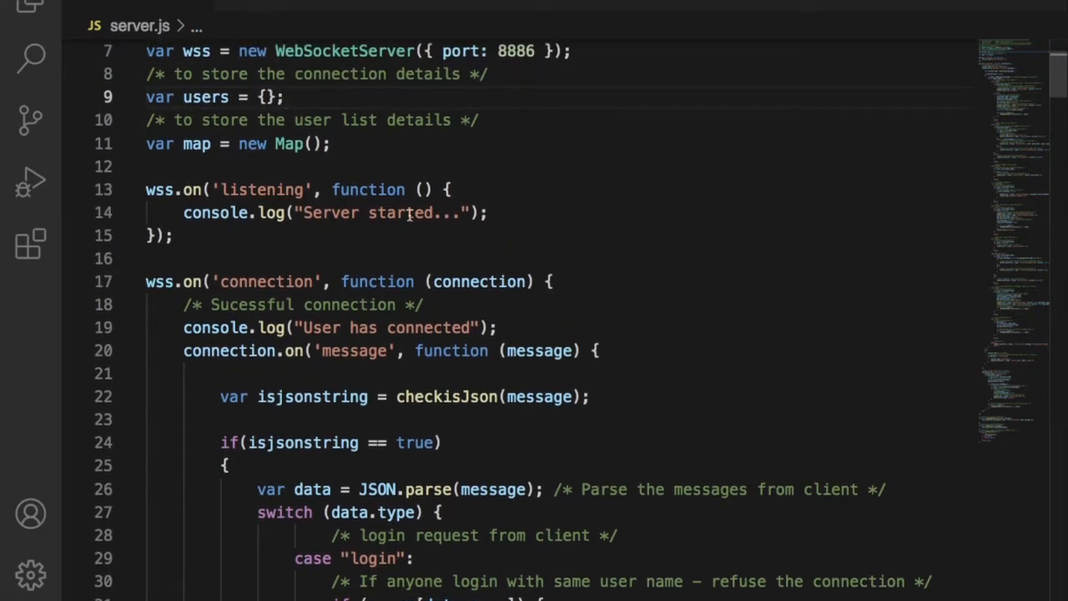
pyautogui.scroll(-3)
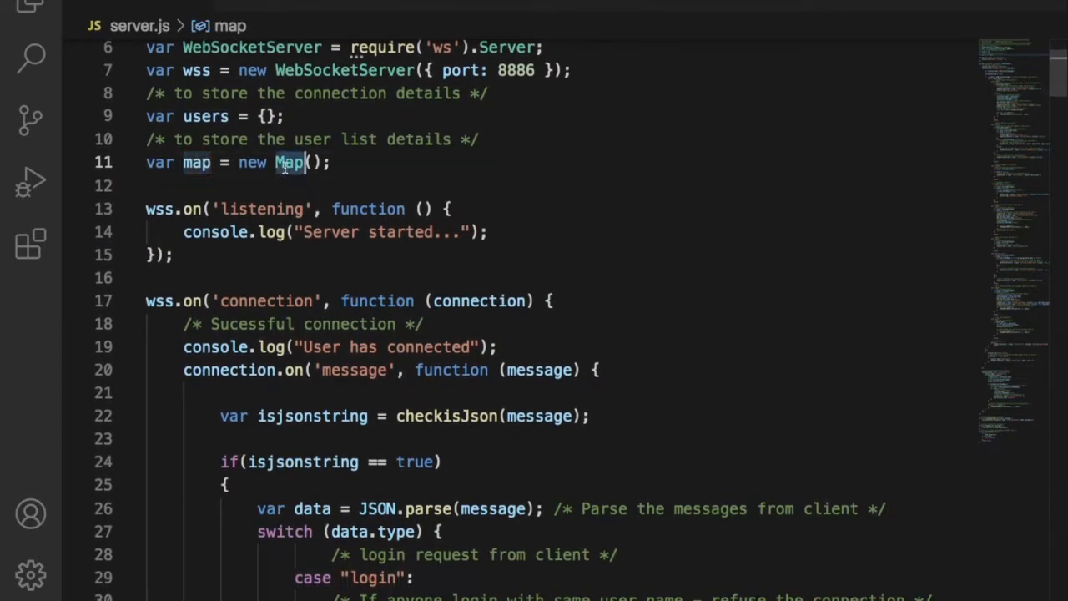
pyautogui.scroll(-3)
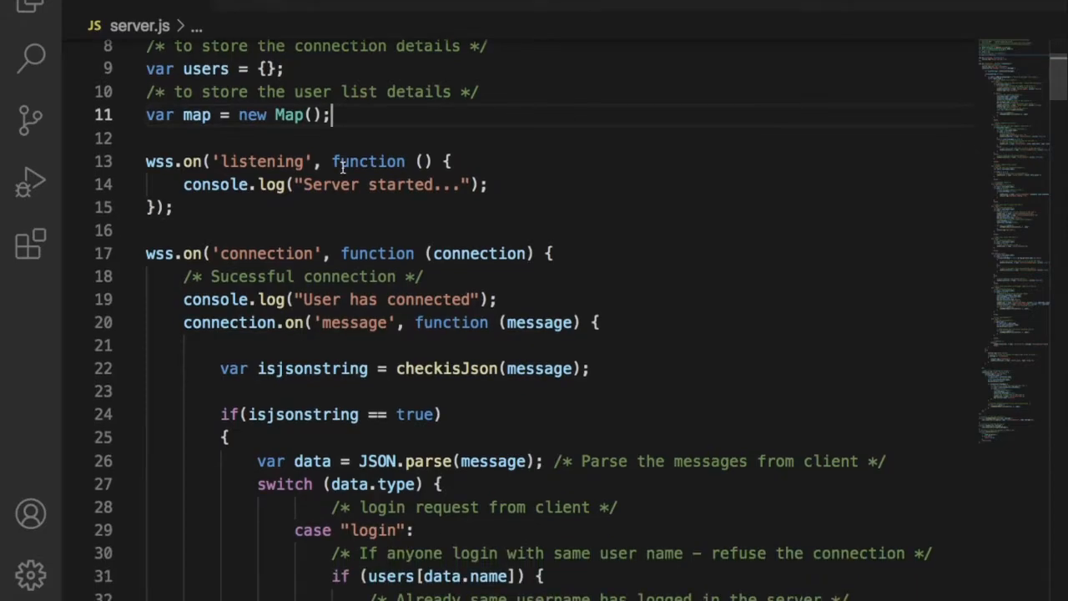
pyautogui.scroll(-3)
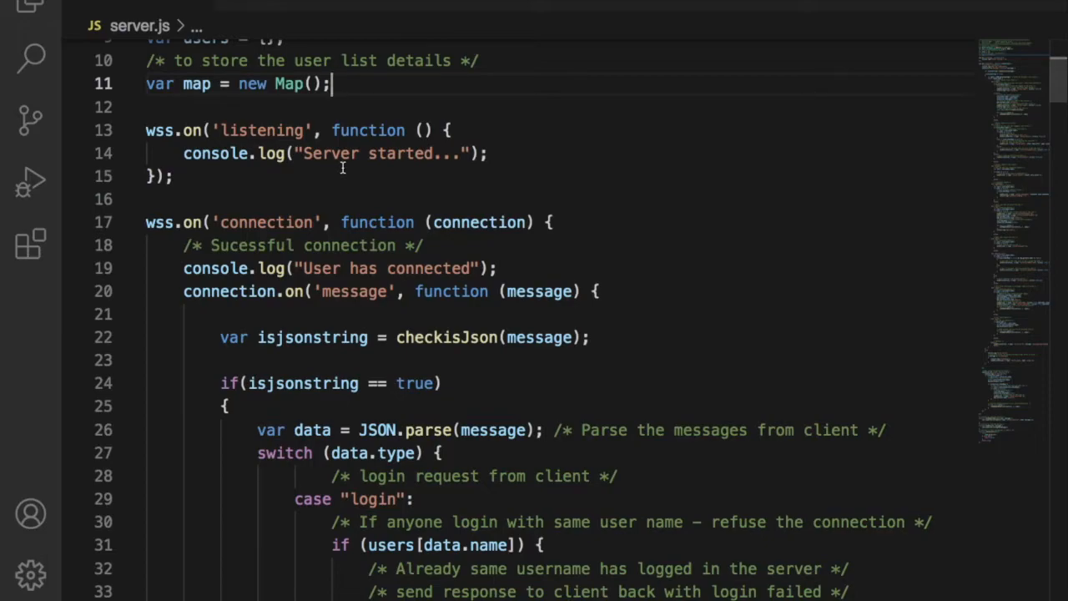
pyautogui.scroll(-3)
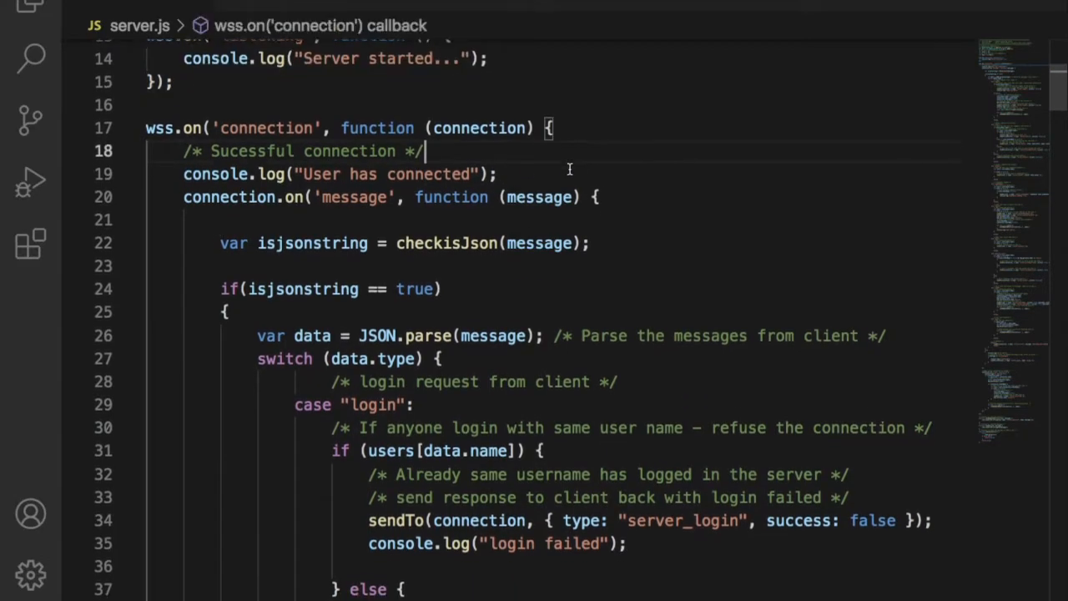
pyautogui.scroll(-3)
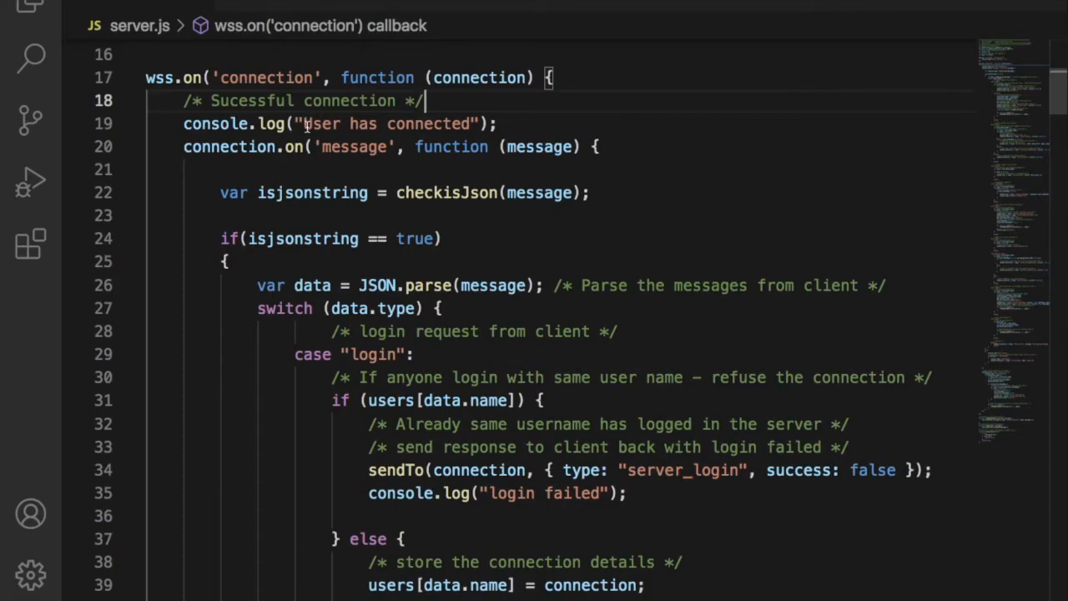
pyautogui.doubleClick(267, 77)
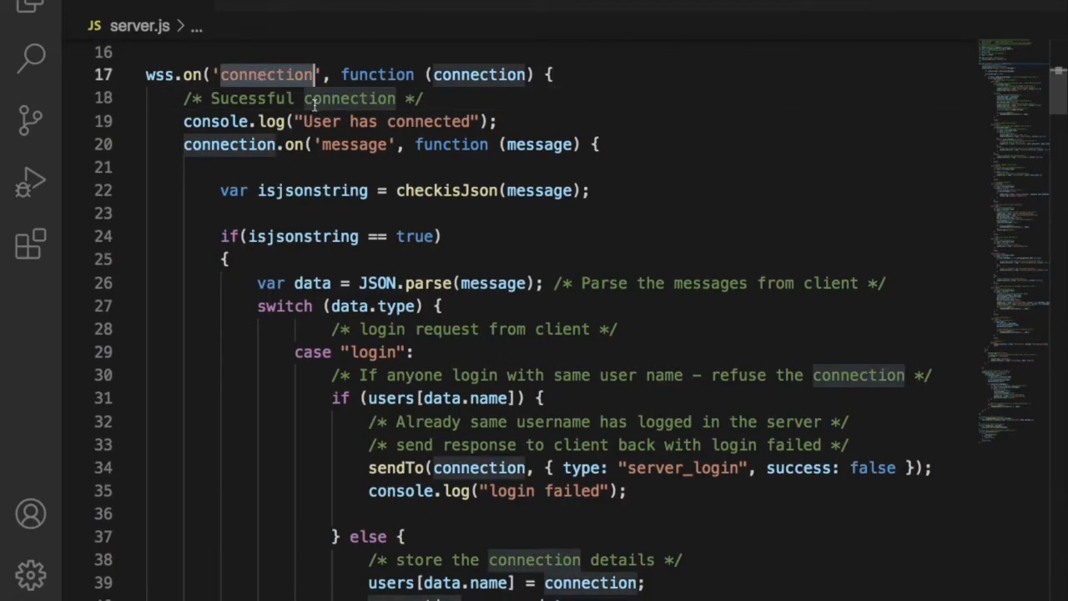
pyautogui.scroll(-3)
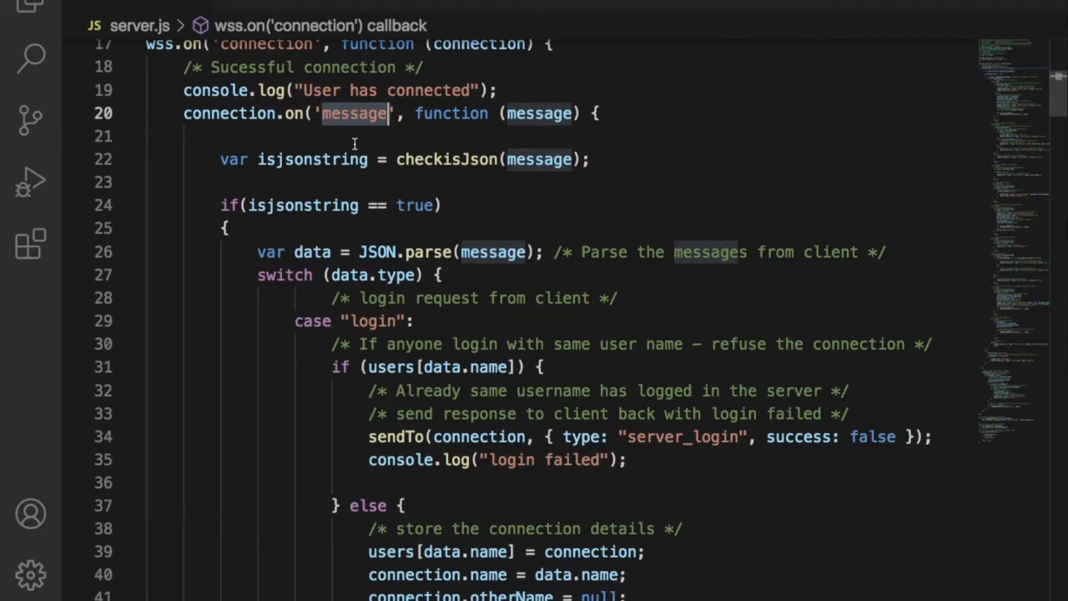
pyautogui.click(447, 145)
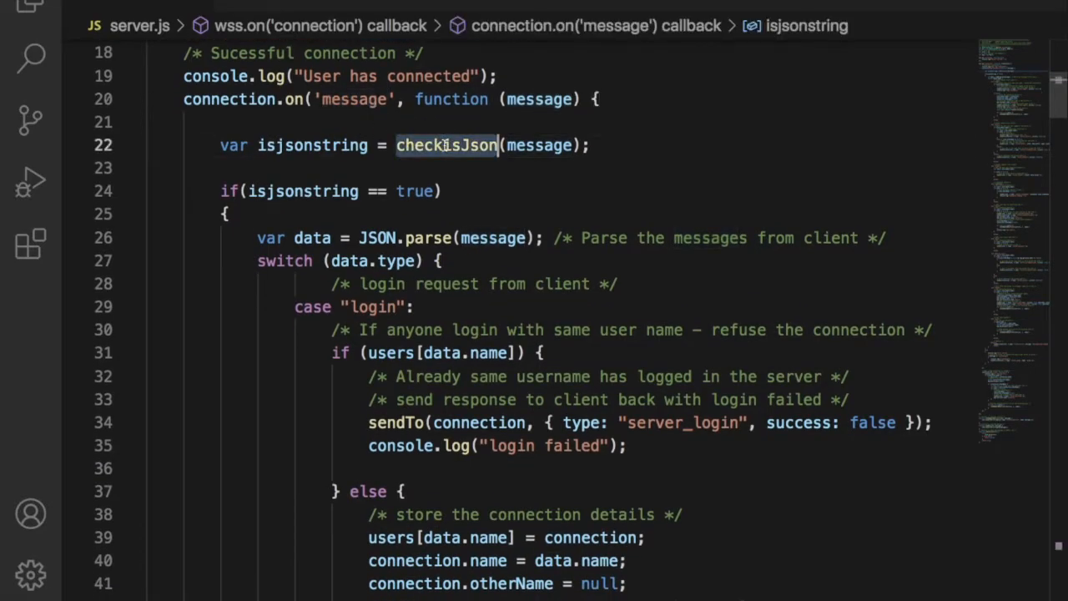
pyautogui.rightClick(445, 144)
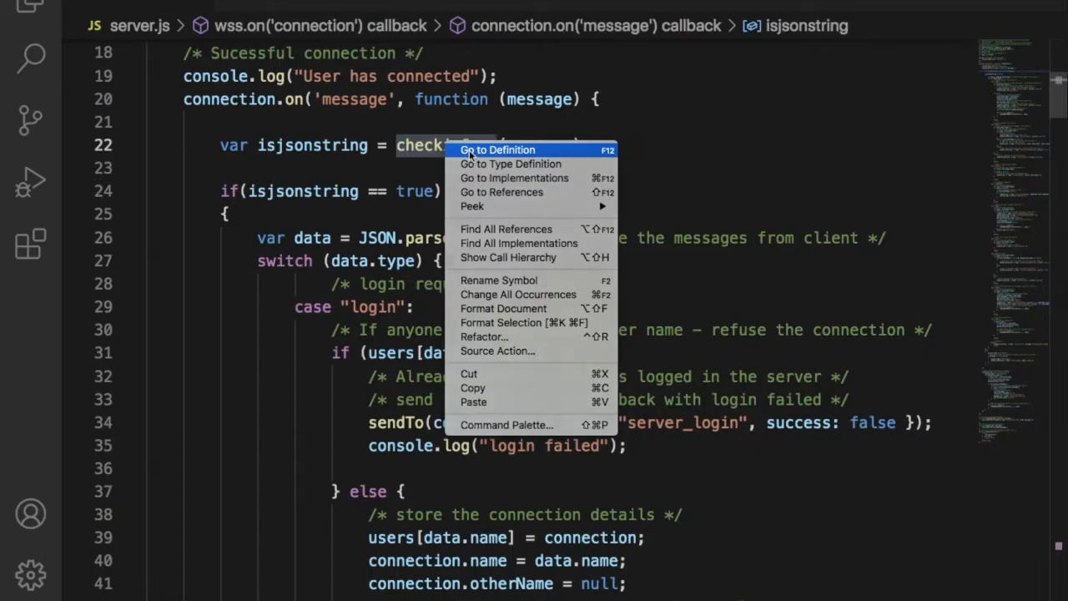
pyautogui.click(497, 150)
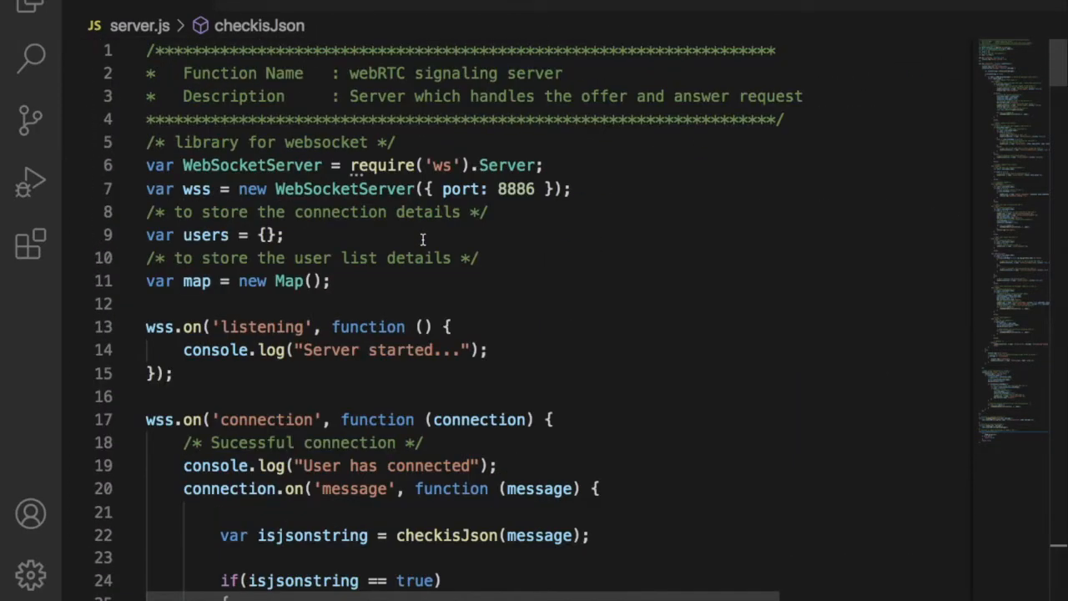
pyautogui.scroll(-3)
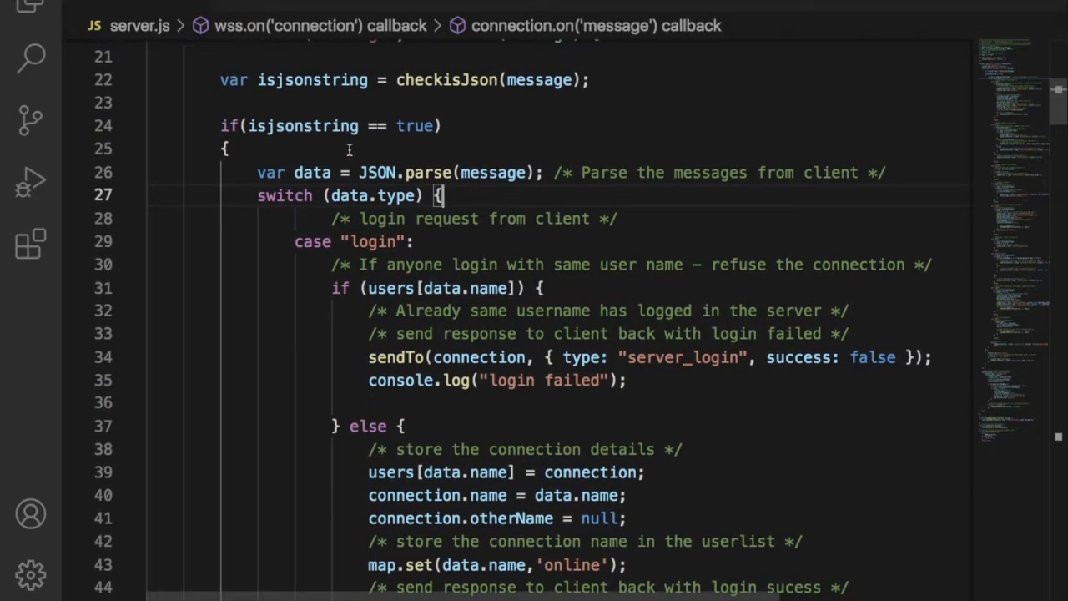
pyautogui.scroll(-3)
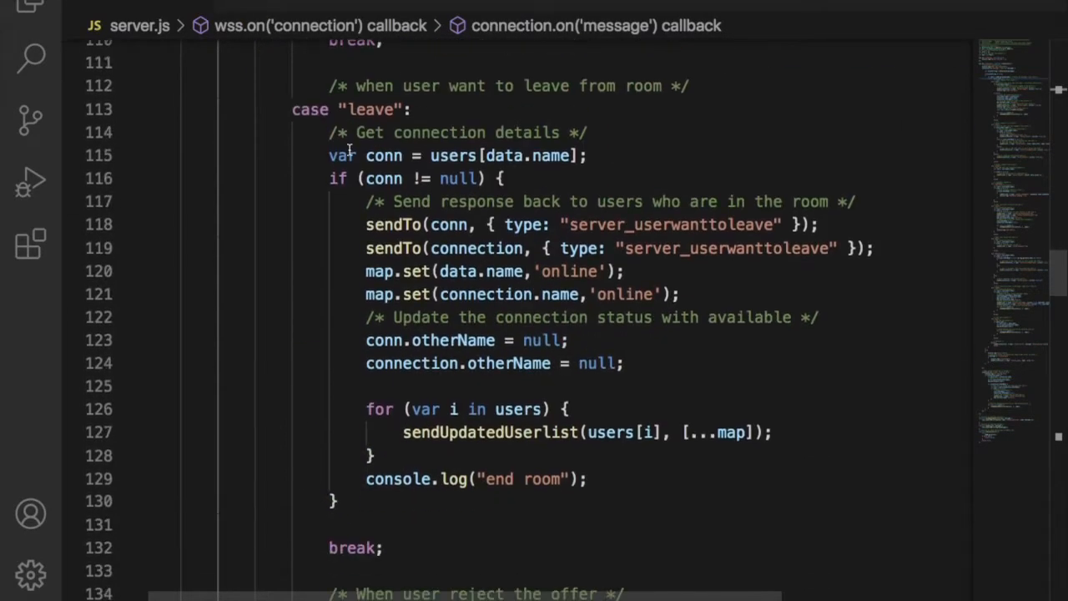
pyautogui.scroll(-3)
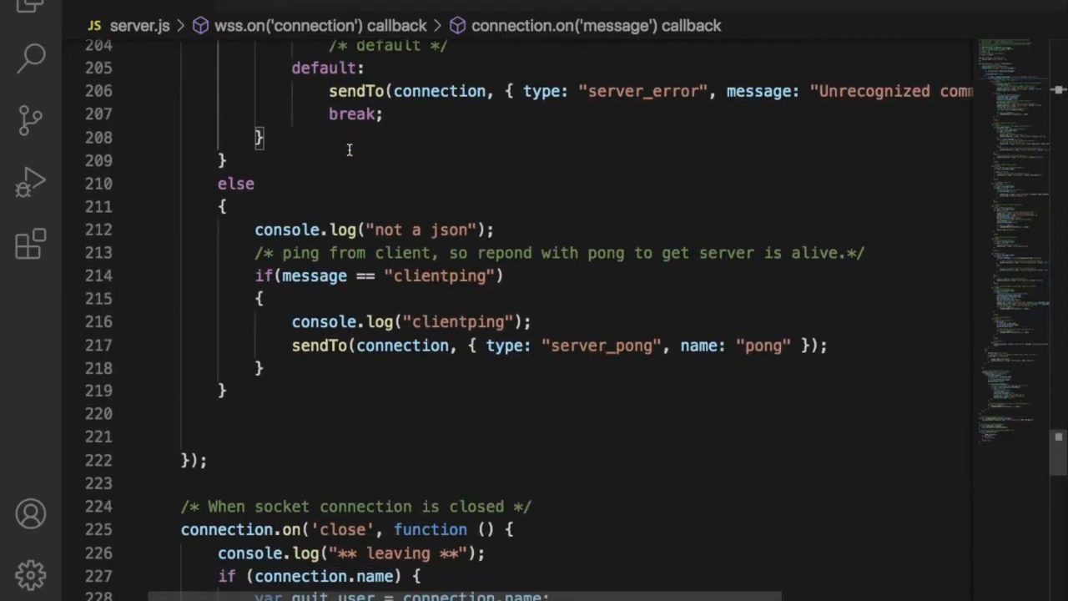
pyautogui.moveTo(426, 317)
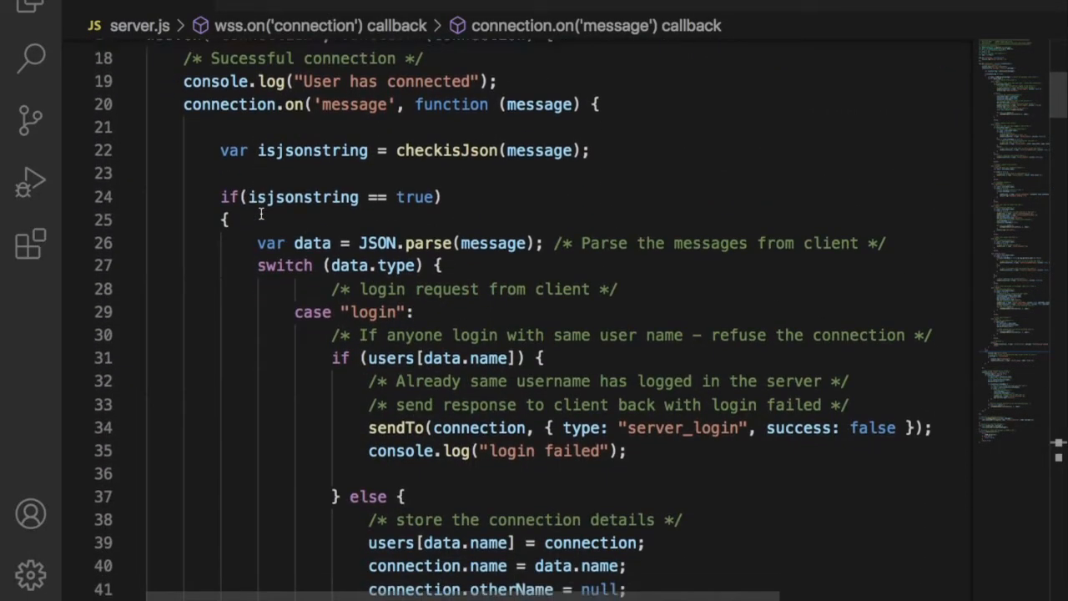
pyautogui.scroll(-3)
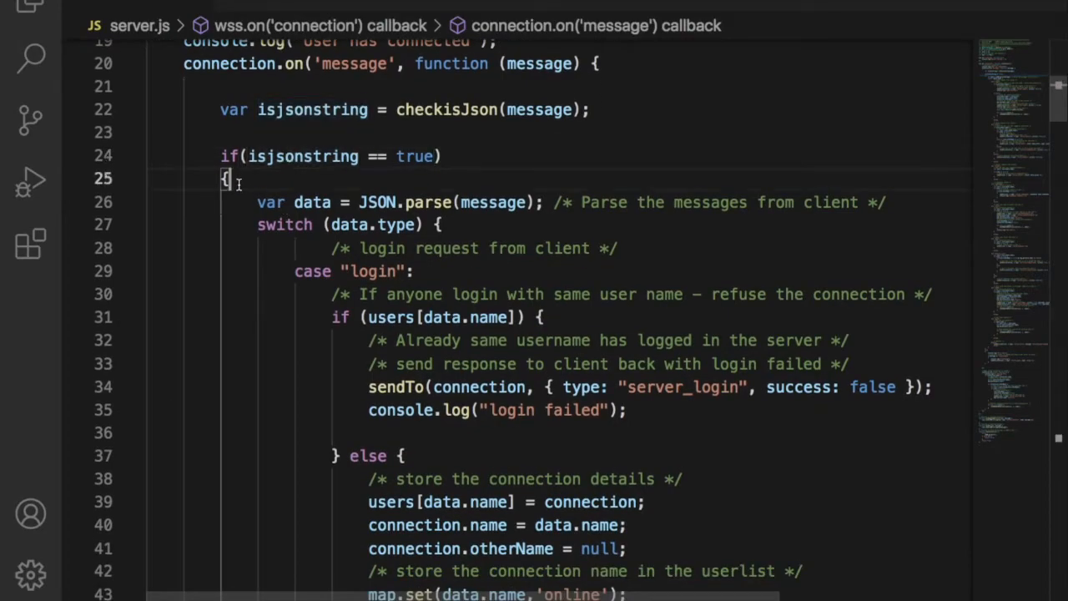
pyautogui.scroll(-3)
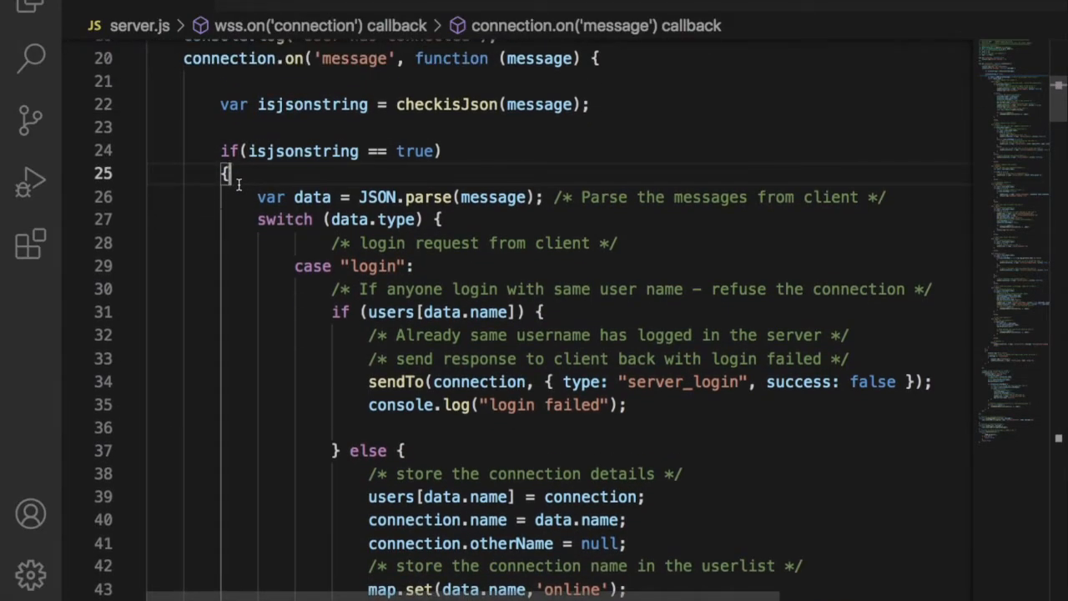
pyautogui.moveTo(461, 104)
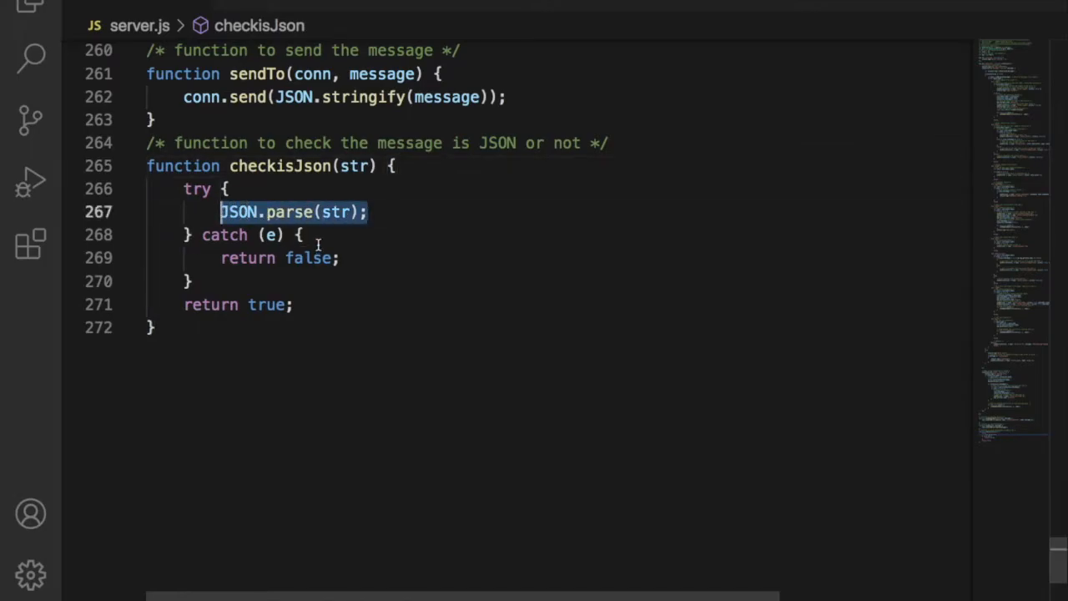
pyautogui.doubleClick(308, 257)
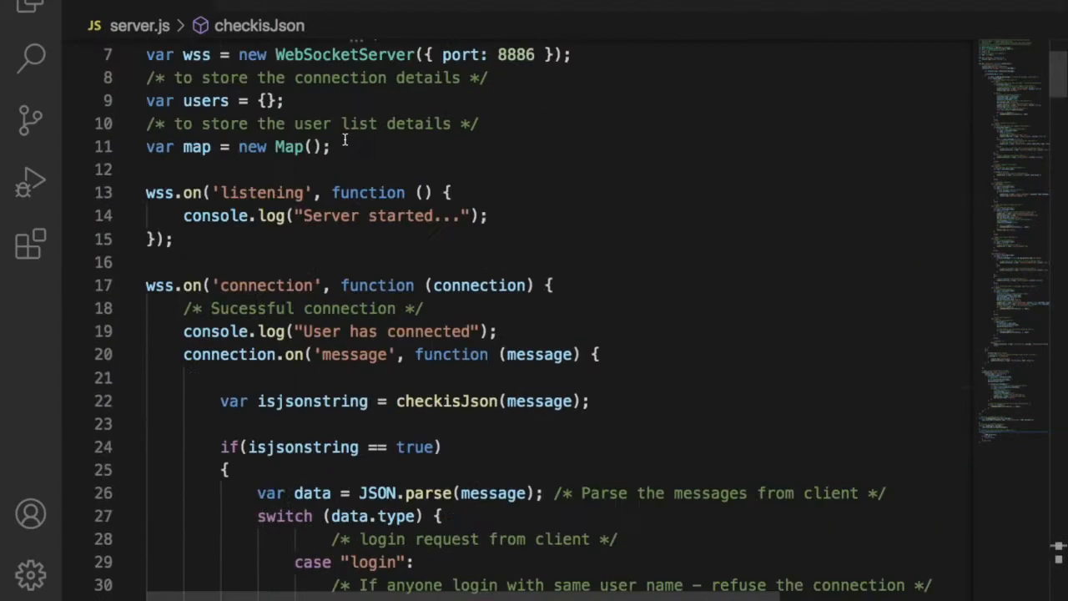
pyautogui.scroll(-3)
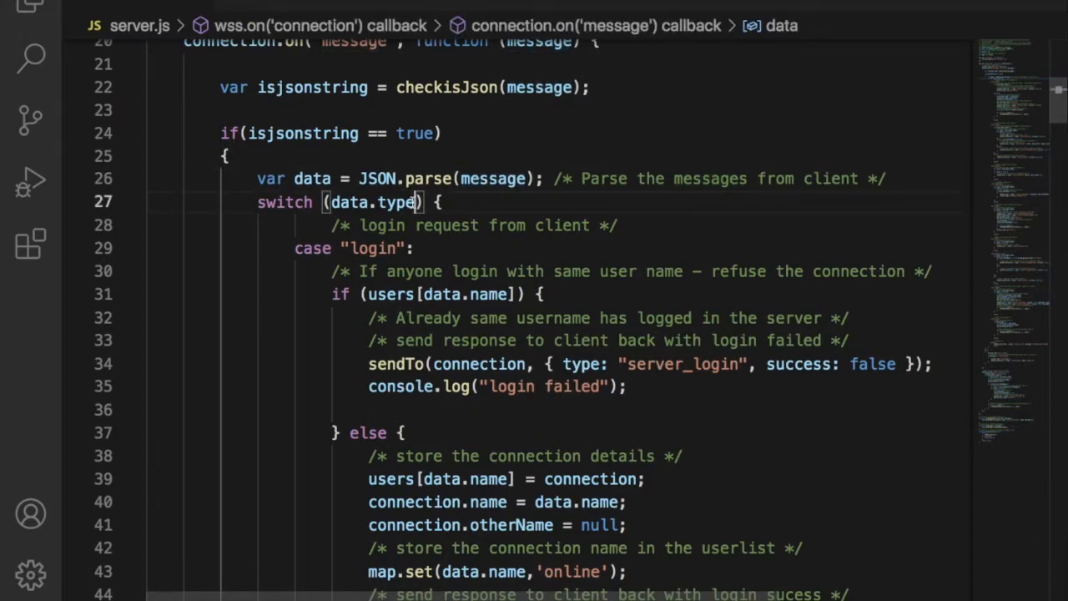
pyautogui.scroll(-3)
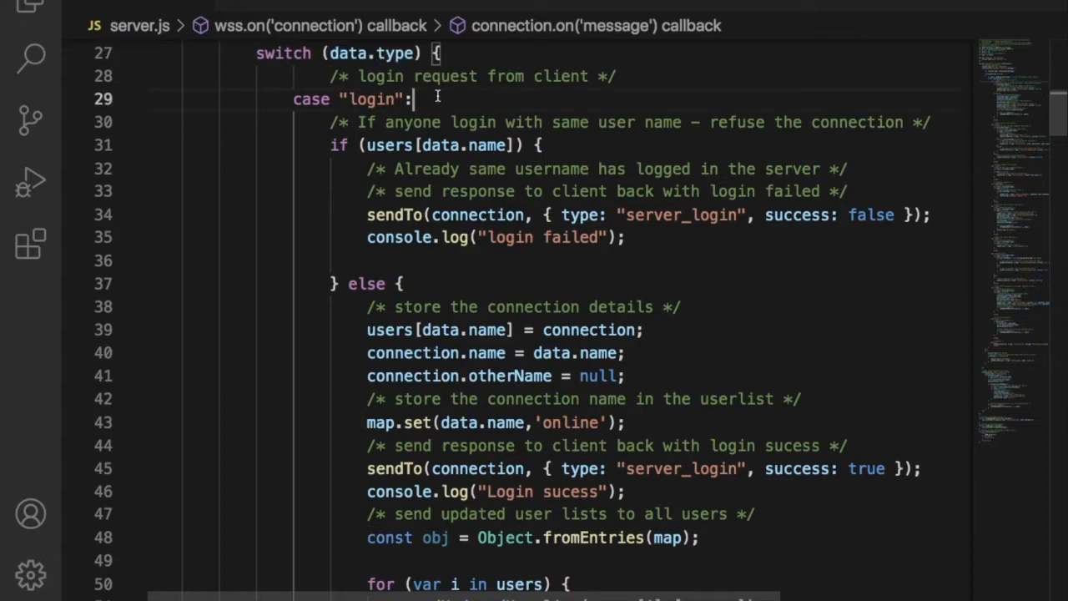
pyautogui.scroll(-3)
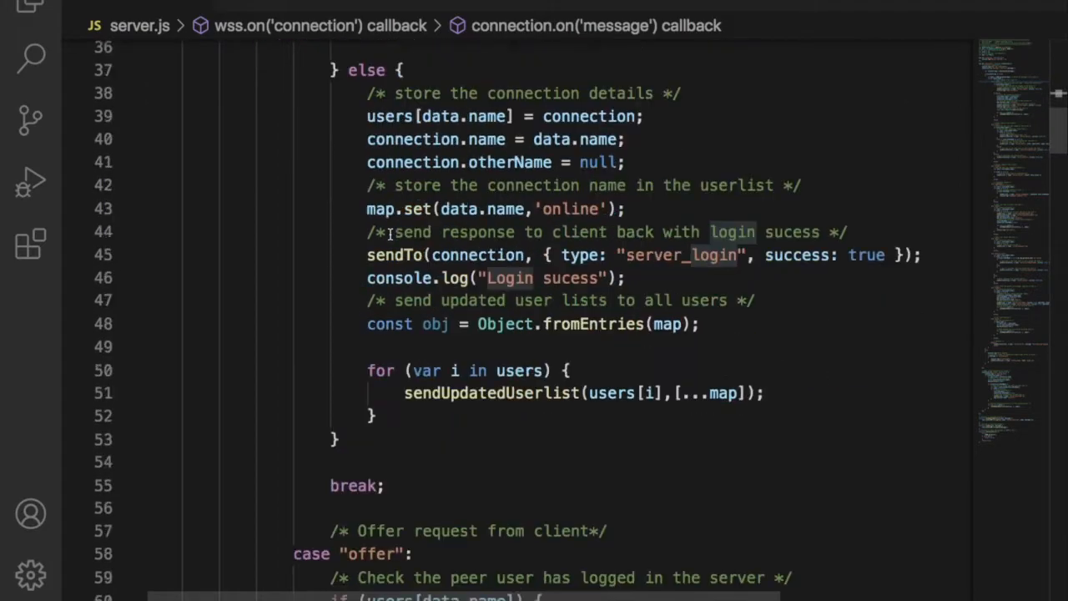
pyautogui.scroll(-3)
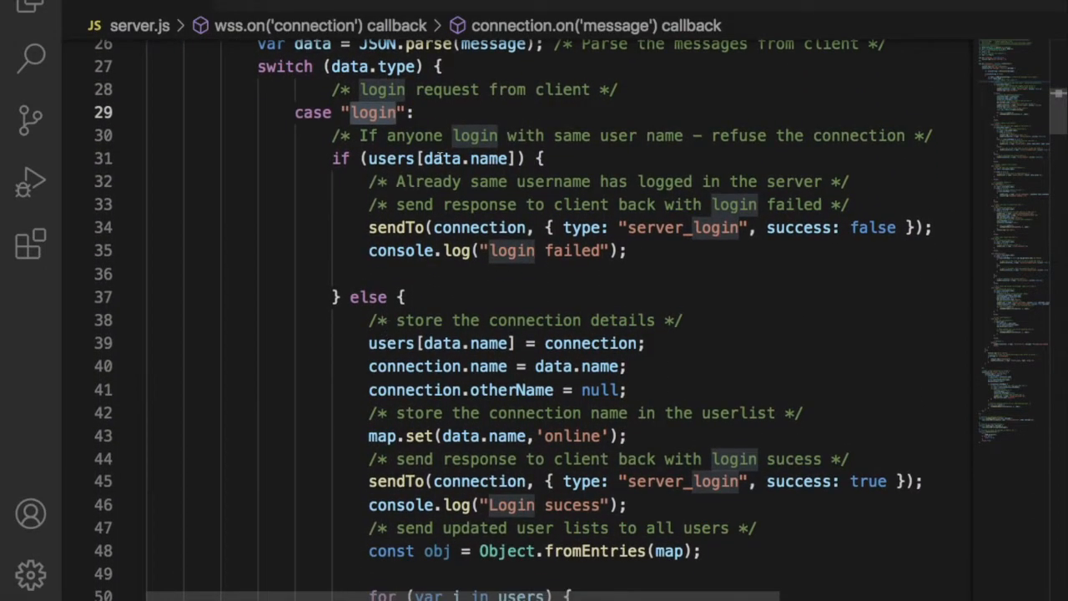
pyautogui.click(418, 112)
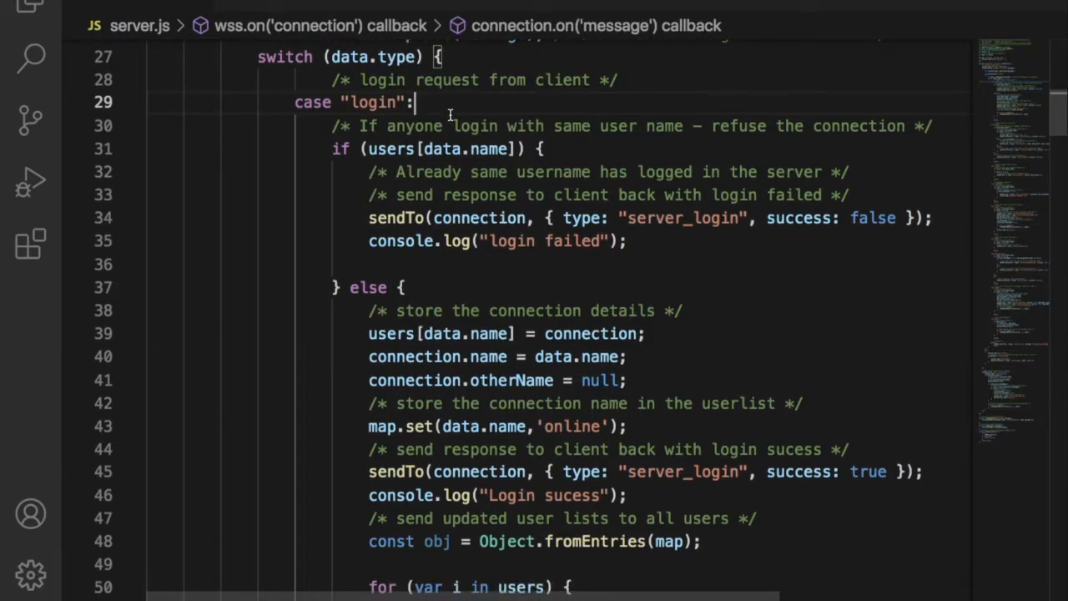
pyautogui.scroll(-3)
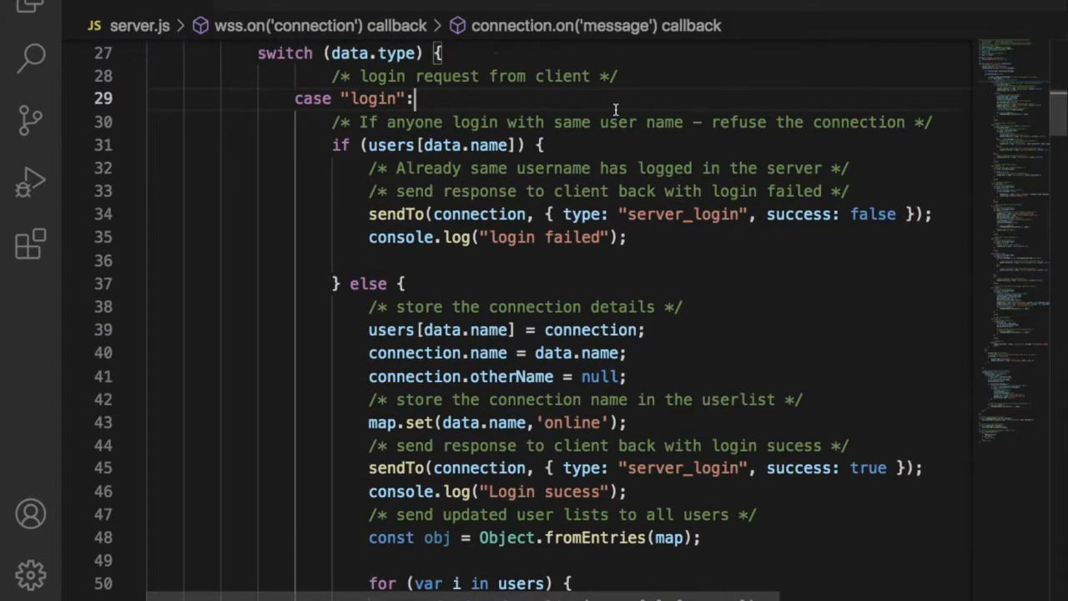
pyautogui.doubleClick(474, 76)
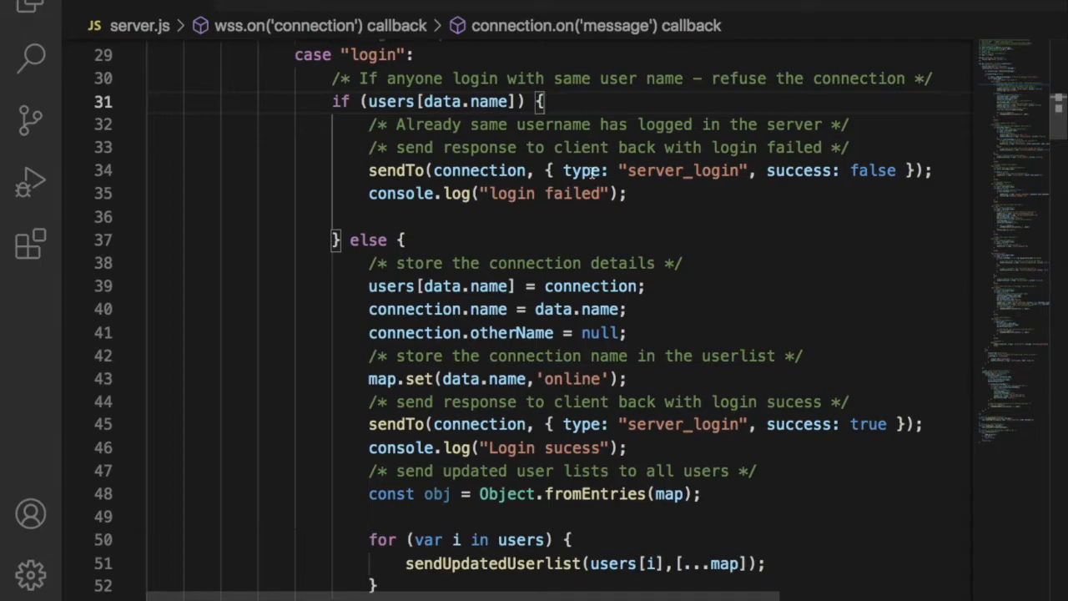
pyautogui.doubleClick(390, 101)
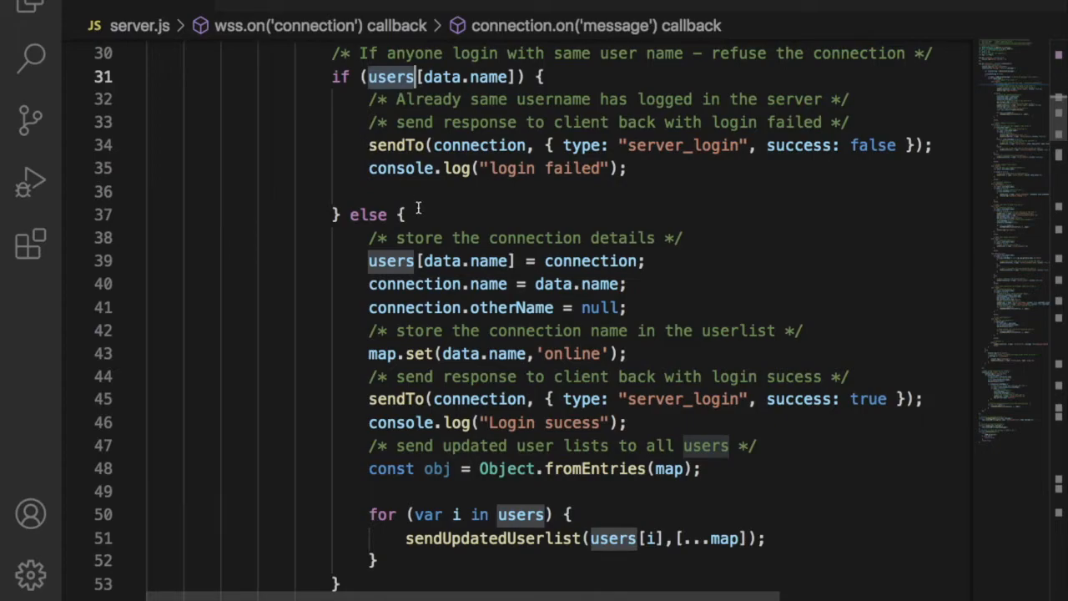
pyautogui.click(404, 215)
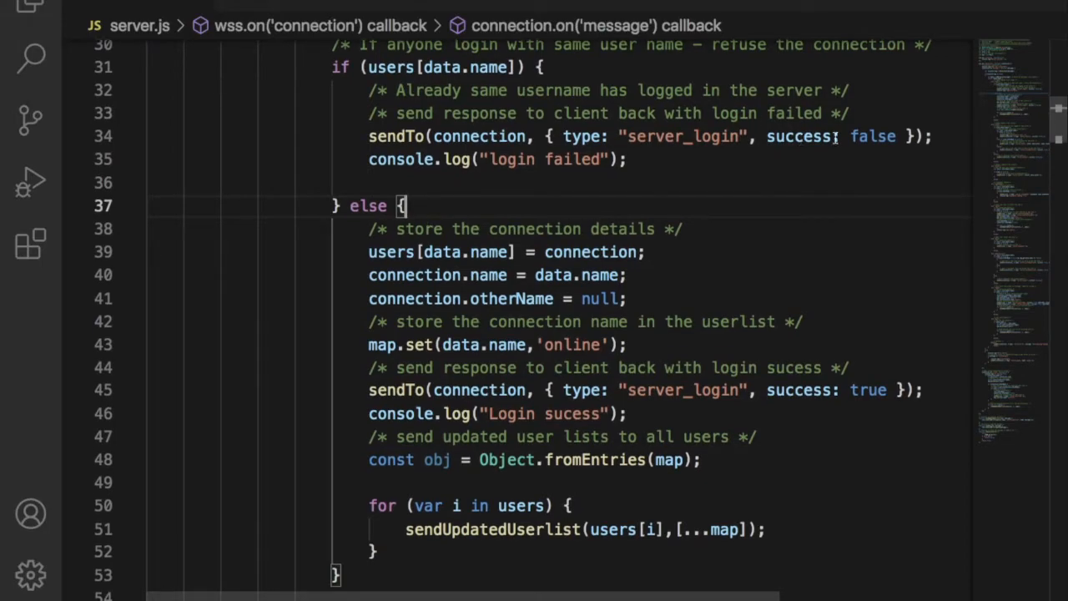
pyautogui.doubleClick(873, 136)
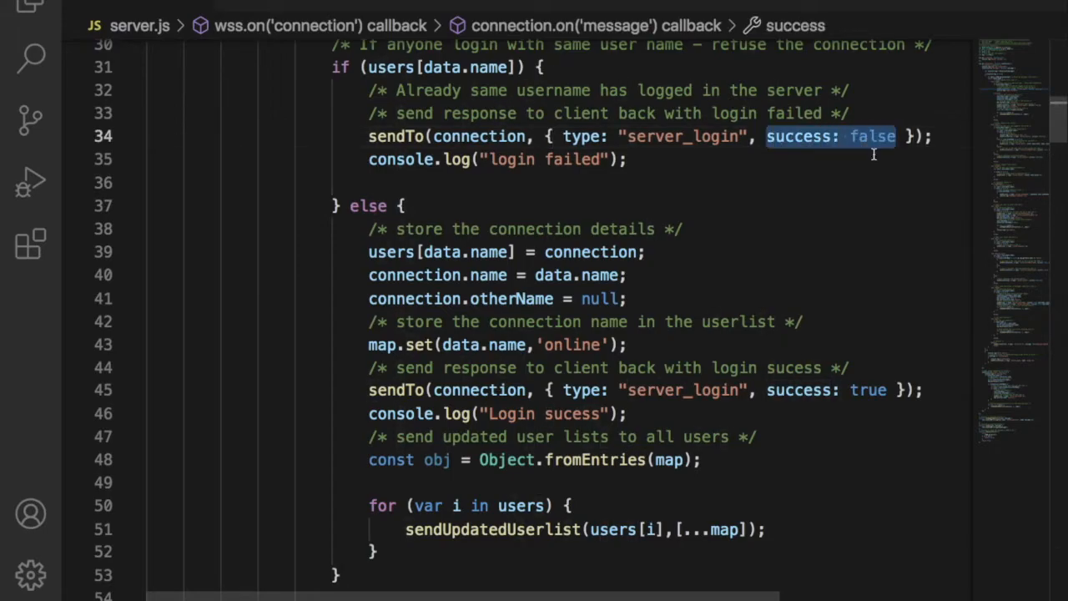
pyautogui.scroll(-3)
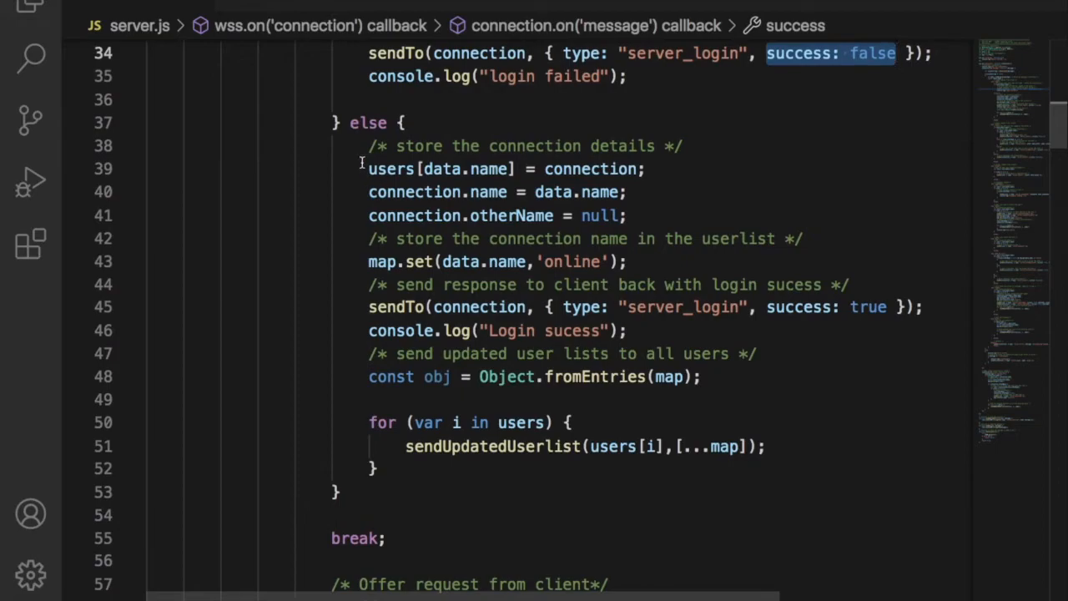
pyautogui.tripleClick(501, 168)
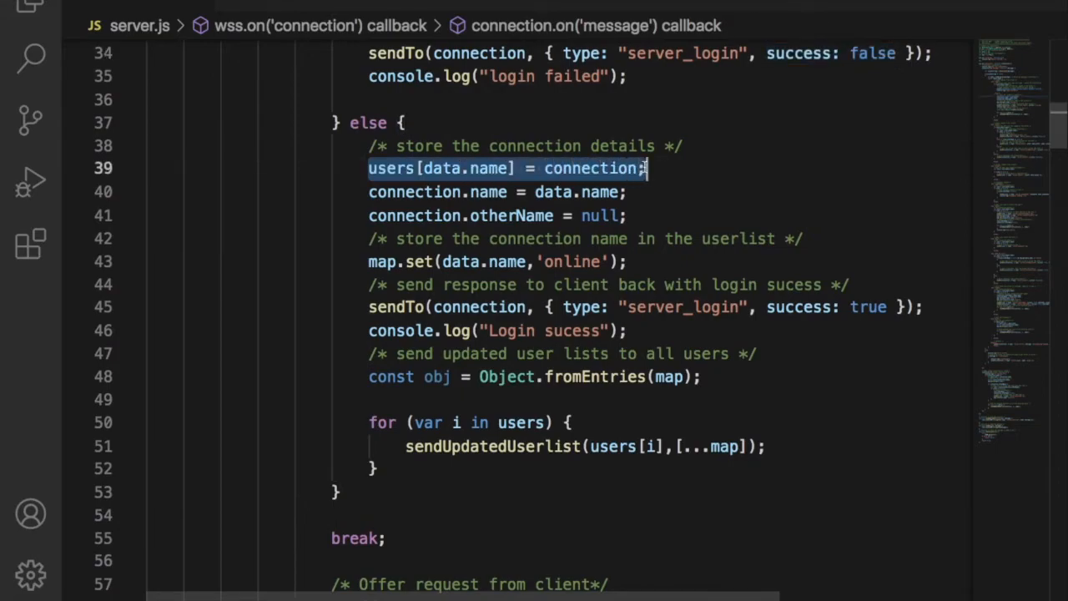
pyautogui.scroll(-3)
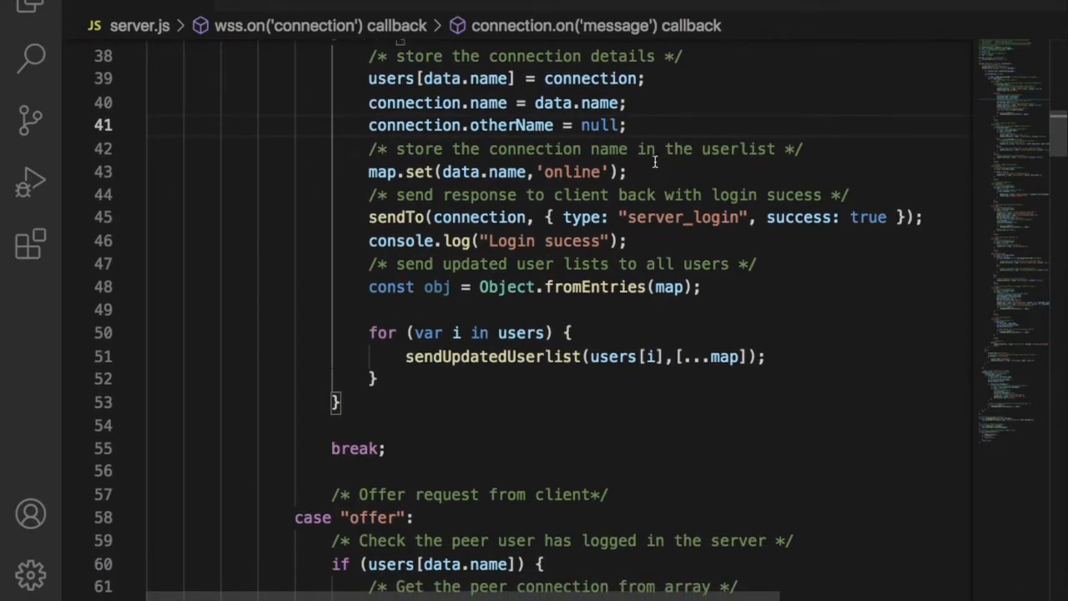
pyautogui.tripleClick(497, 171)
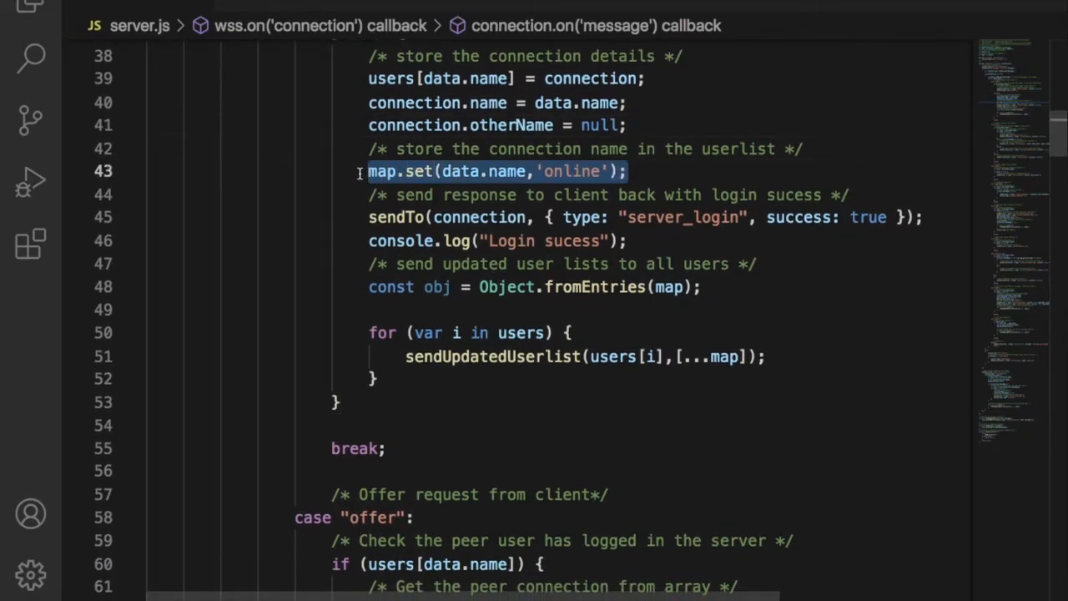
pyautogui.scroll(-3)
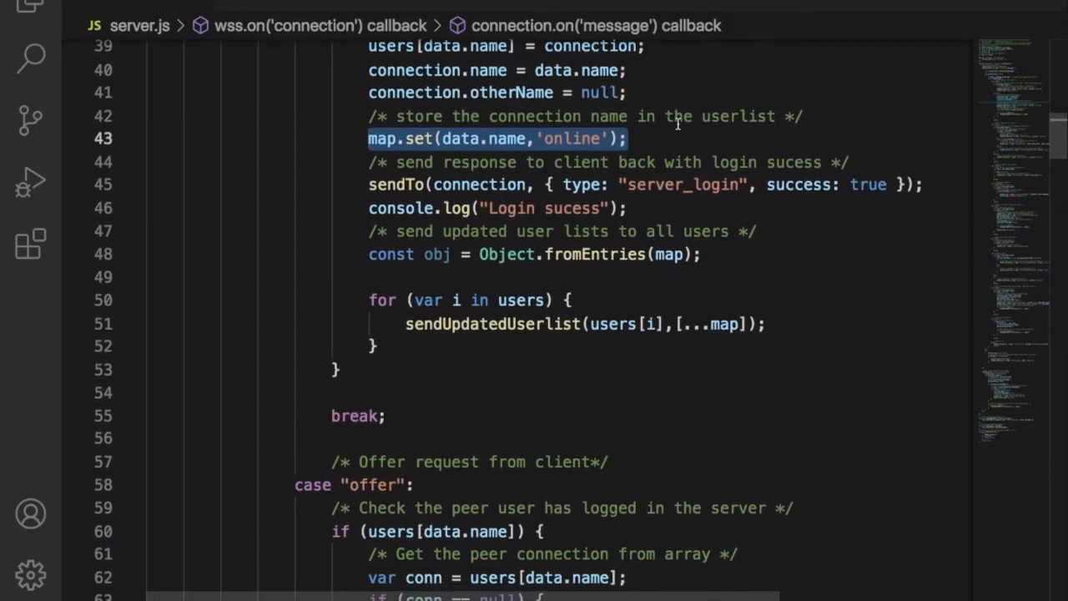
pyautogui.click(677, 139)
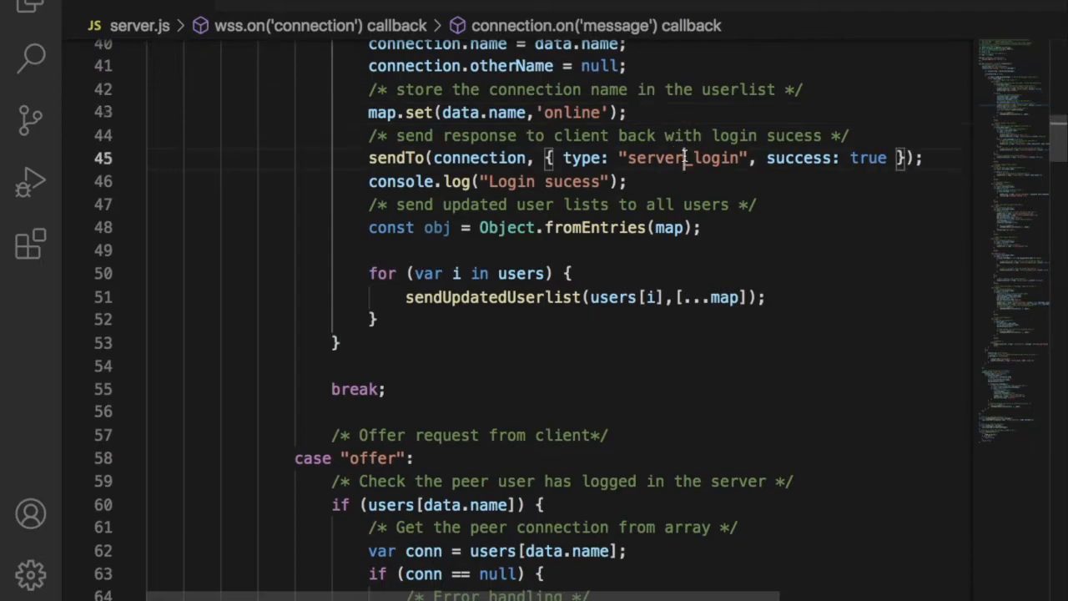
pyautogui.doubleClick(868, 158)
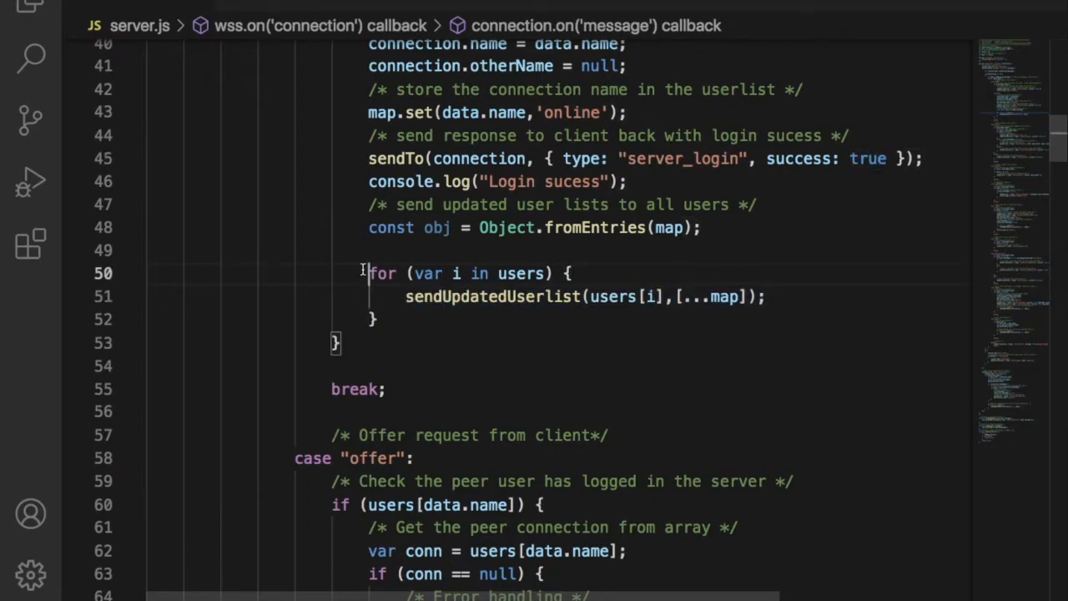
pyautogui.scroll(-3)
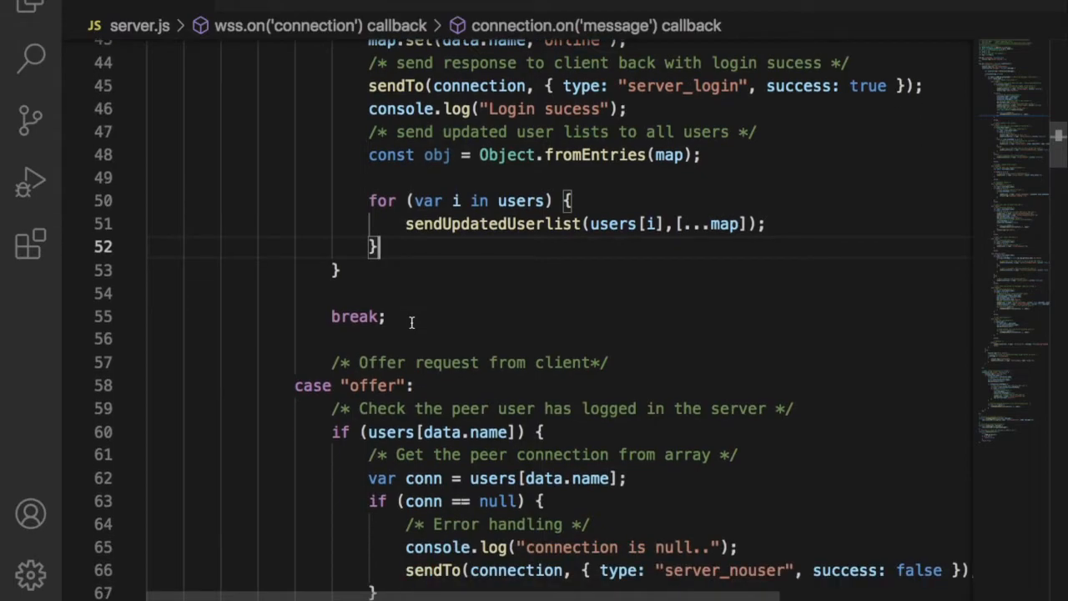
pyautogui.scroll(-3)
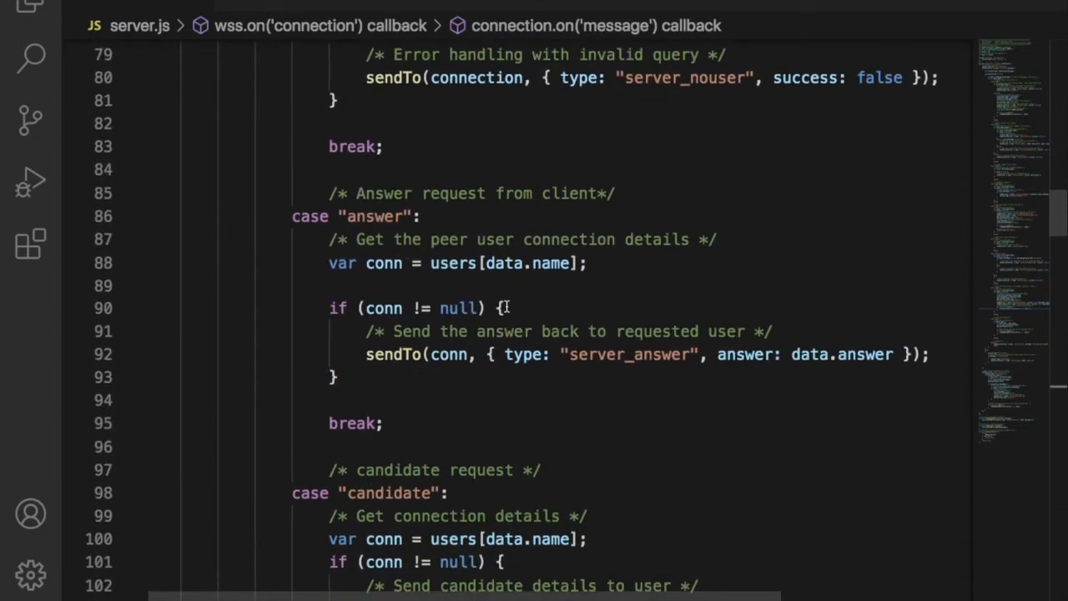
pyautogui.scroll(-3)
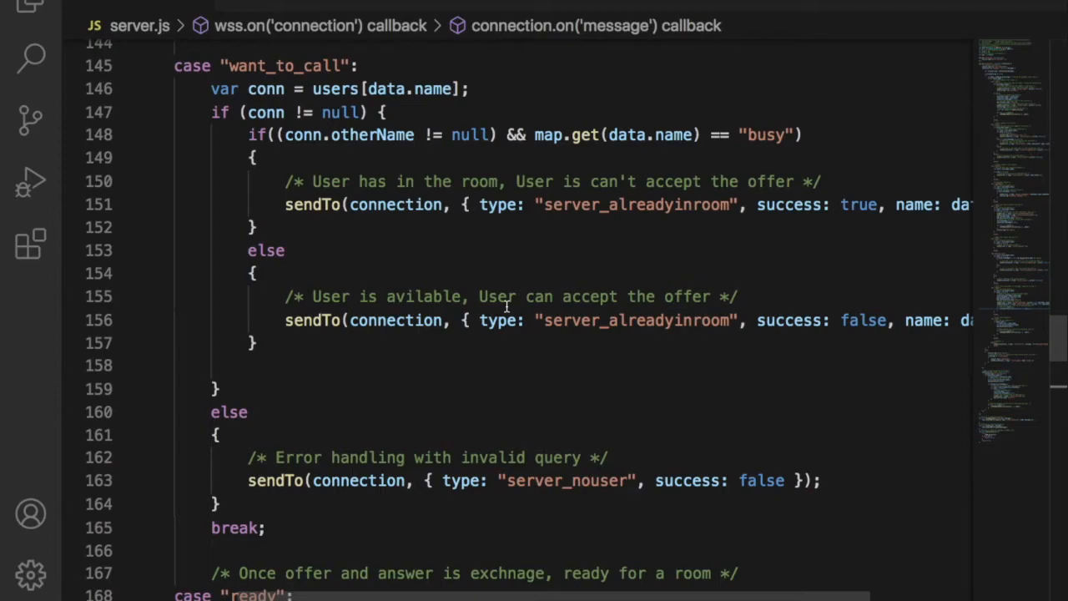
pyautogui.moveTo(608, 239)
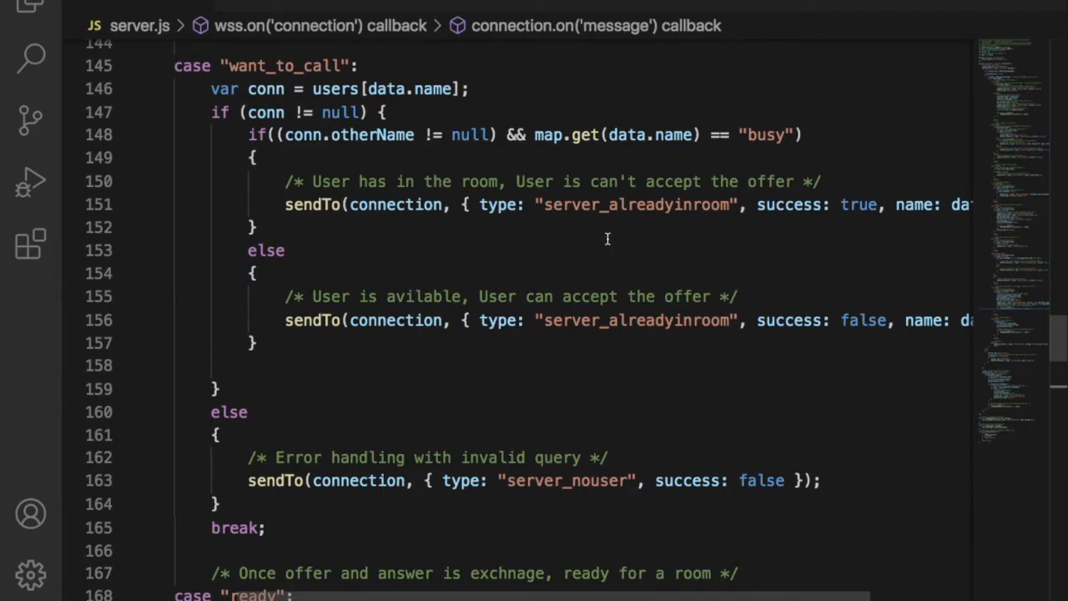
pyautogui.doubleClick(764, 135)
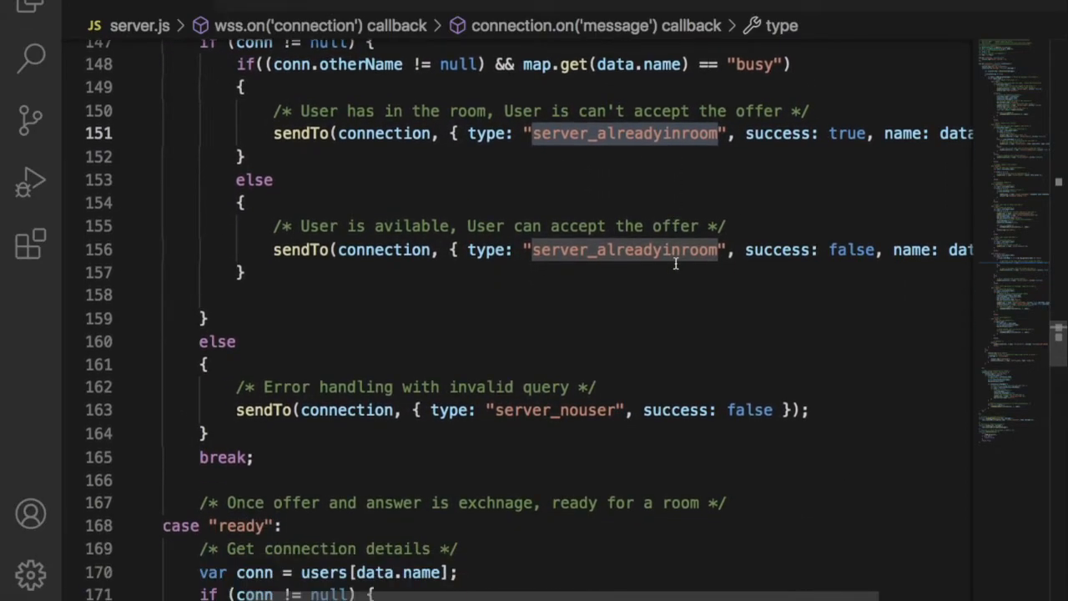
pyautogui.scroll(-3)
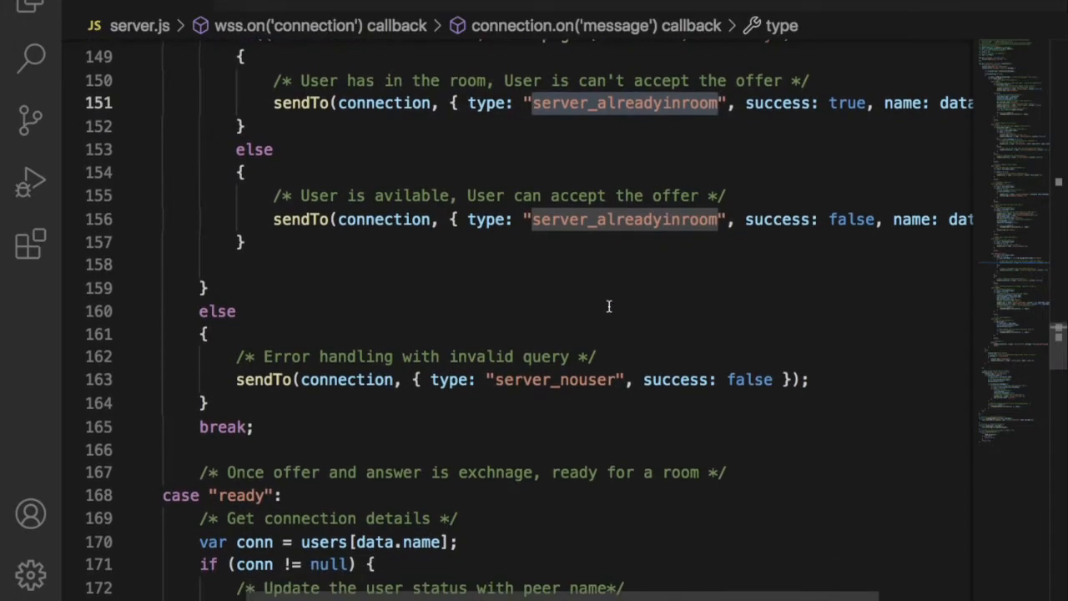
pyautogui.scroll(3)
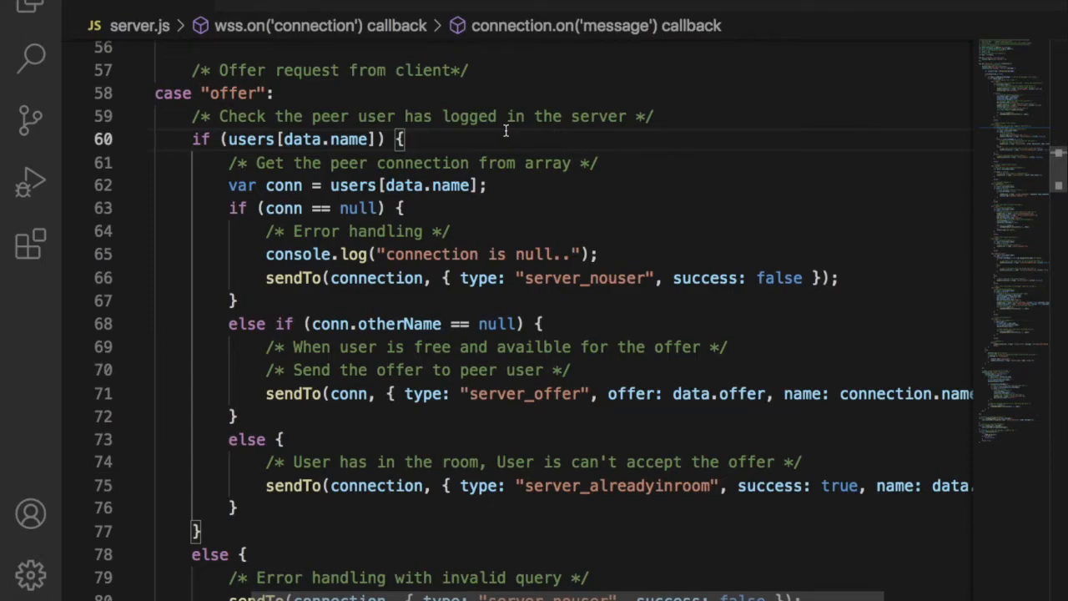
pyautogui.scroll(-3)
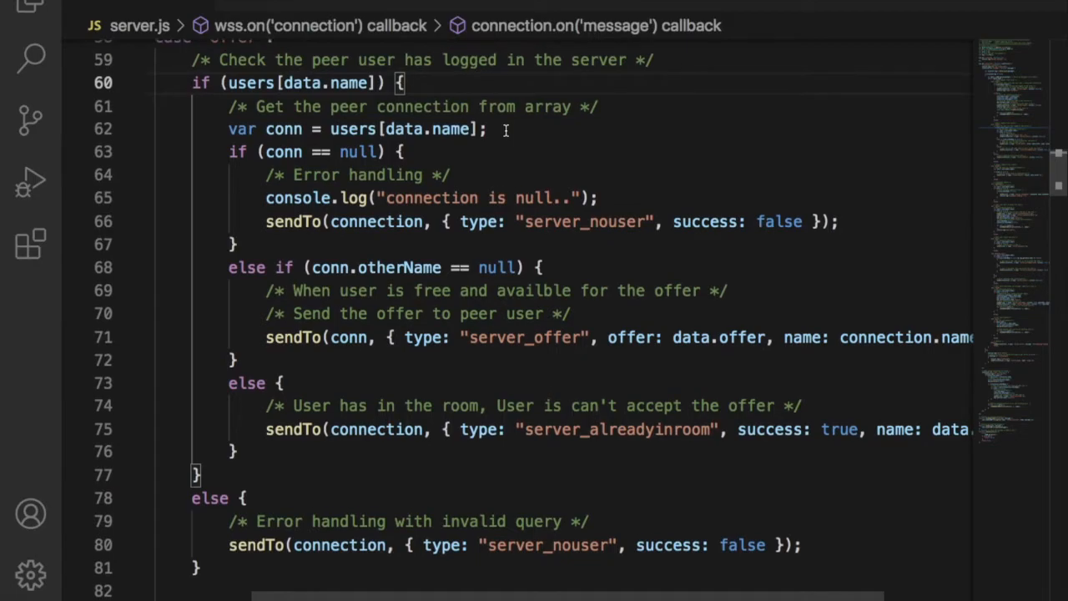
pyautogui.doubleClick(251, 83)
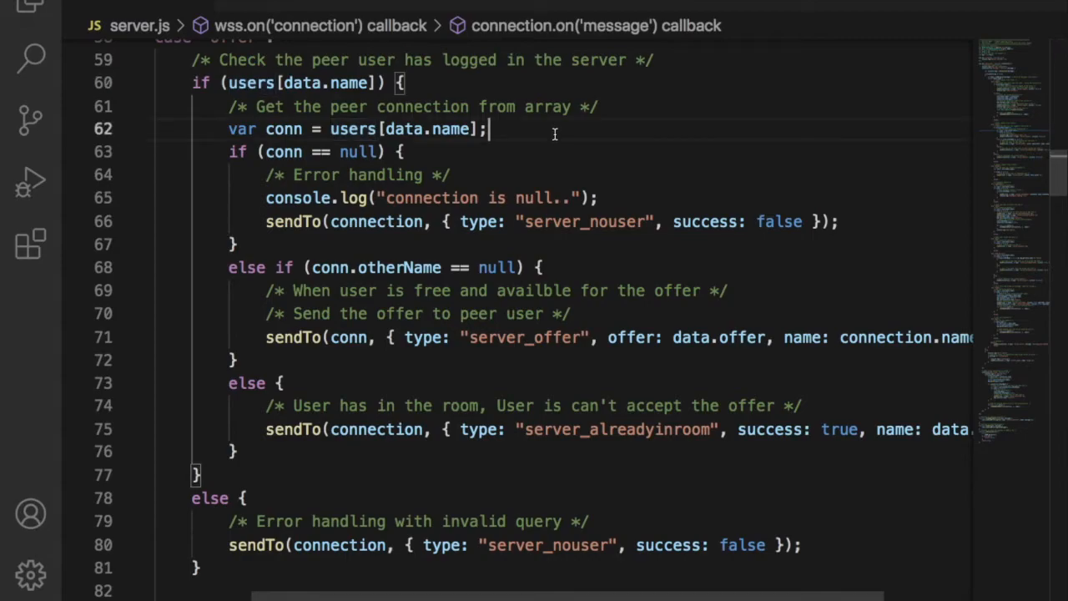
pyautogui.scroll(-3)
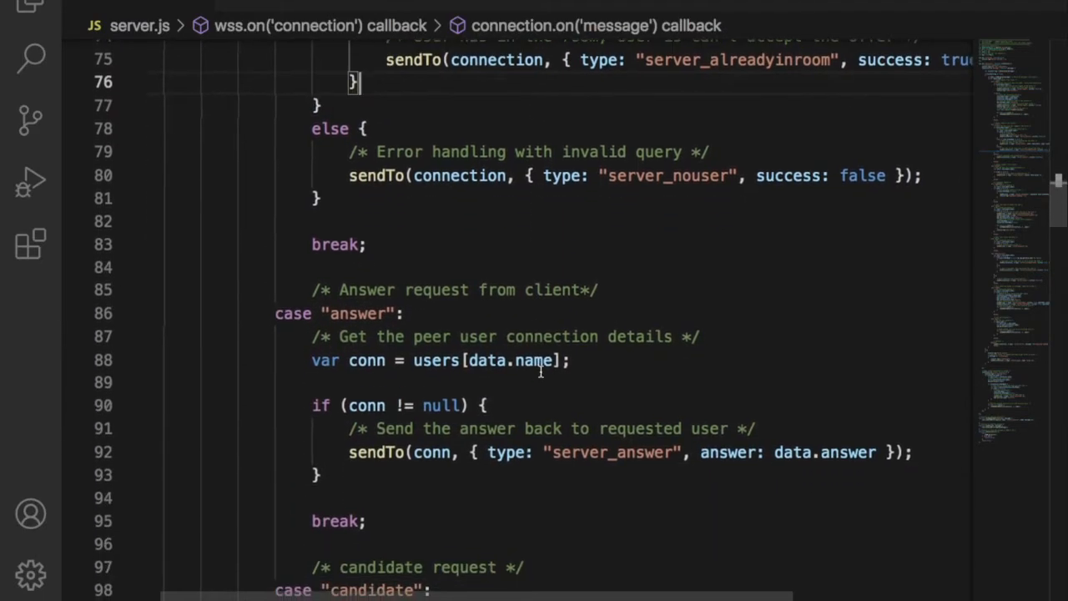
pyautogui.scroll(-3)
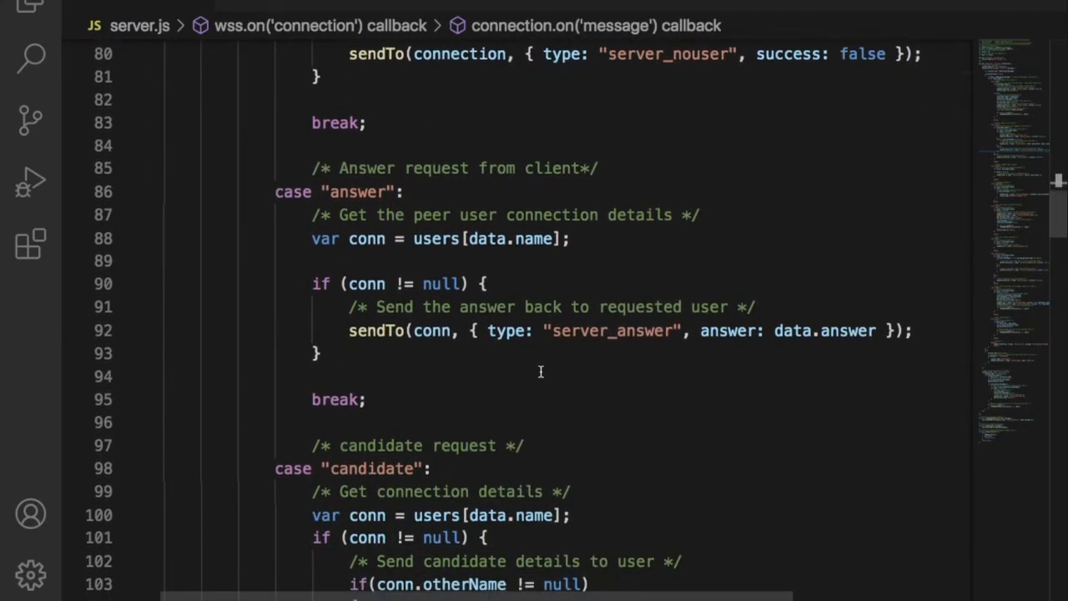
pyautogui.scroll(-3)
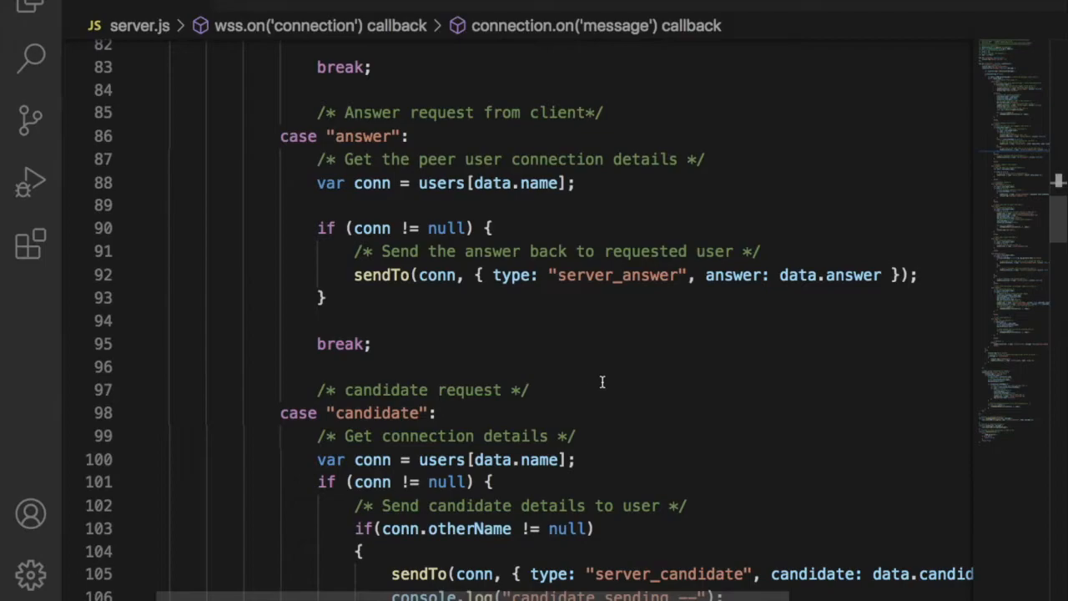
pyautogui.scroll(-3)
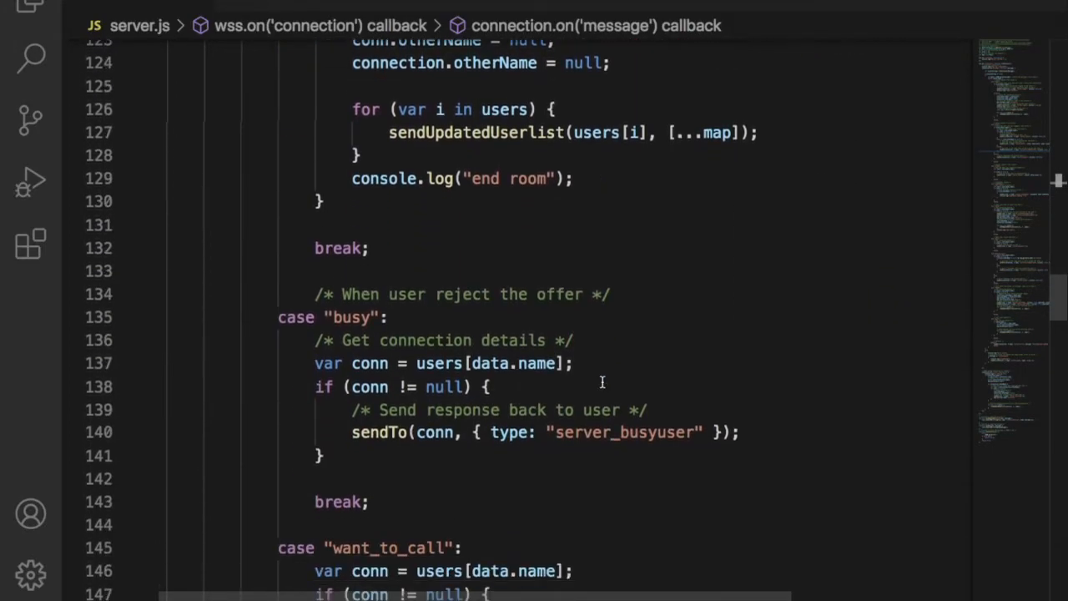
pyautogui.moveTo(278, 317); pyautogui.dragTo(326, 456)
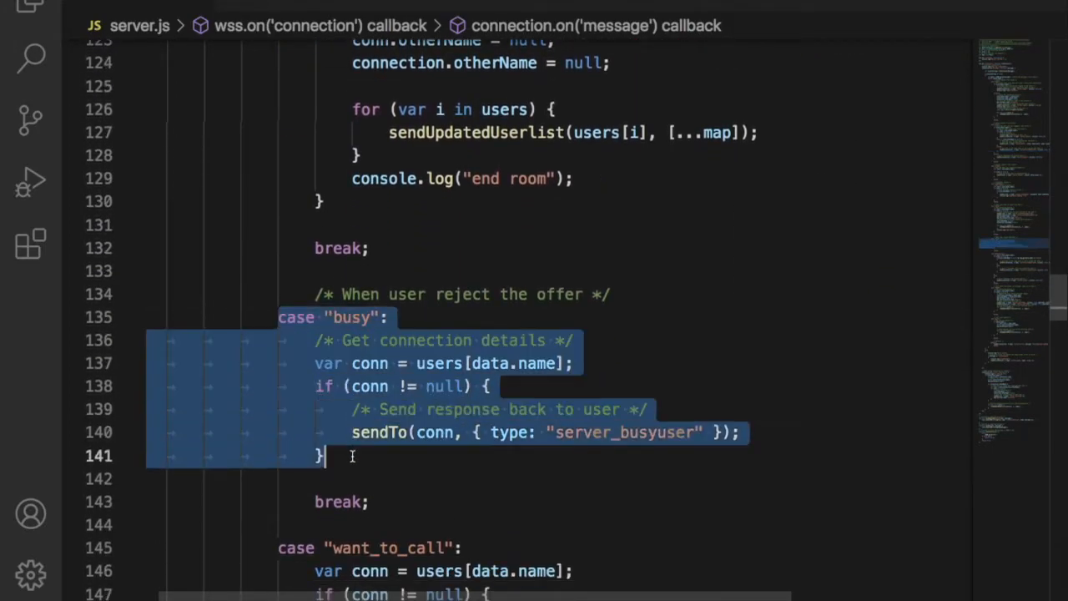
pyautogui.click(468, 448)
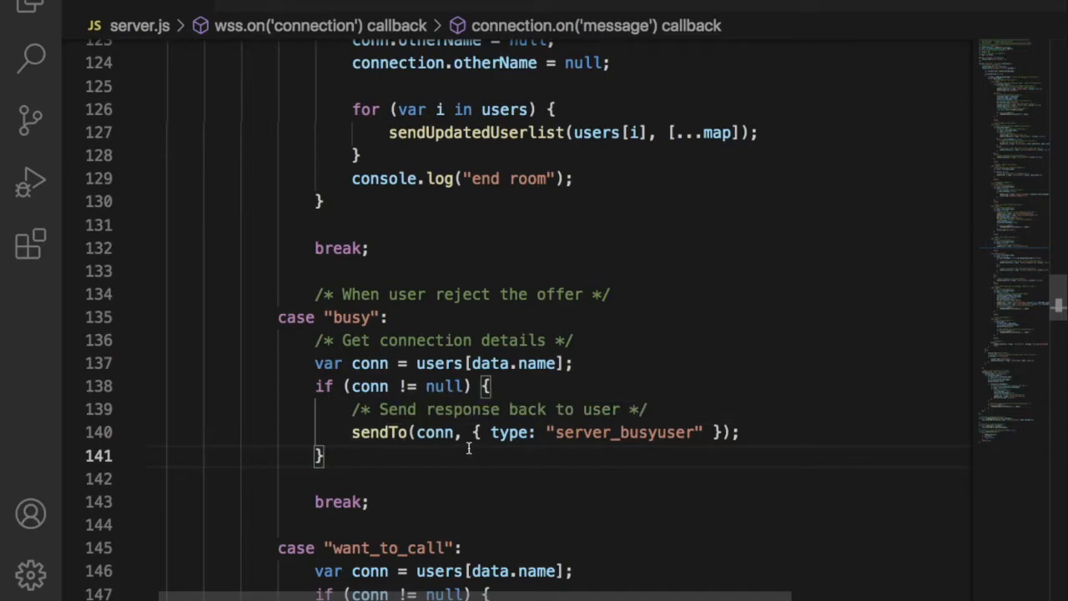
pyautogui.moveTo(493, 280)
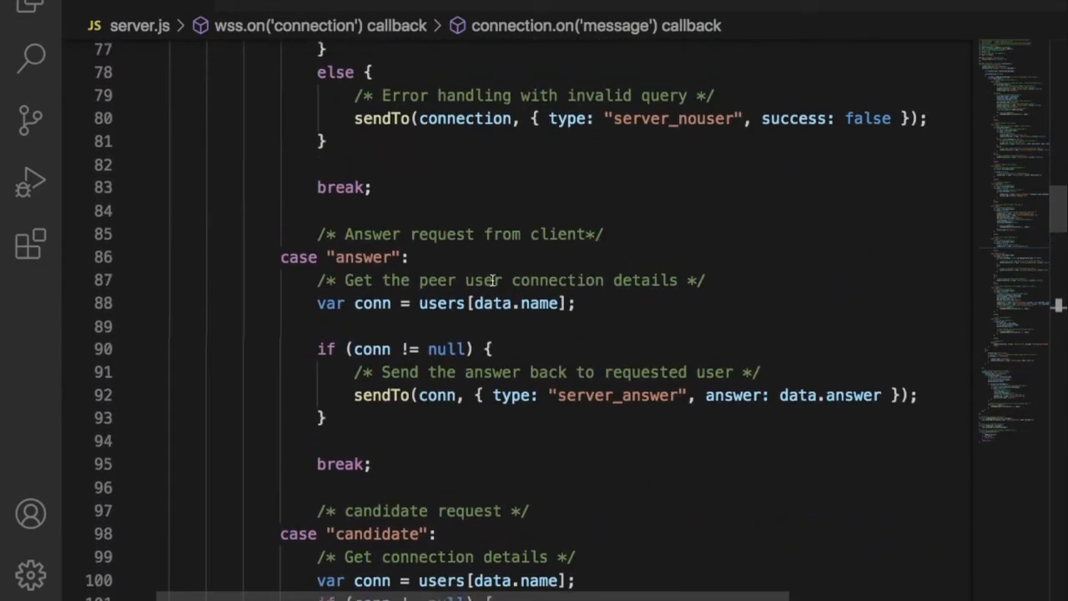
pyautogui.scroll(-3)
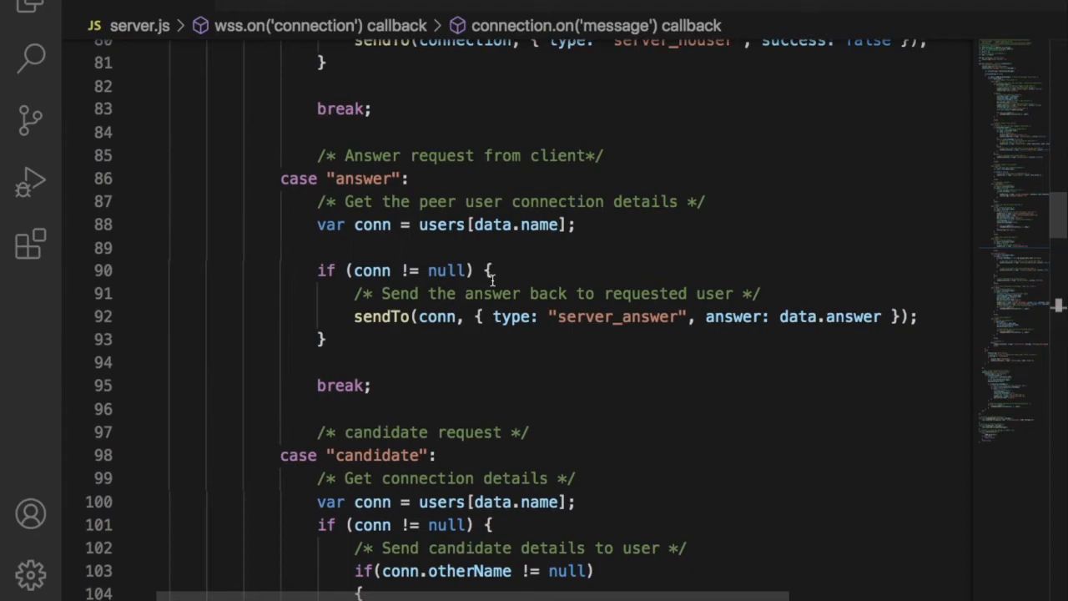
pyautogui.scroll(-3)
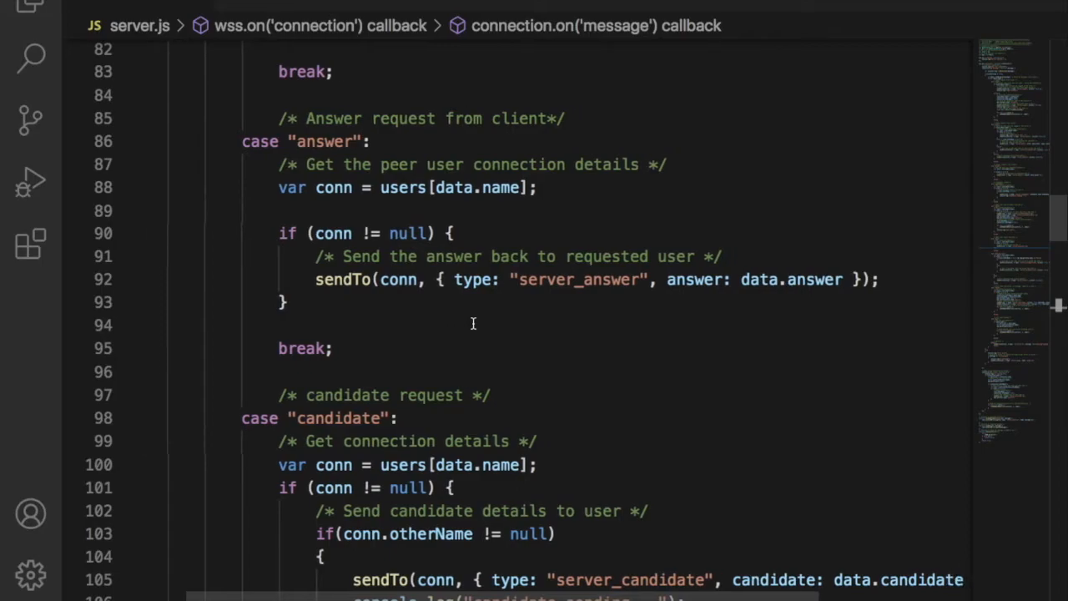
pyautogui.doubleClick(578, 279)
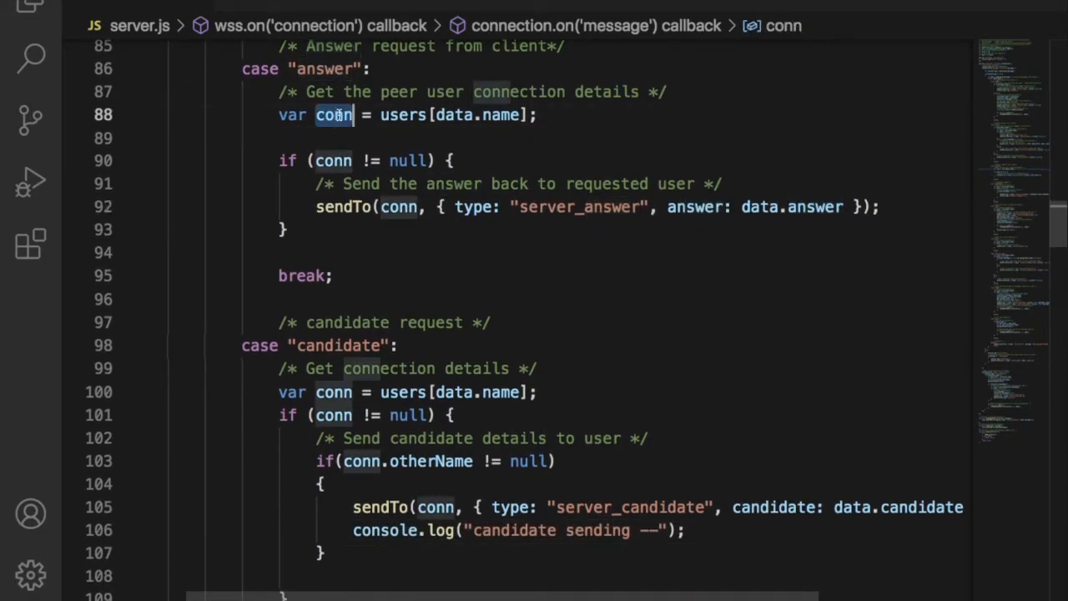
pyautogui.doubleClick(792, 206)
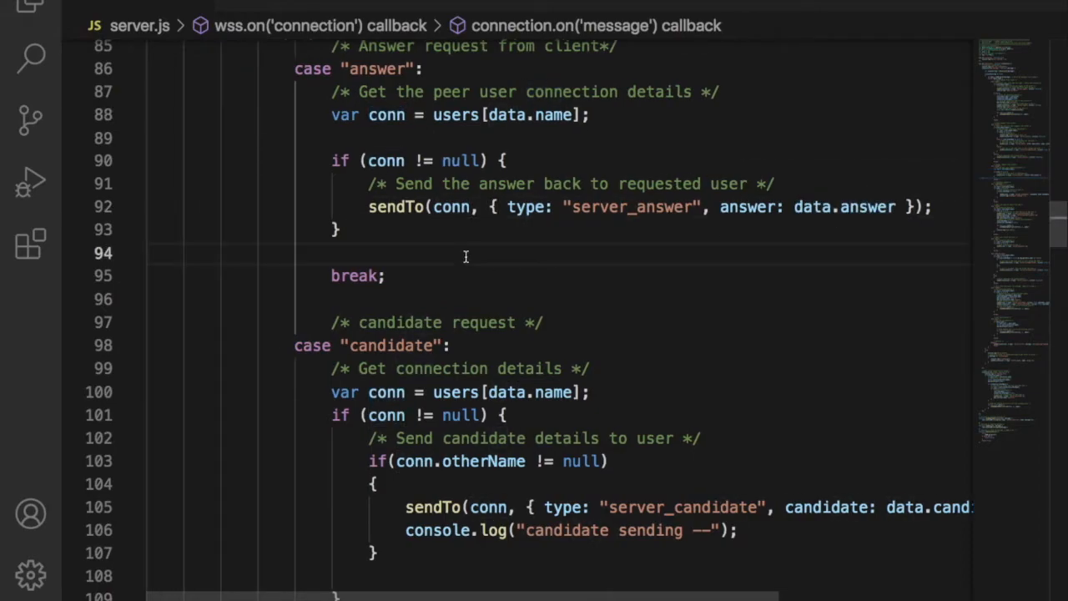
pyautogui.scroll(-3)
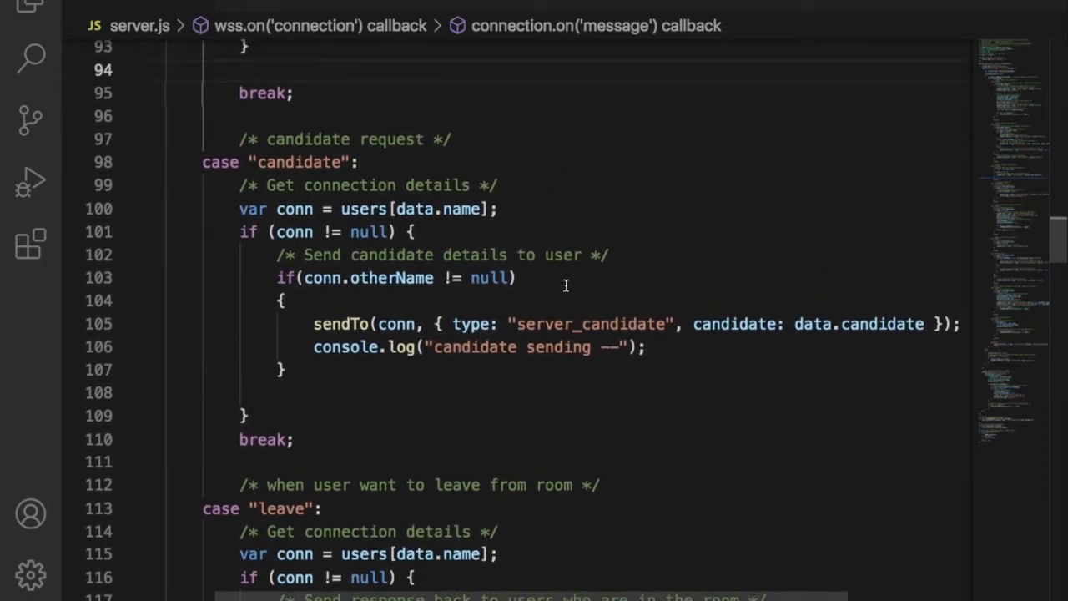
# Scroll past the candidate and leave cases to the want_to_call handler.
pyautogui.scroll(-3)
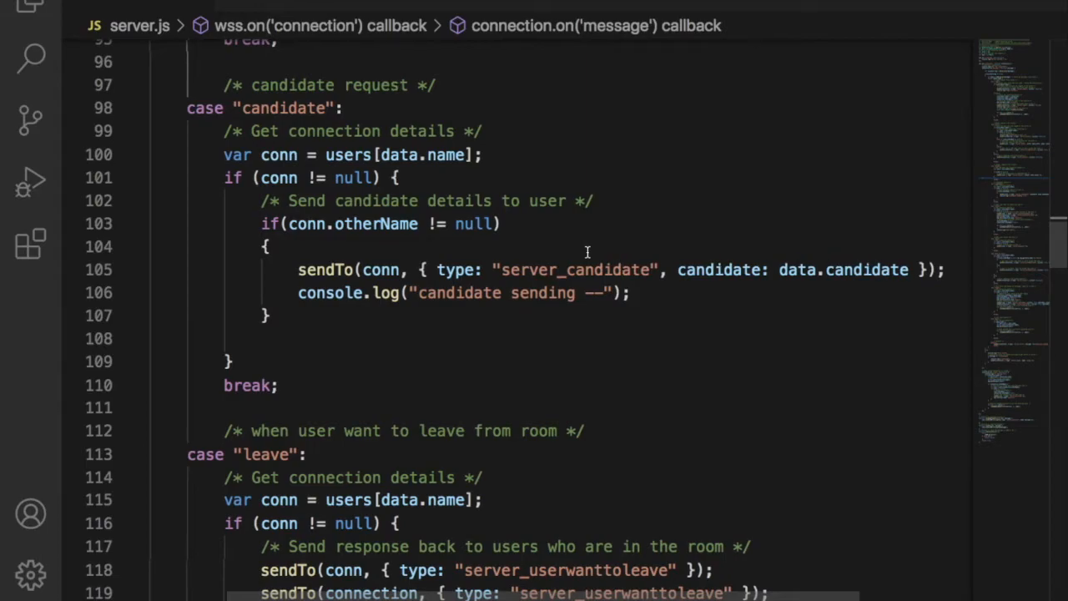
pyautogui.scroll(-3)
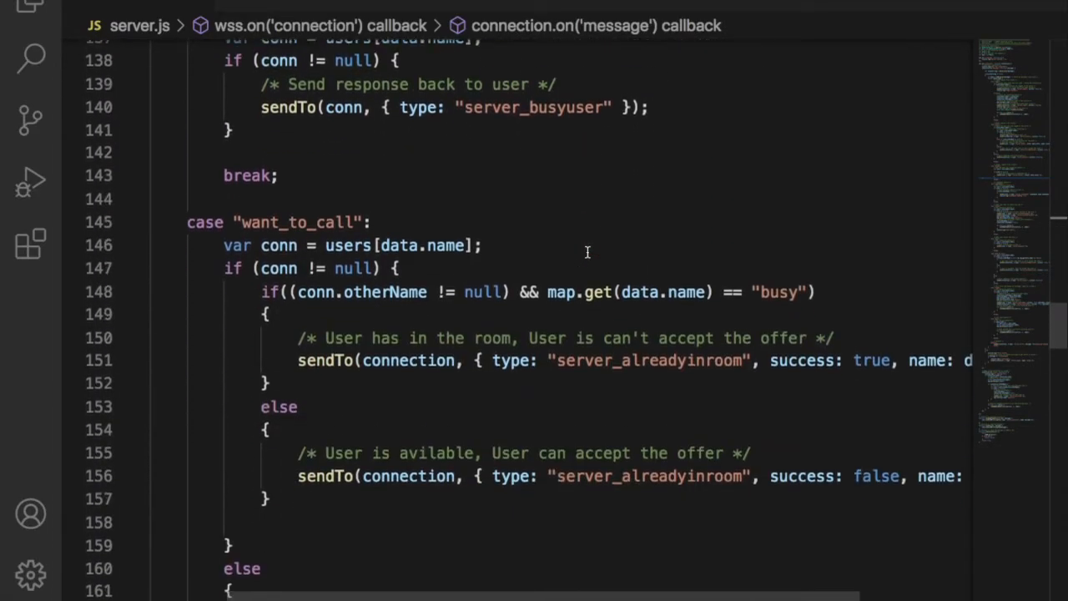
# Review the ready case's map.set busy lines, then scroll back up to the leave case.
pyautogui.scroll(-3)
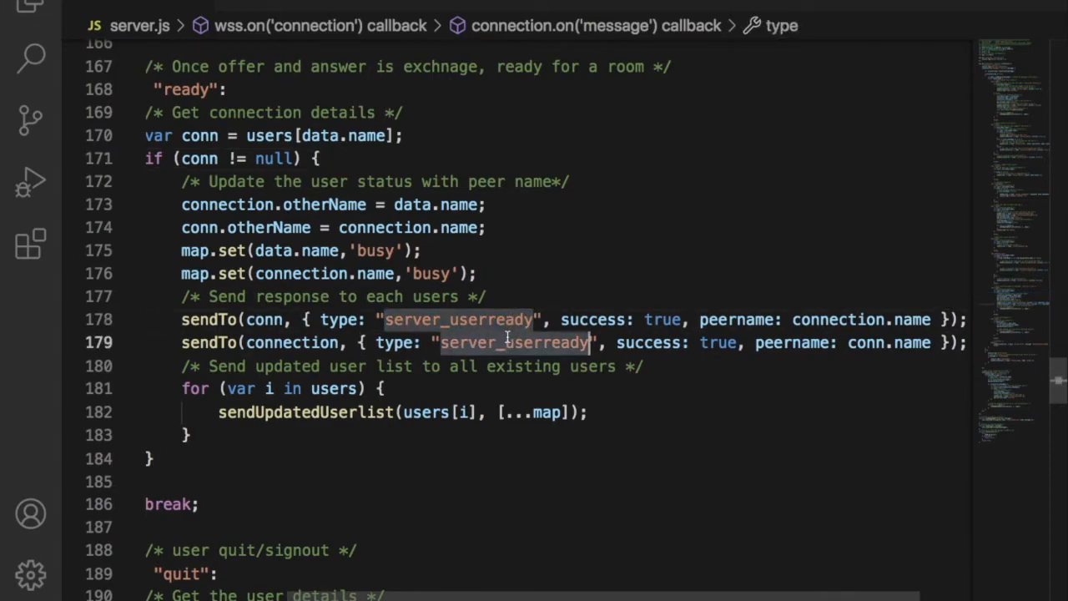
pyautogui.click(659, 365)
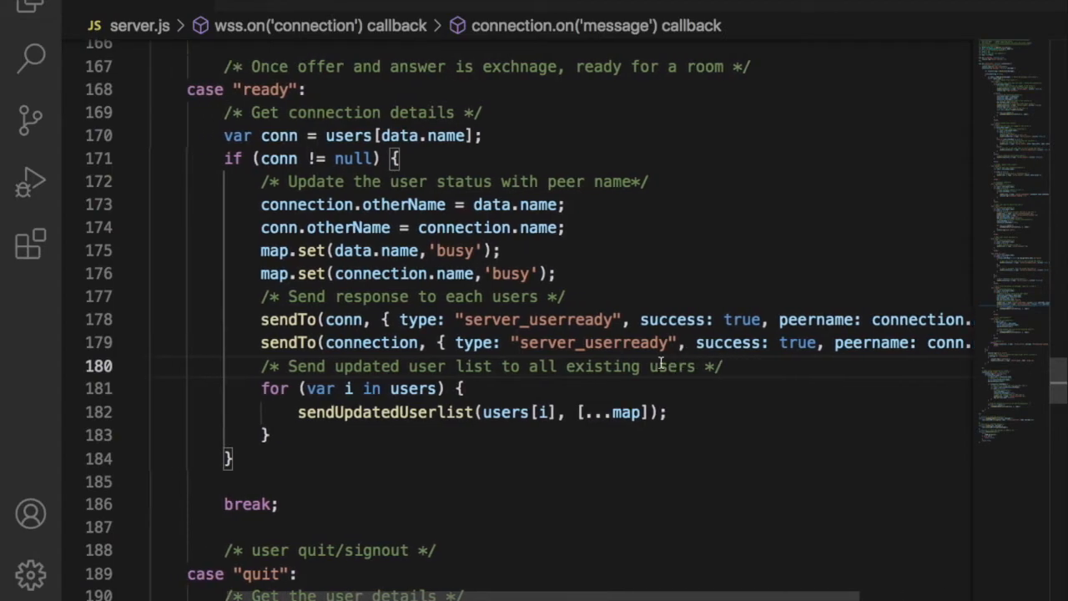
pyautogui.scroll(-3)
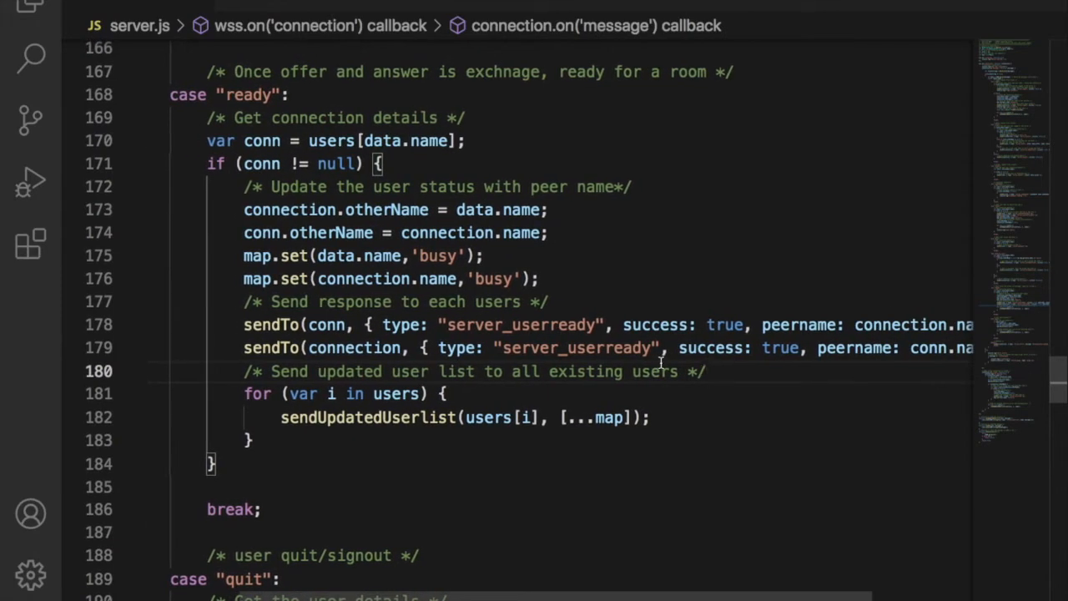
pyautogui.scroll(-3)
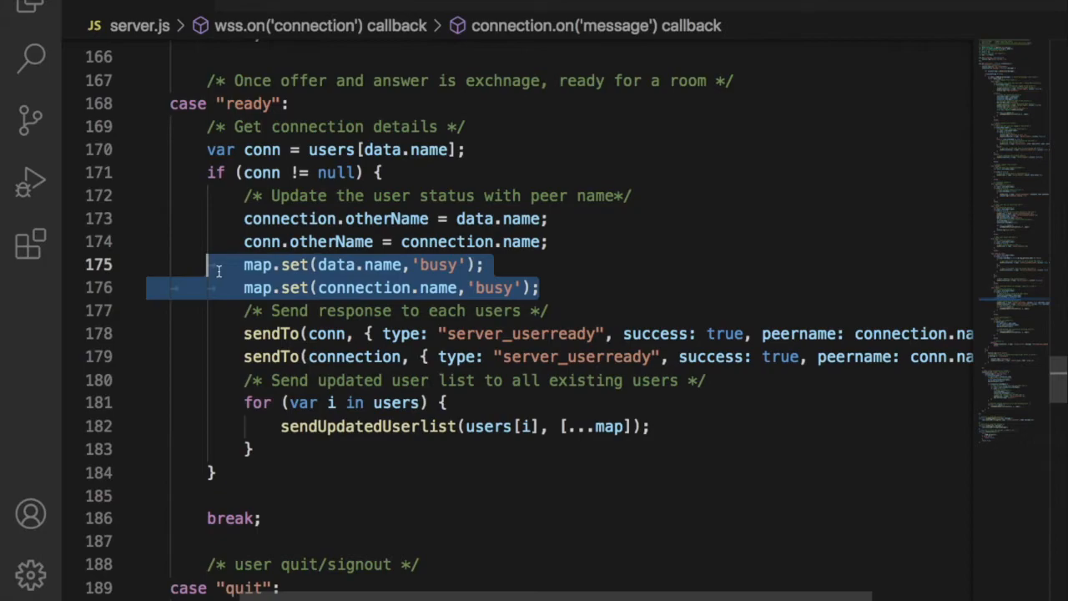
pyautogui.scroll(-3)
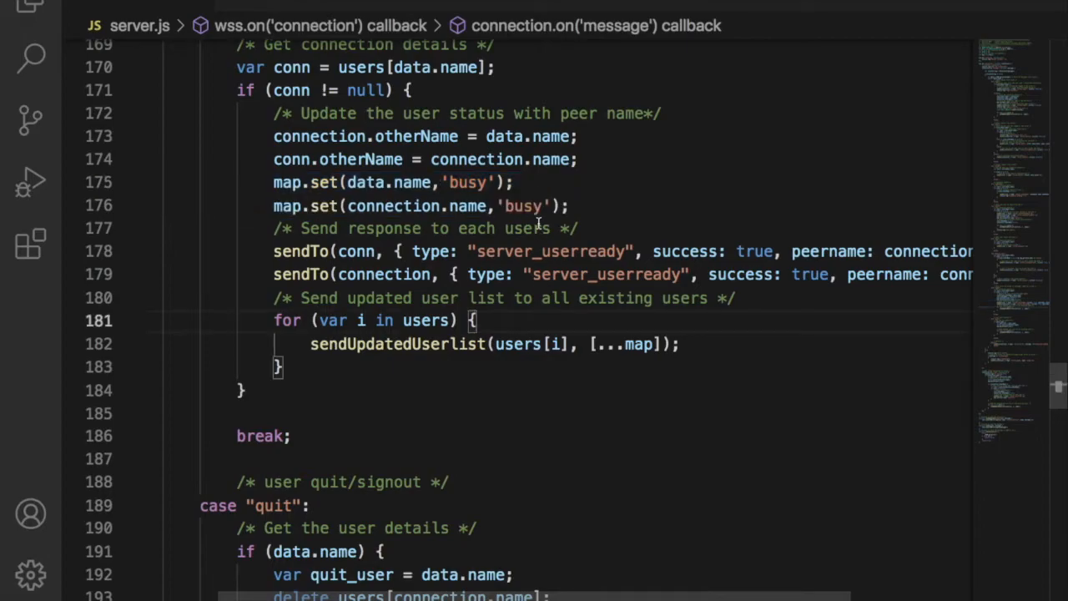
pyautogui.moveTo(273, 182); pyautogui.dragTo(567, 206)
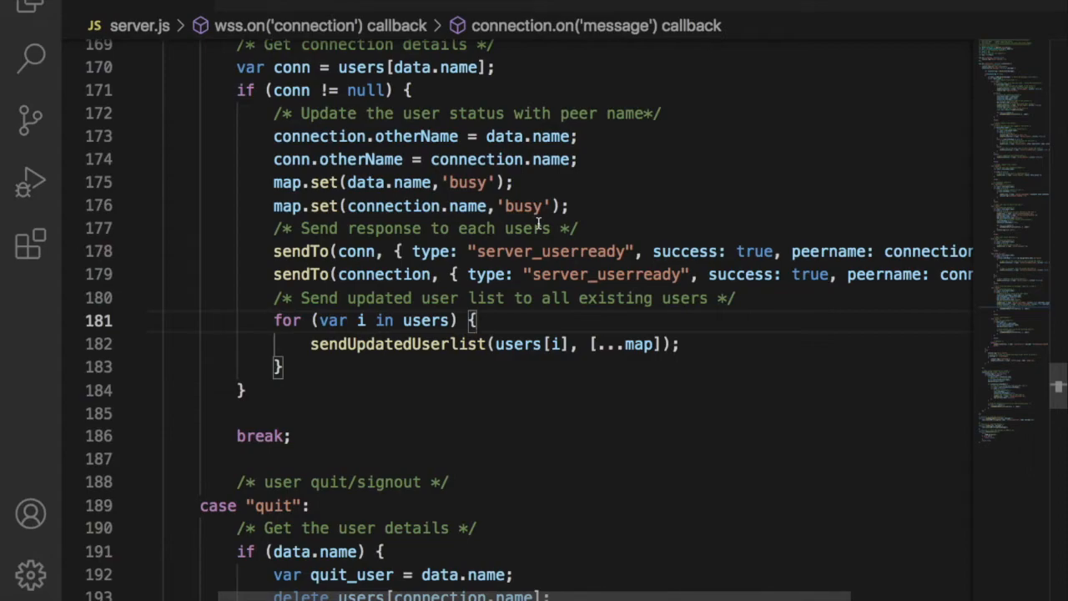
pyautogui.scroll(3)
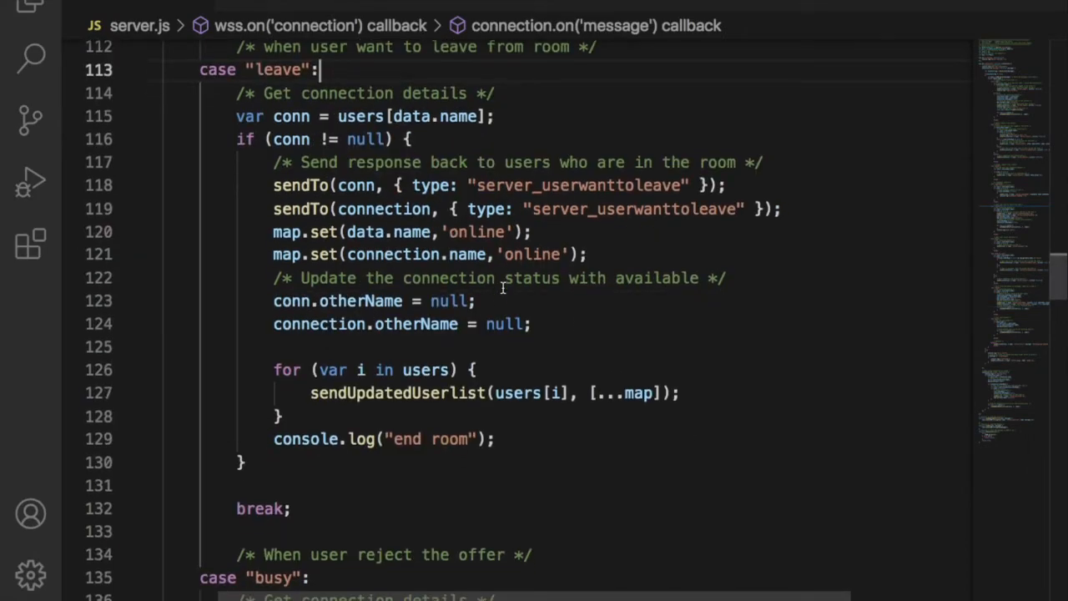
pyautogui.moveTo(540, 106)
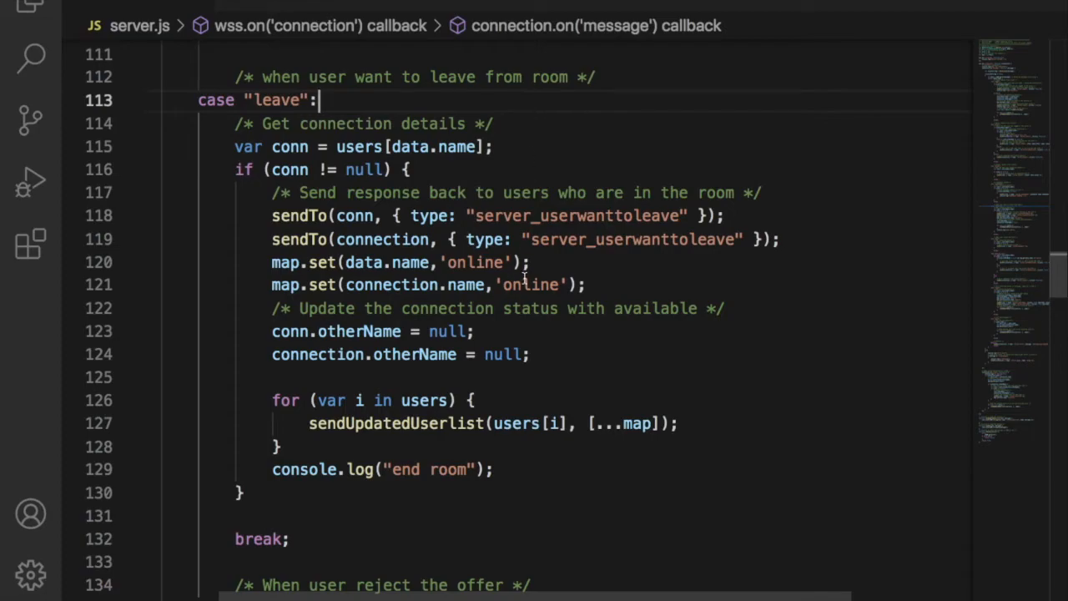
# Select the leave case's map.set online line and scroll toward the want_to_call else branch.
pyautogui.tripleClick(417, 284)
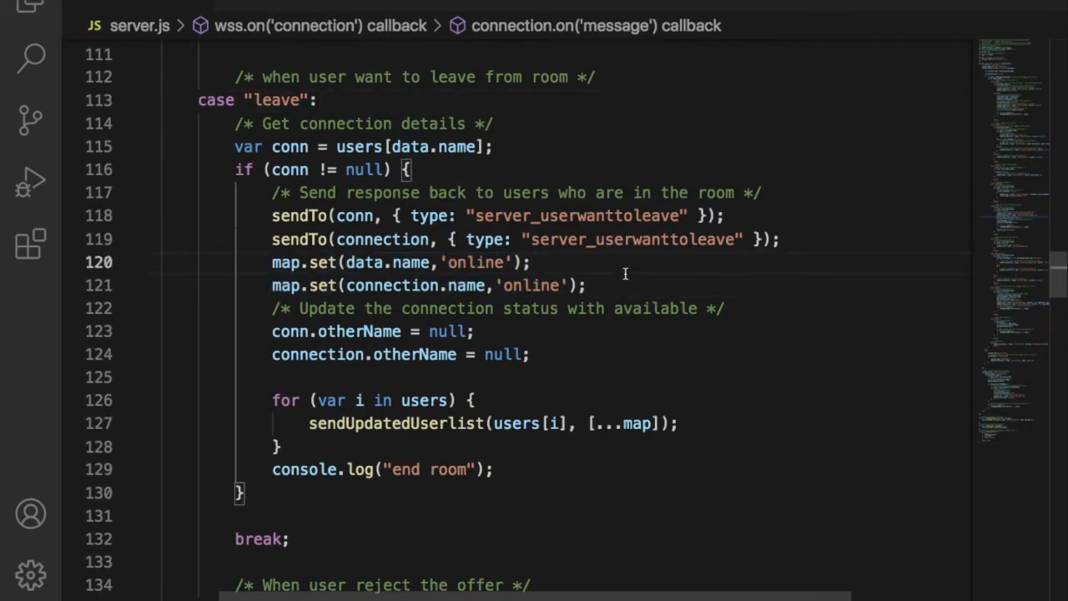
pyautogui.scroll(-3)
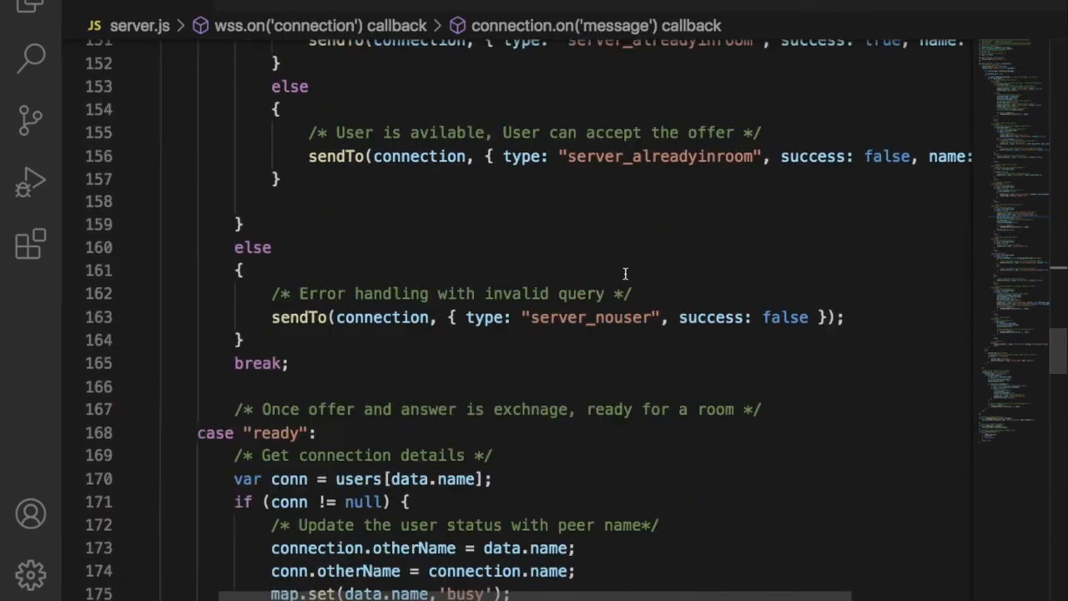
# Select sendUpdatedUserlist in the quit case and scroll to the default and clientping branches.
pyautogui.scroll(-3)
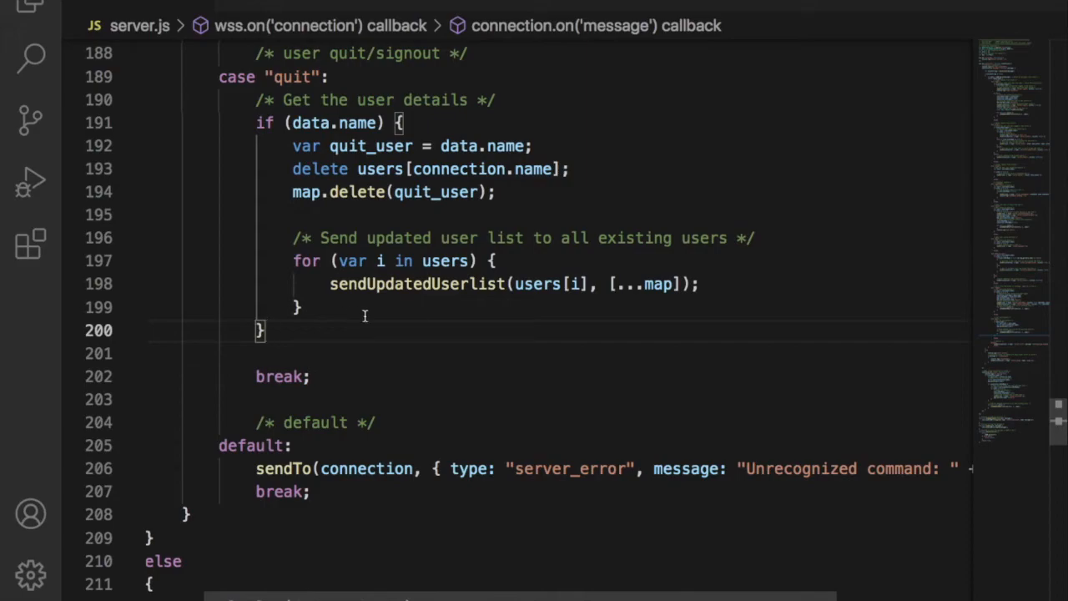
pyautogui.doubleClick(416, 284)
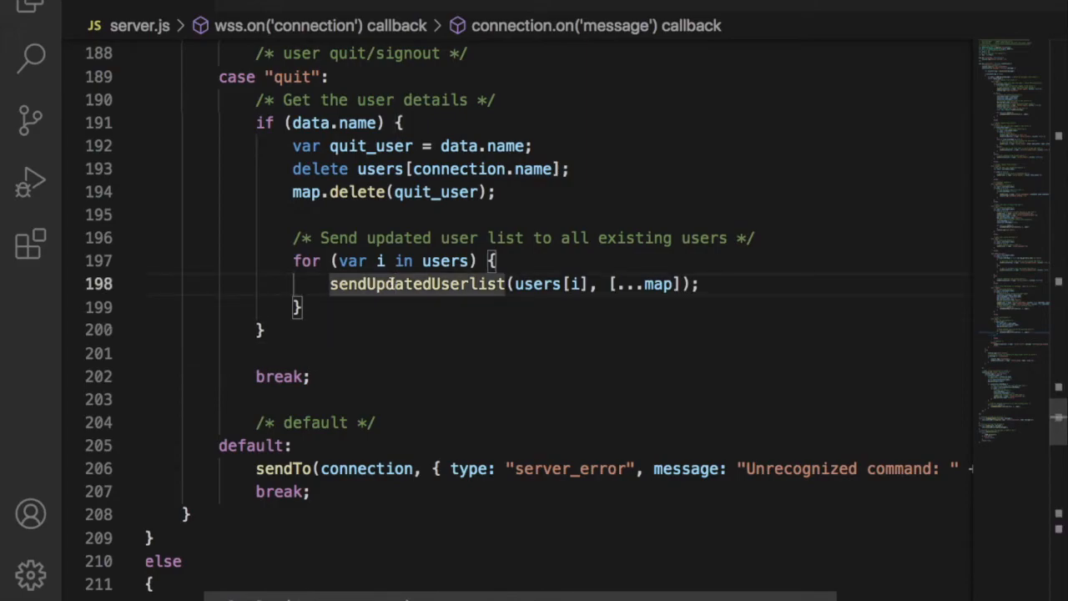
pyautogui.scroll(-3)
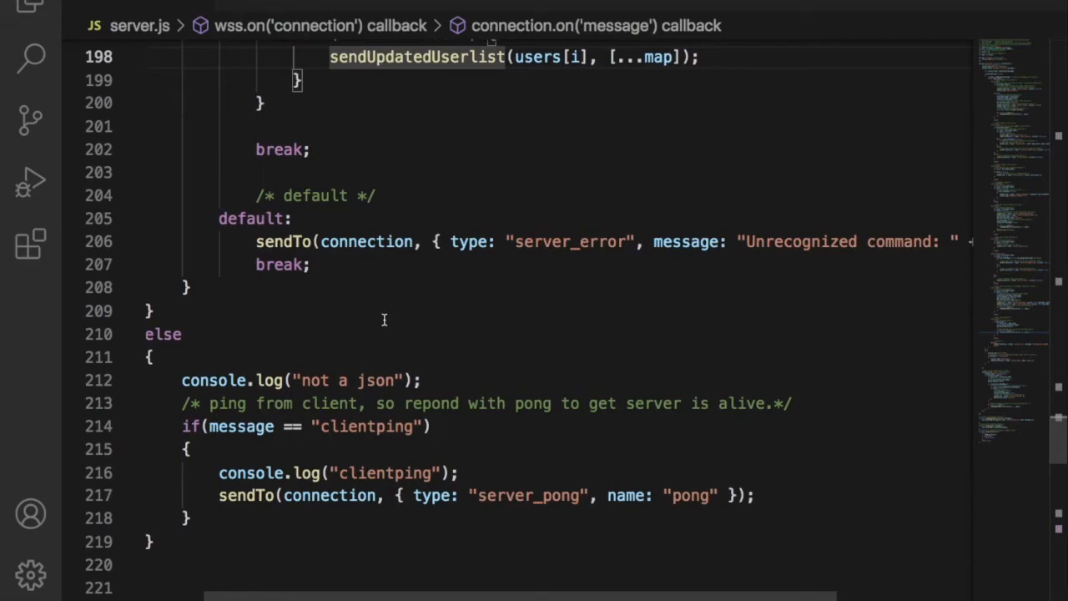
# Review the close handler's otherName cleanup block and the port 8886 WebSocket setup.
pyautogui.scroll(-3)
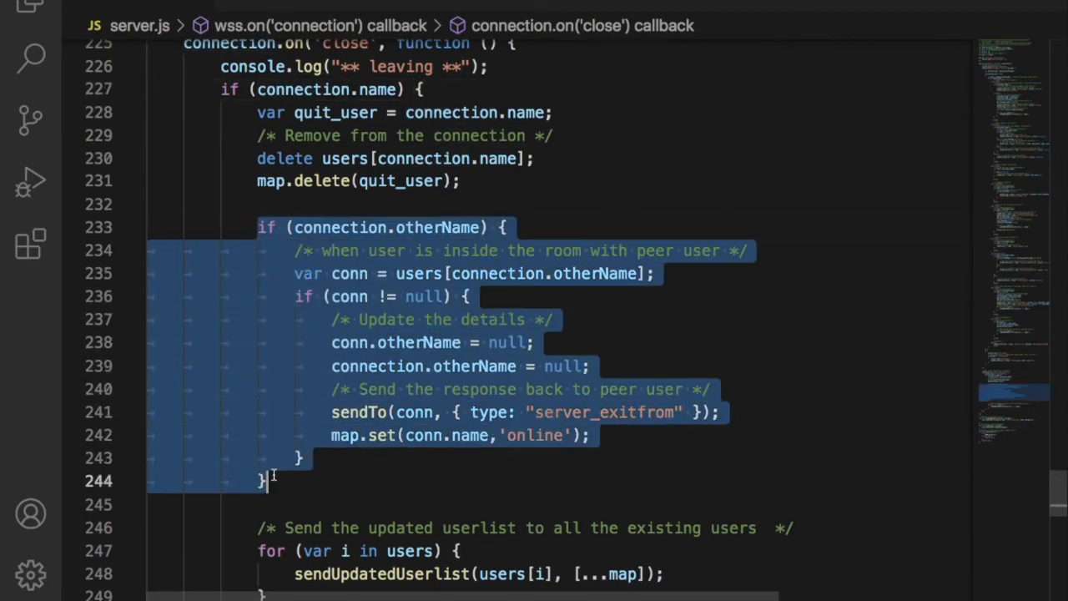
pyautogui.scroll(-3)
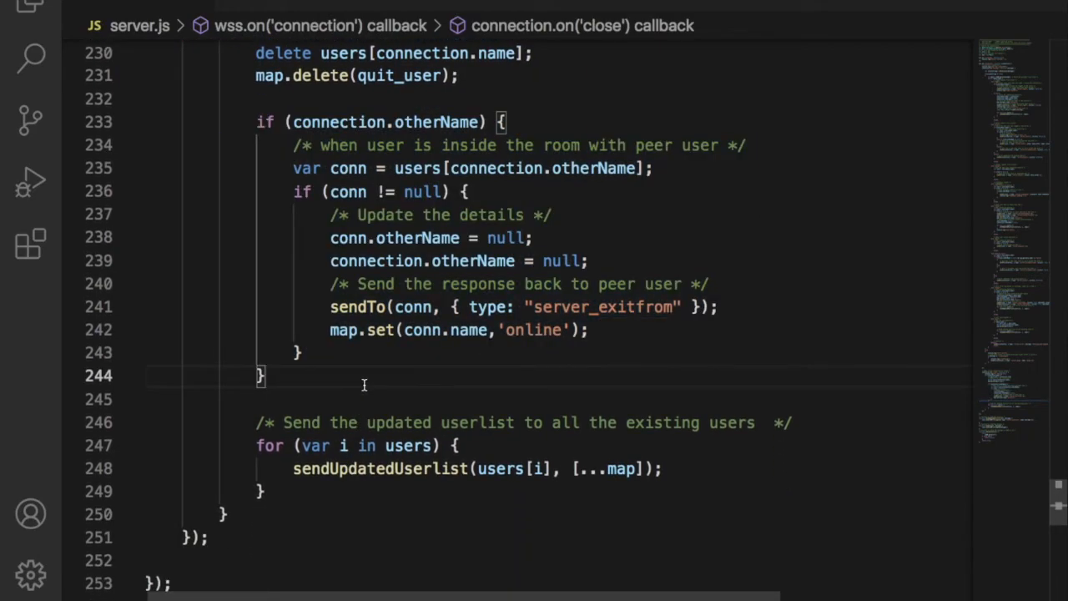
pyautogui.scroll(-3)
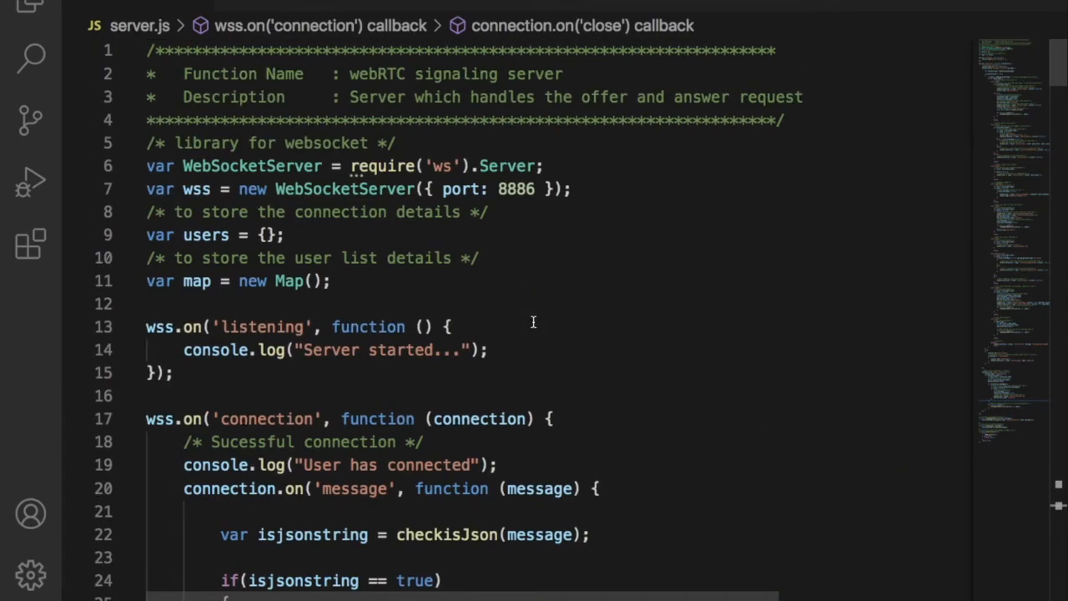
pyautogui.moveTo(779, 182)
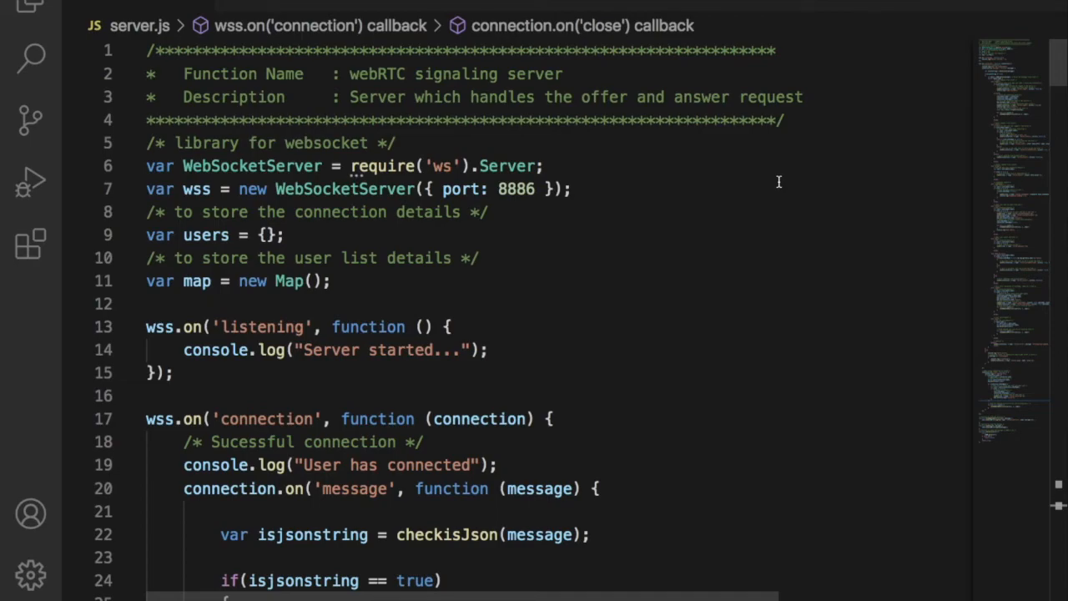
# Scroll from the top setup through the login case to the offer case.
pyautogui.scroll(-3)
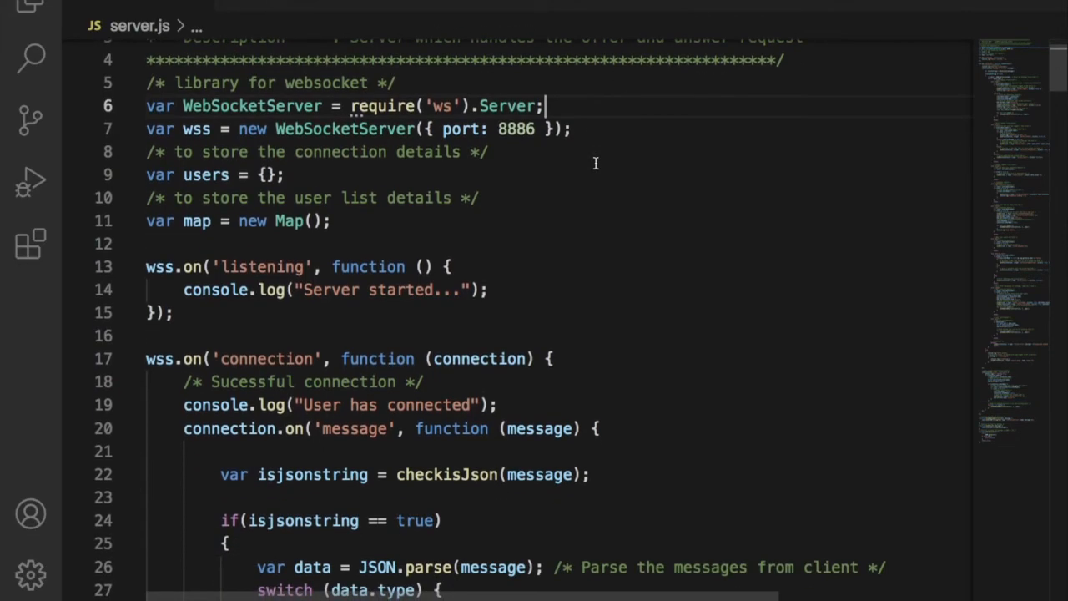
pyautogui.scroll(-3)
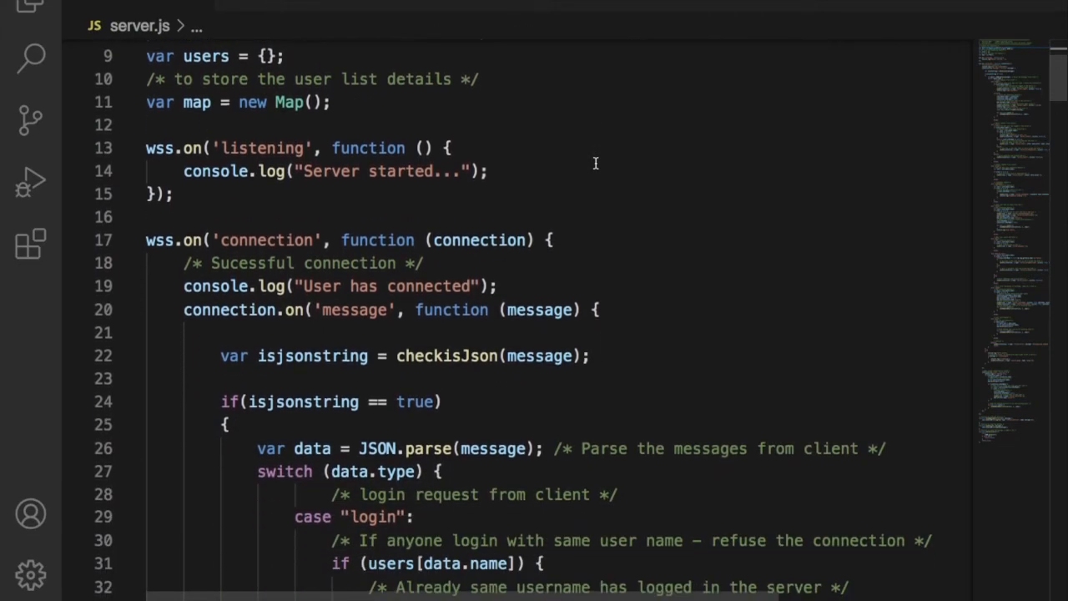
pyautogui.scroll(-3)
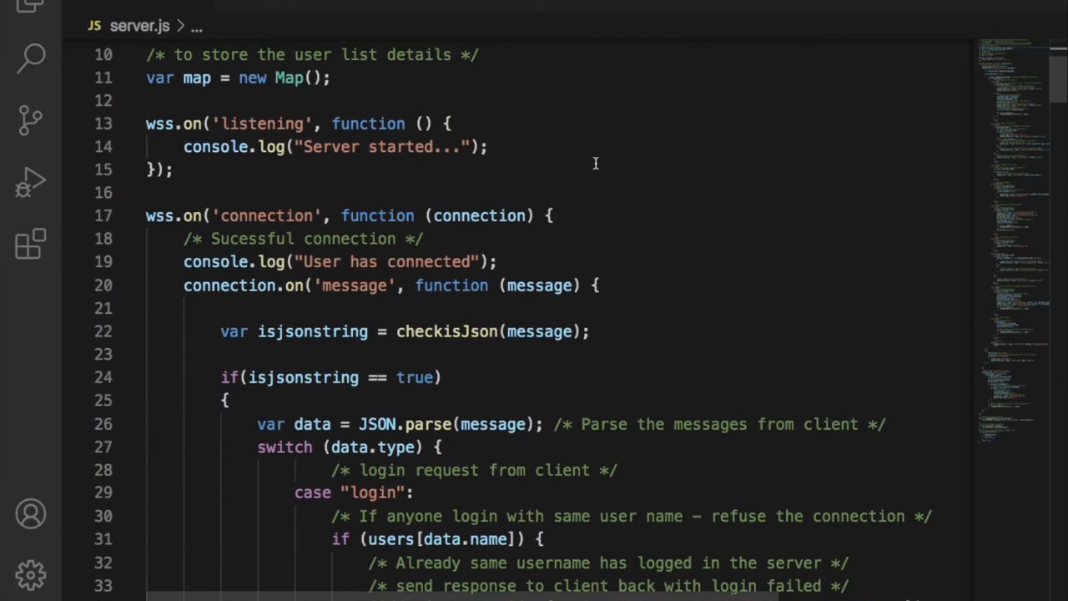
pyautogui.scroll(-3)
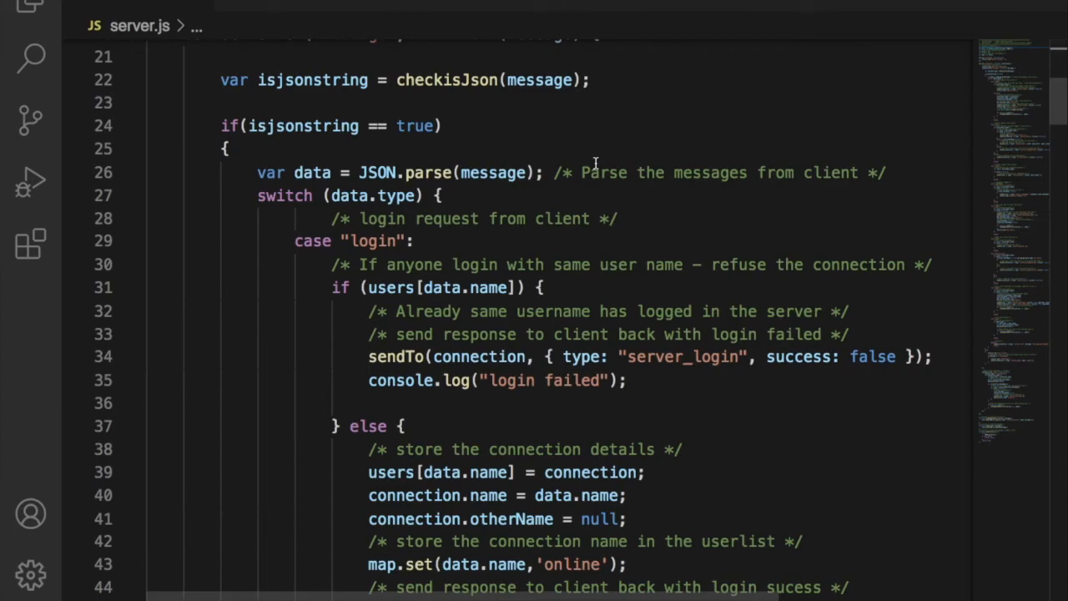
pyautogui.scroll(-3)
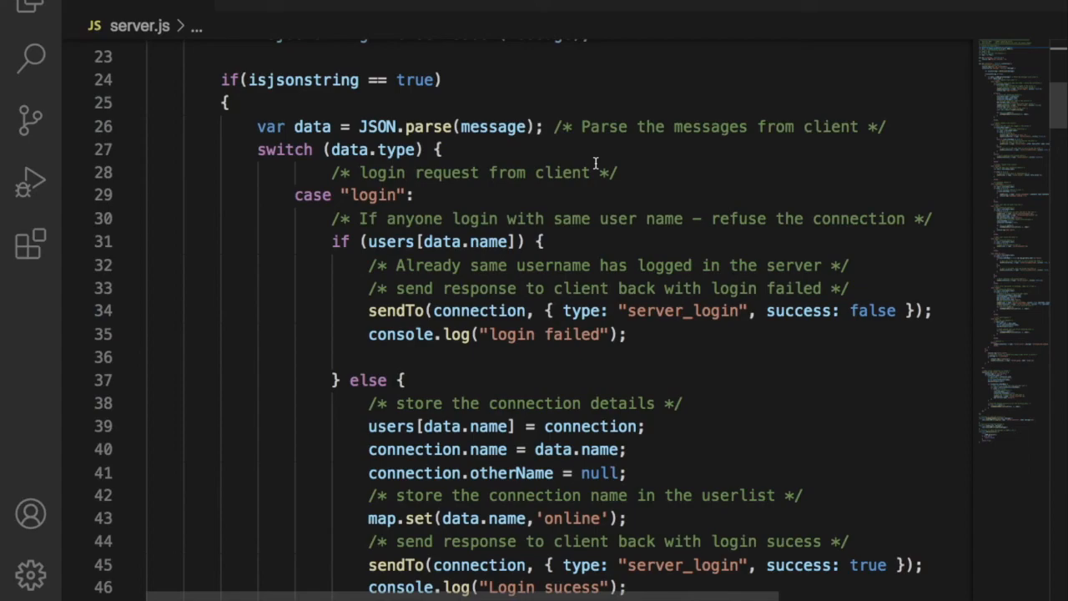
pyautogui.scroll(-3)
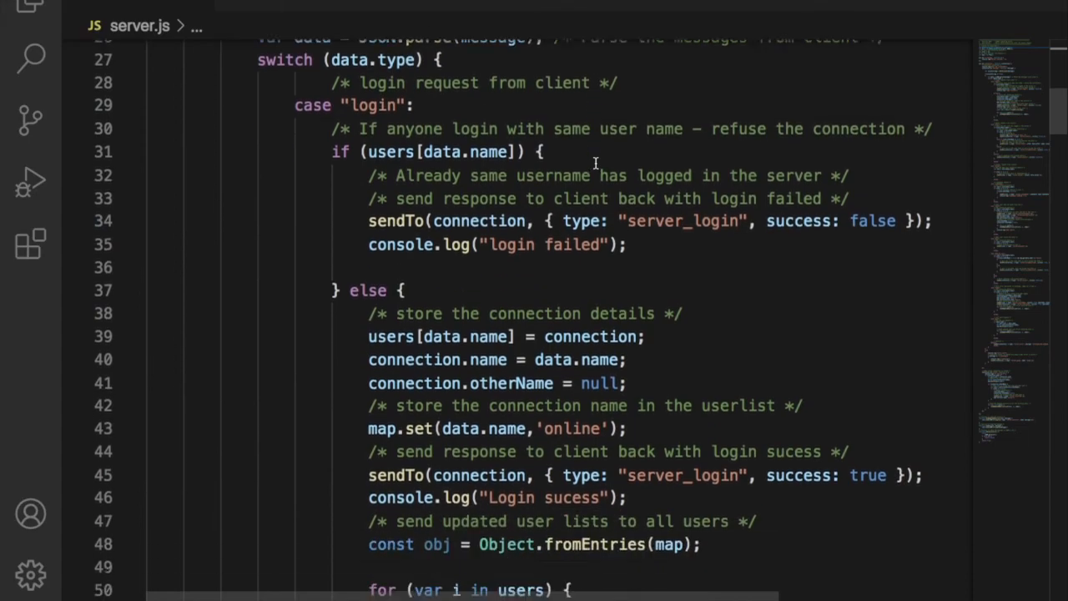
pyautogui.scroll(-3)
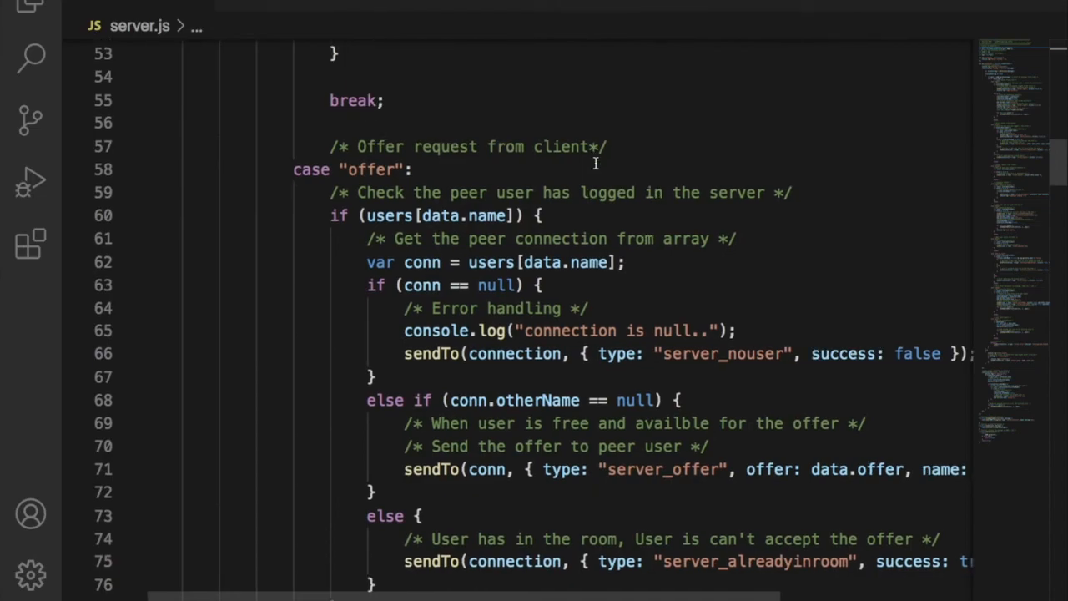